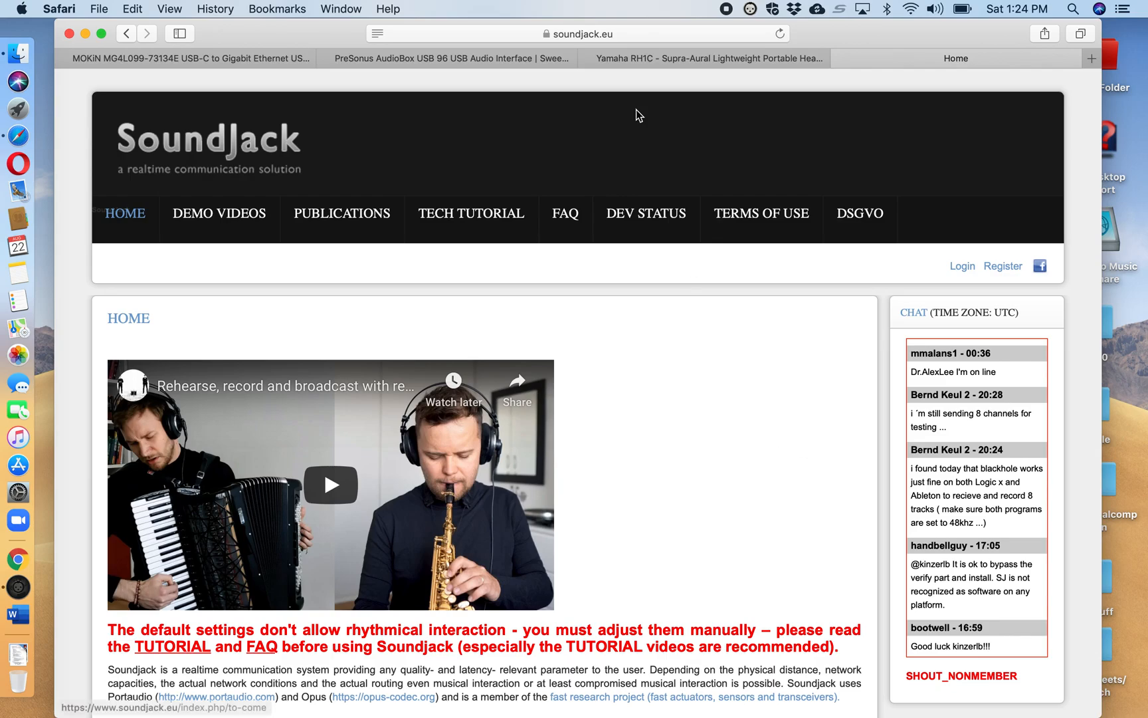
mouse_move(706, 462)
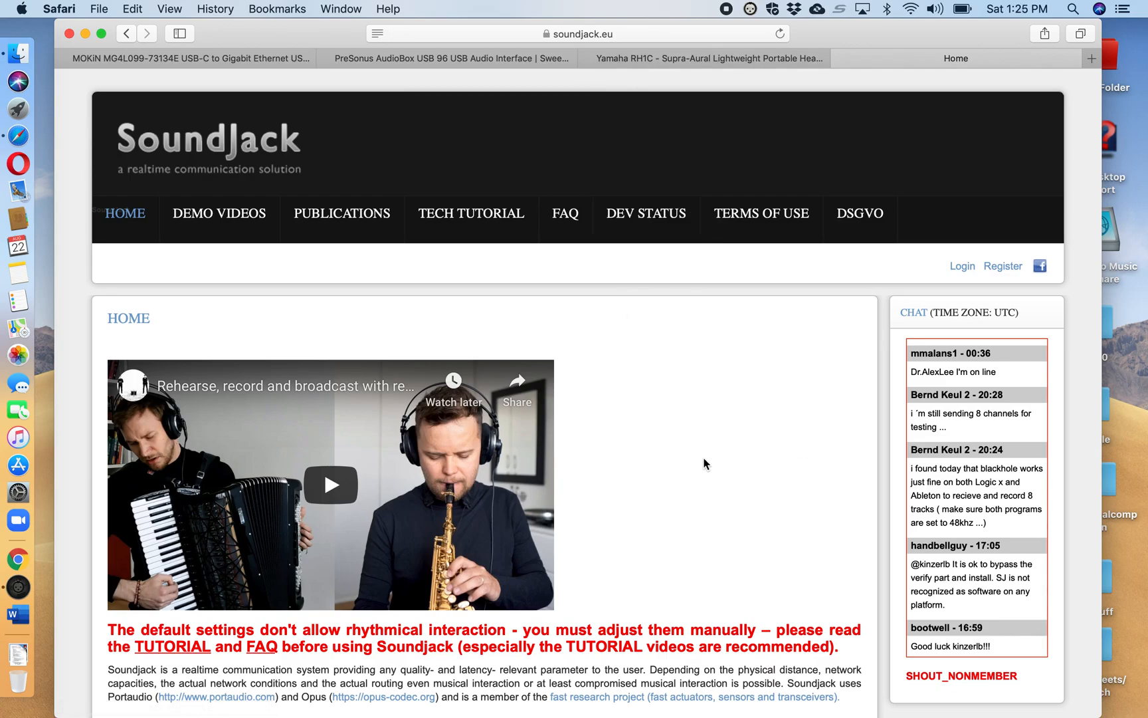
mouse_move(762, 284)
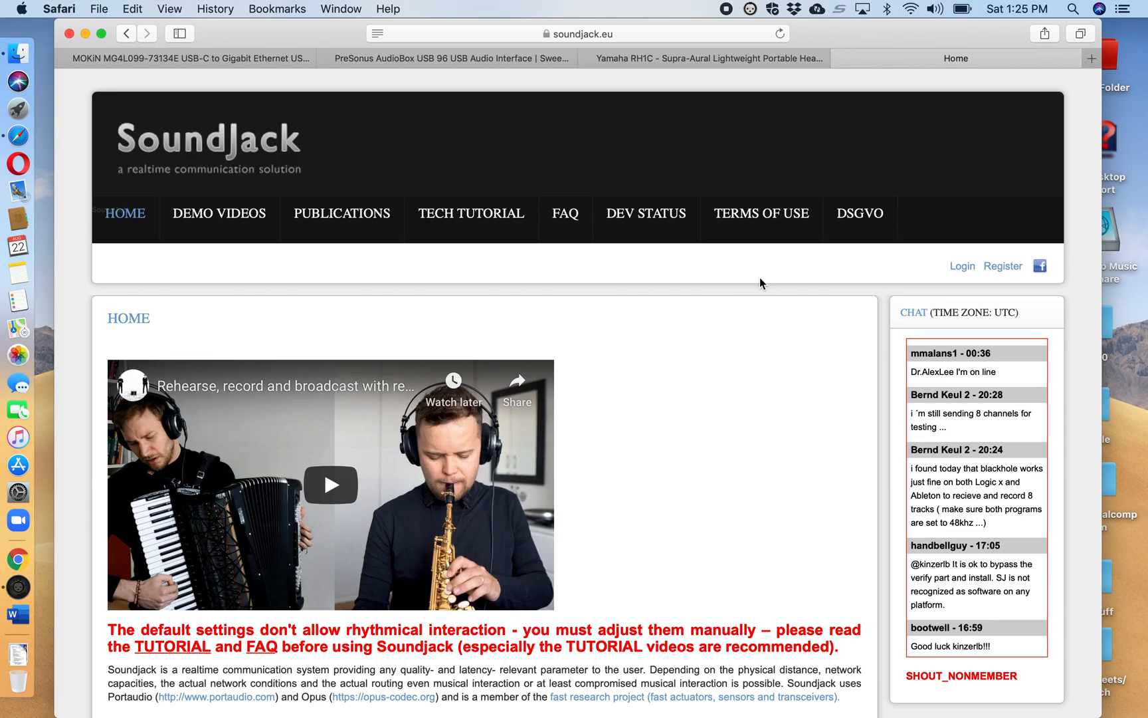
mouse_move(1003, 266)
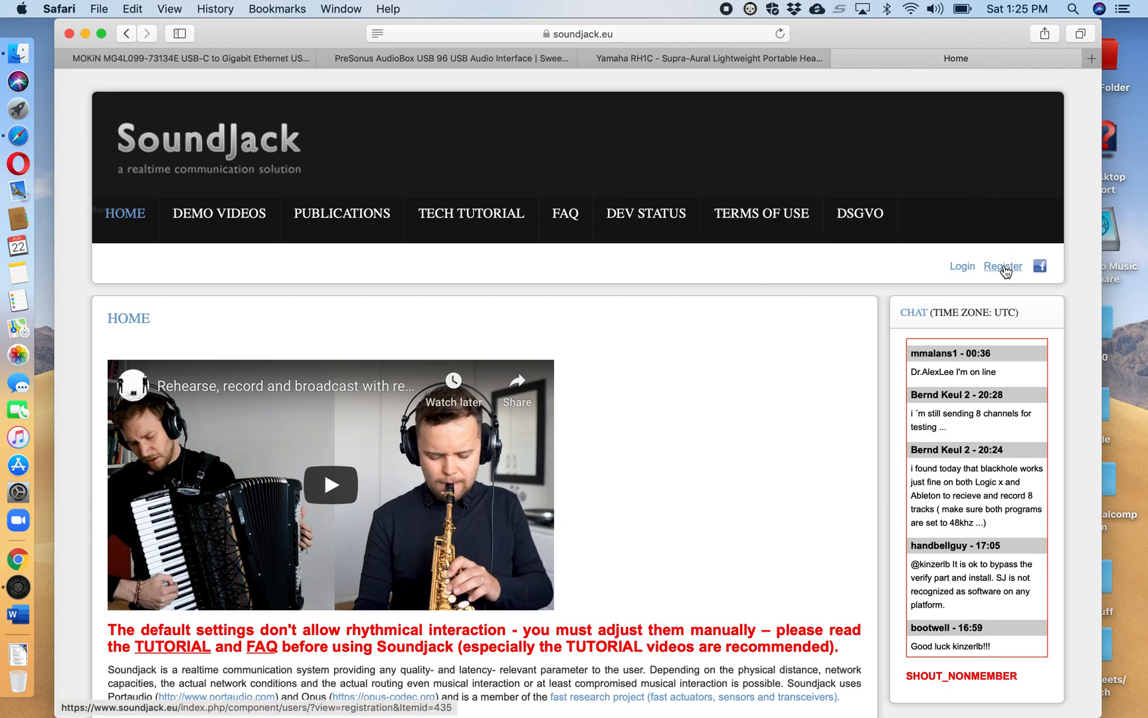
Open the new-account User Registration form from the home page and scroll through its fields
click(1002, 265)
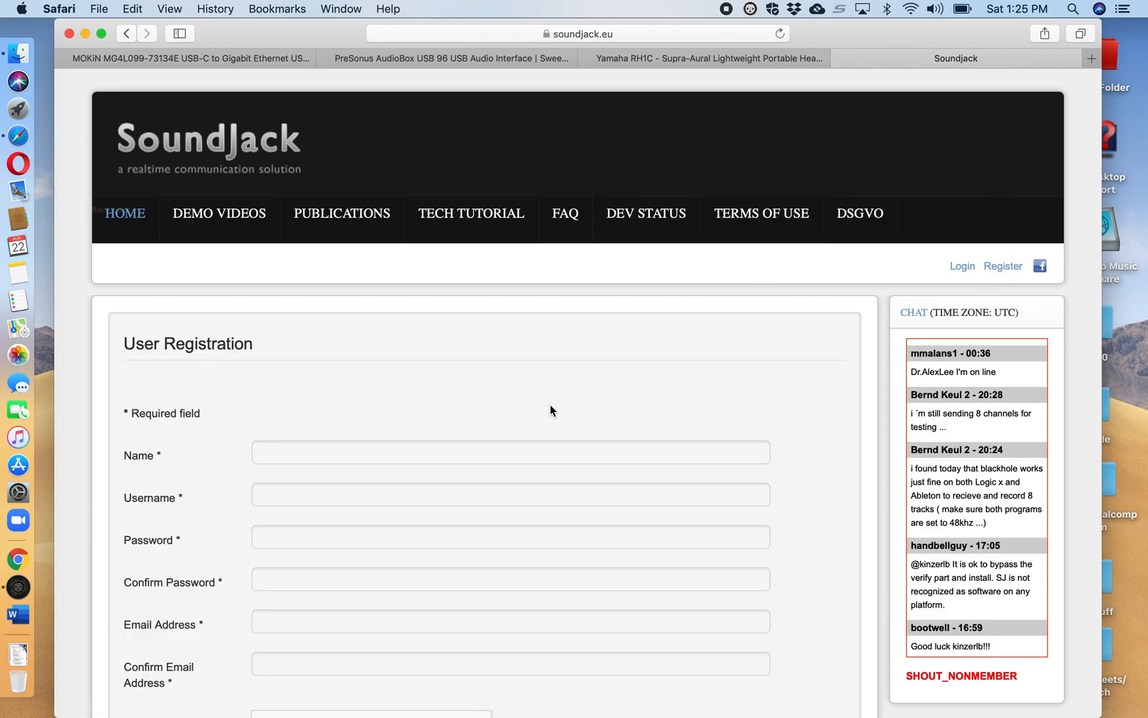
scroll(down, 3)
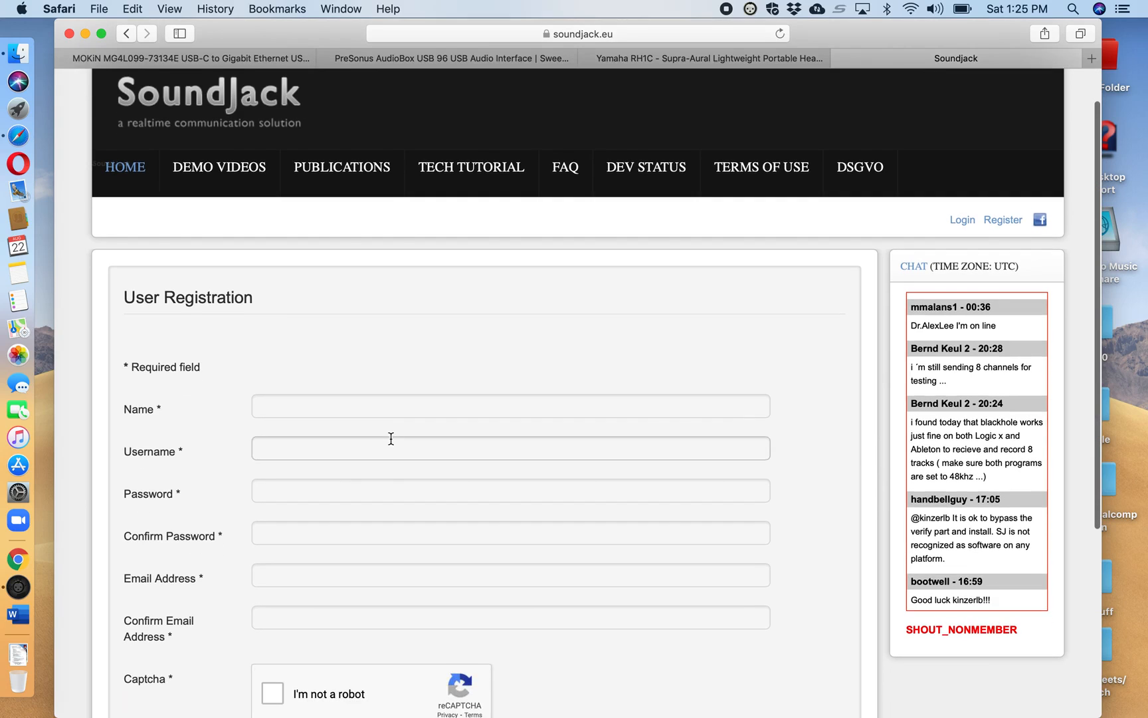
scroll(down, 3)
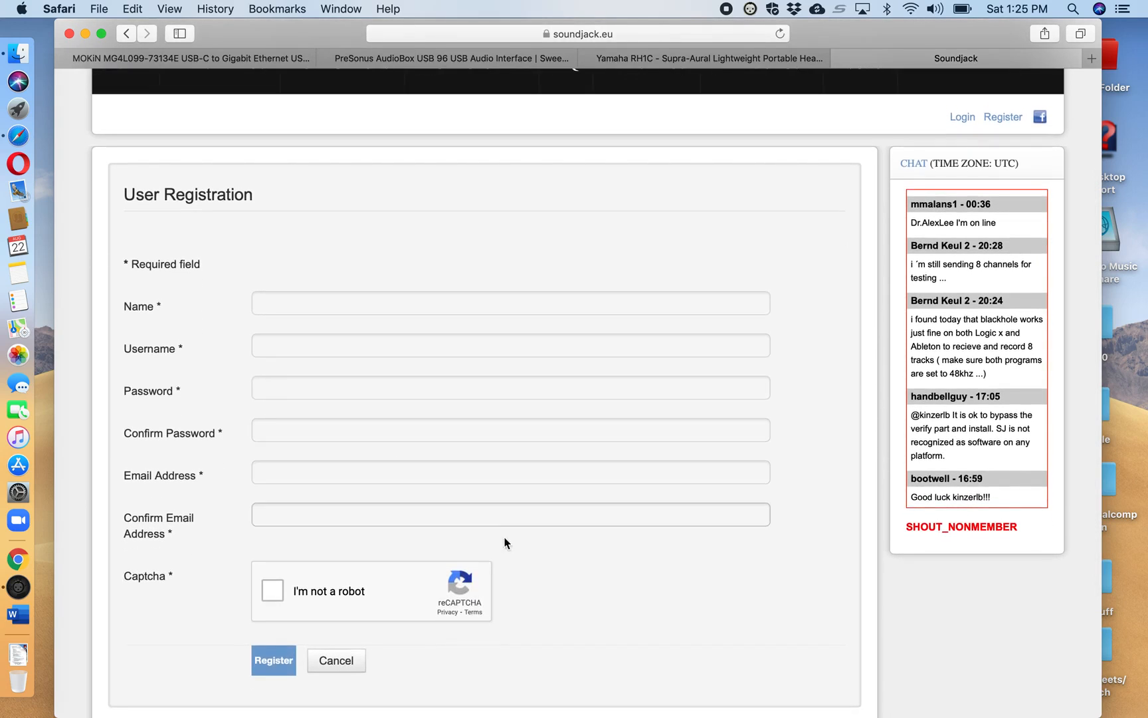
scroll(up, 3)
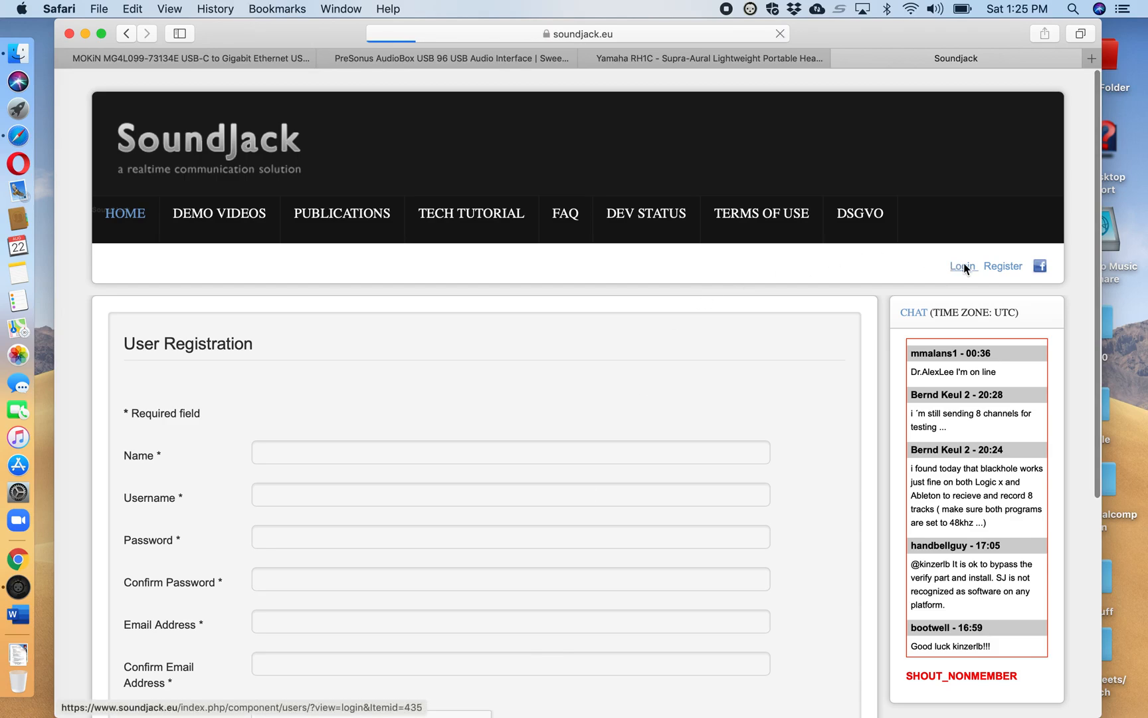
Log in with the saved Safari autofill credentials to reach the account Profile page
click(961, 266)
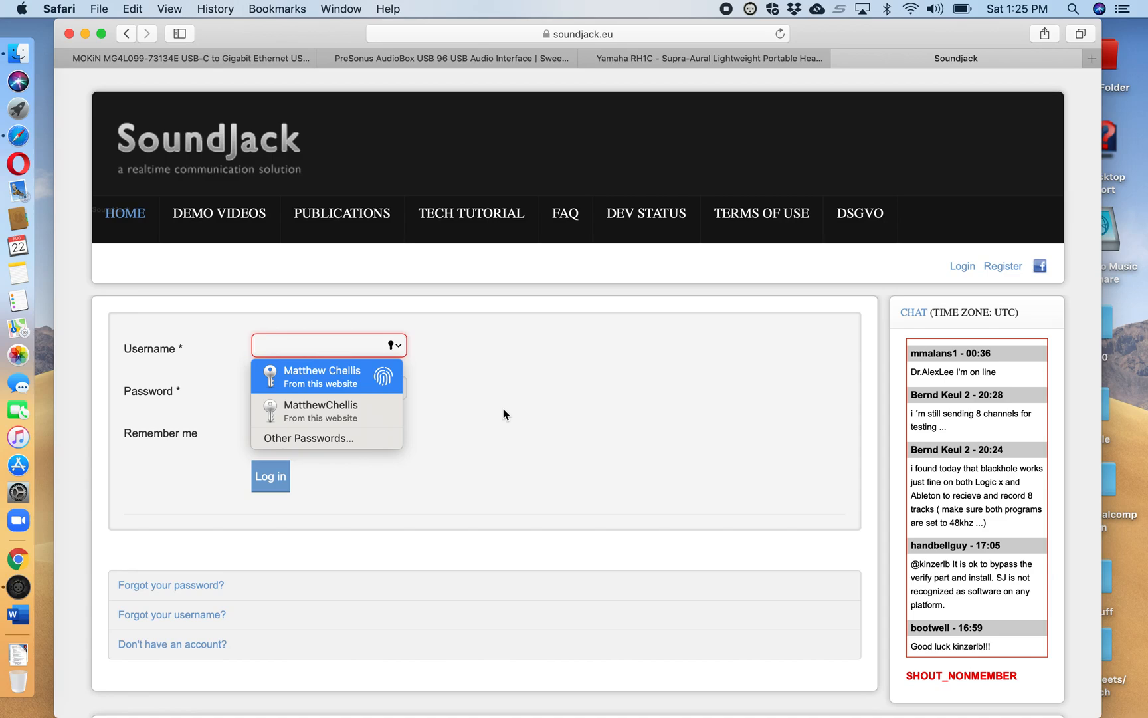
click(320, 376)
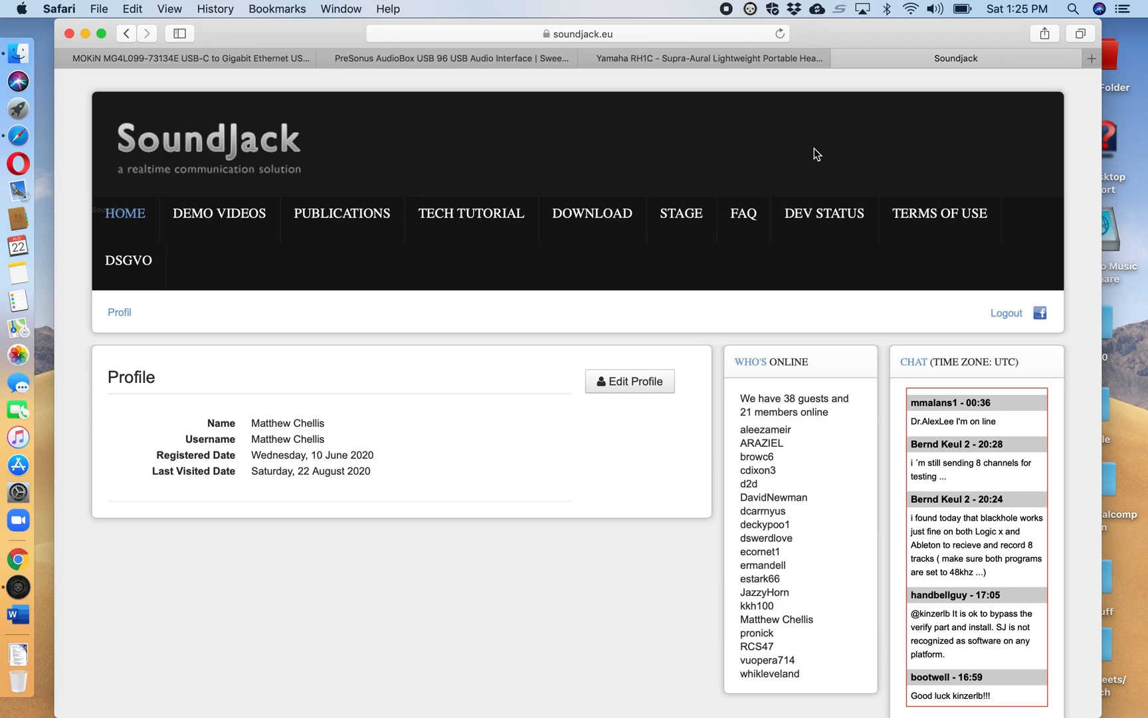
mouse_move(743, 212)
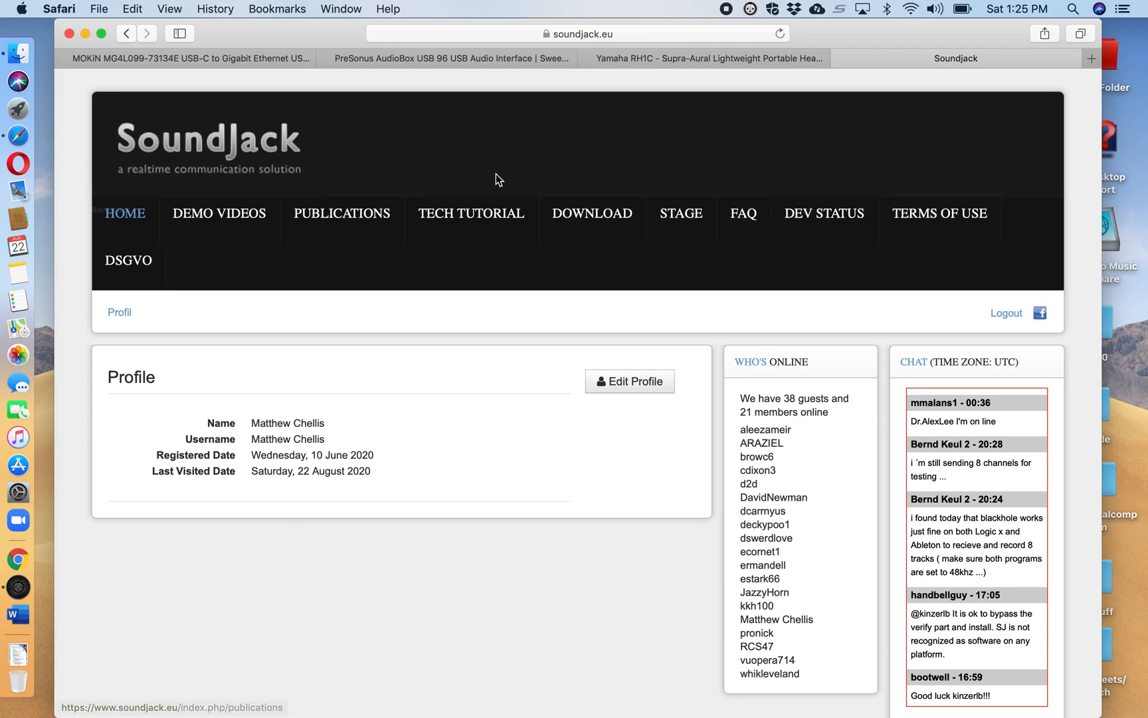
mouse_move(672, 176)
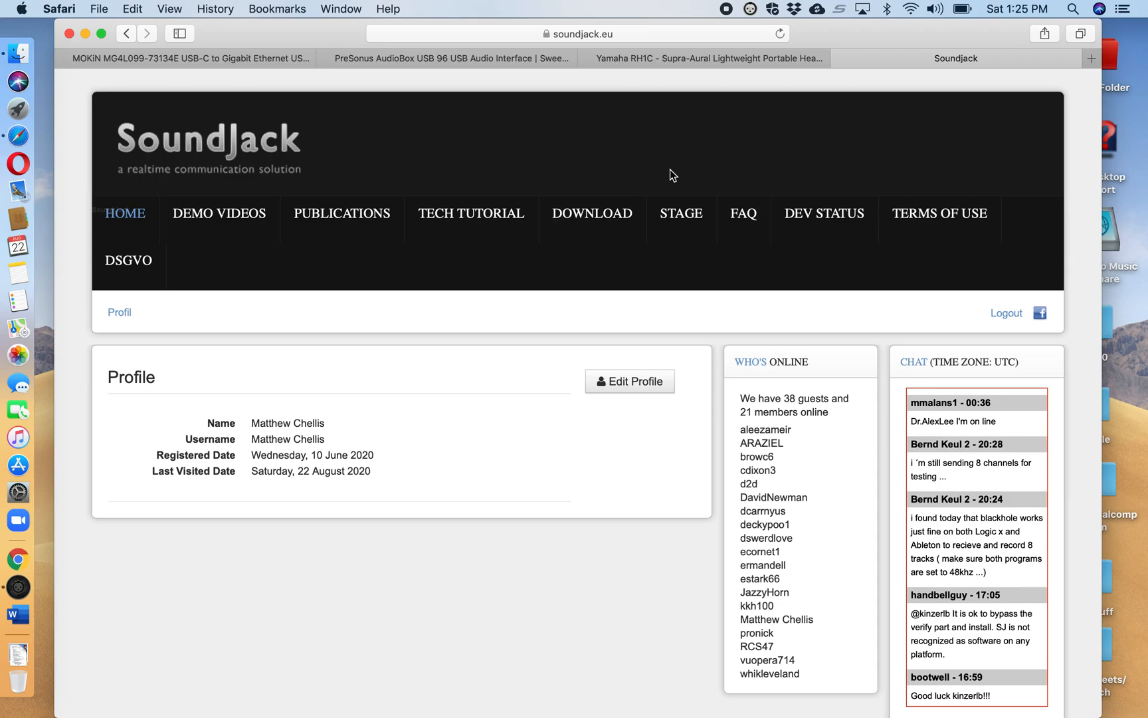
mouse_move(591, 213)
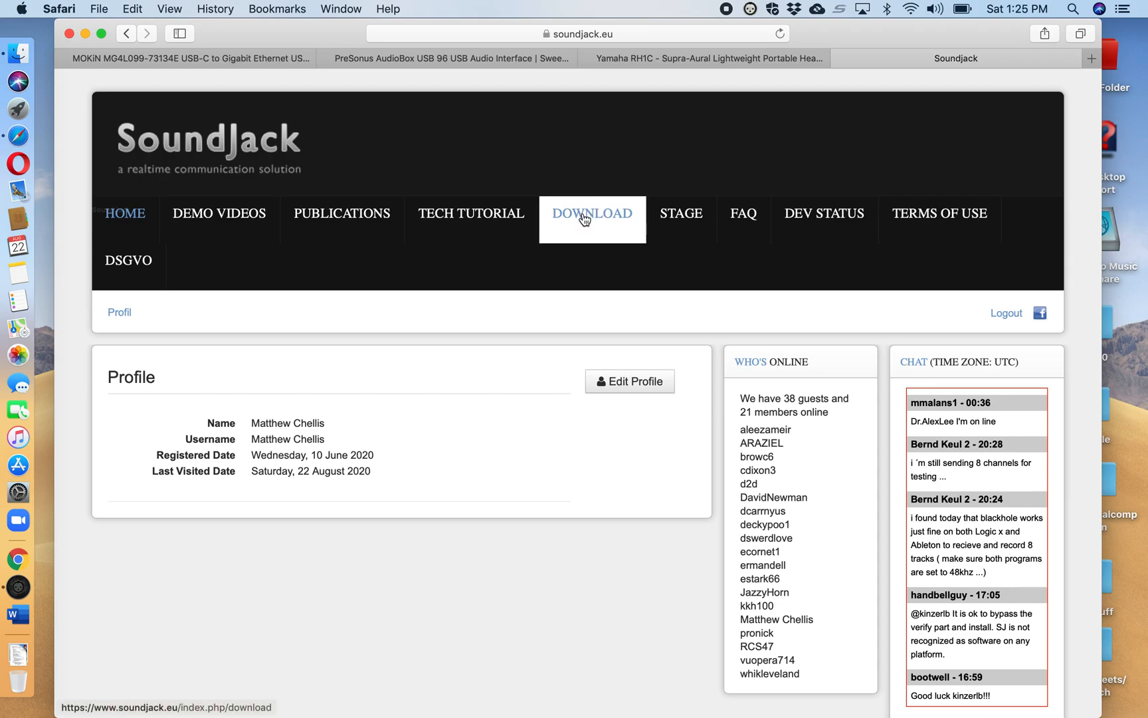
Show the Download page listing the Mac OS, Linux and Windows core apps and standalone file
click(591, 213)
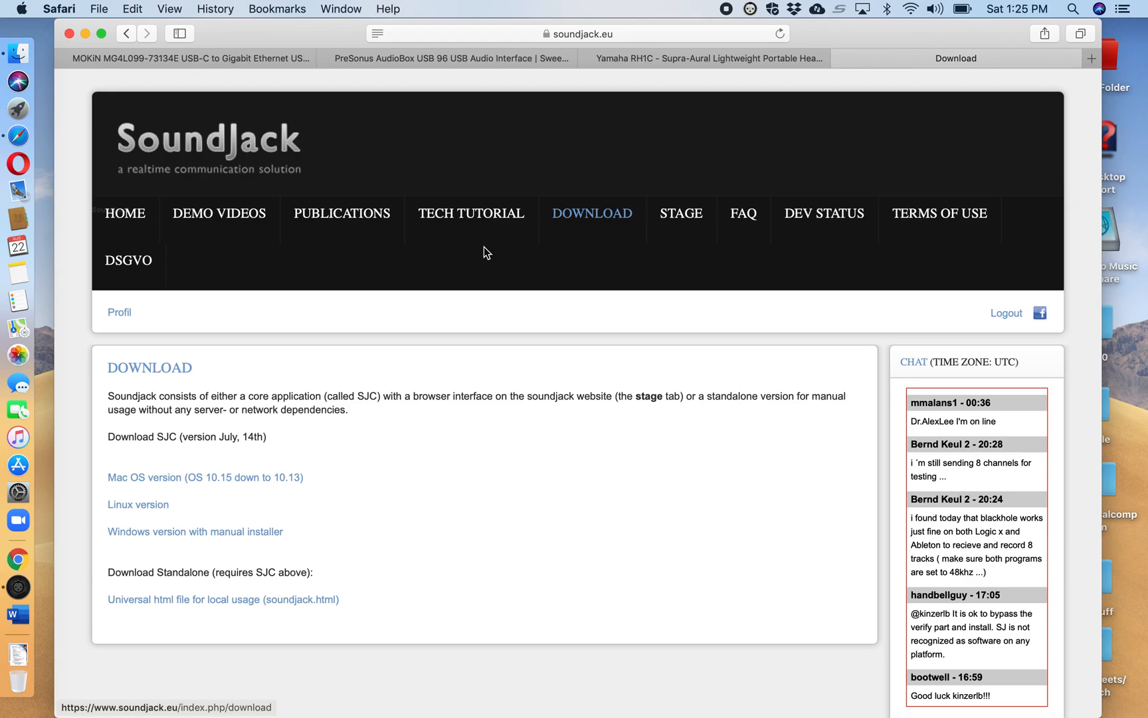
mouse_move(442, 262)
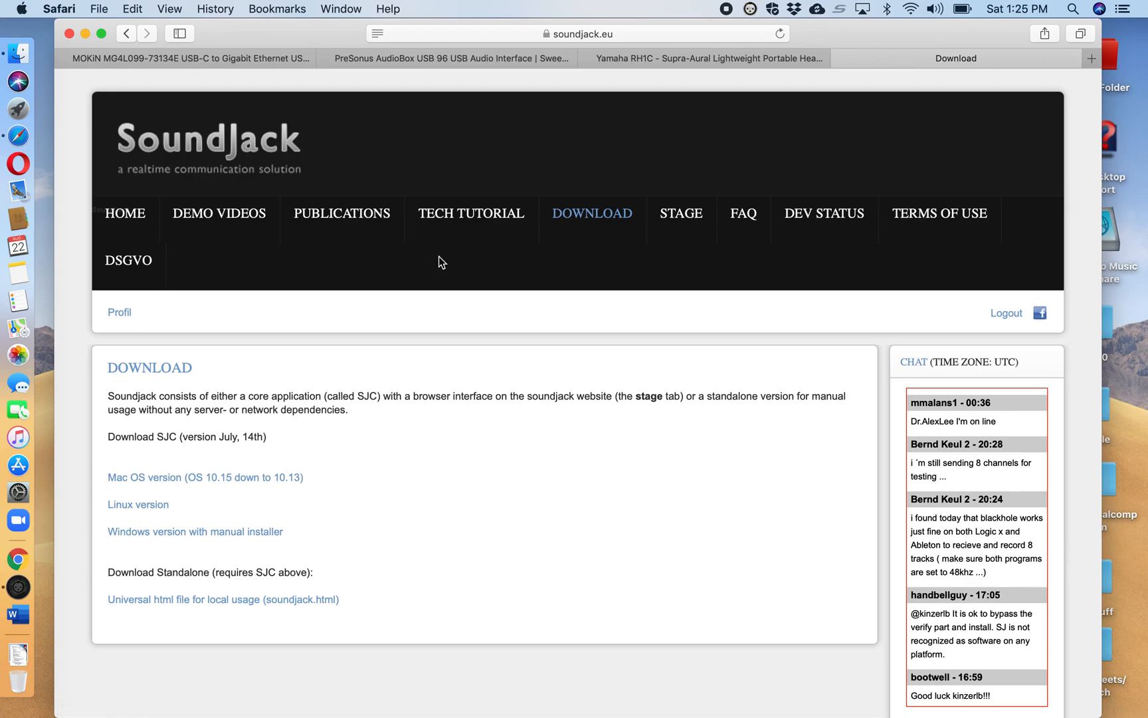
mouse_move(359, 475)
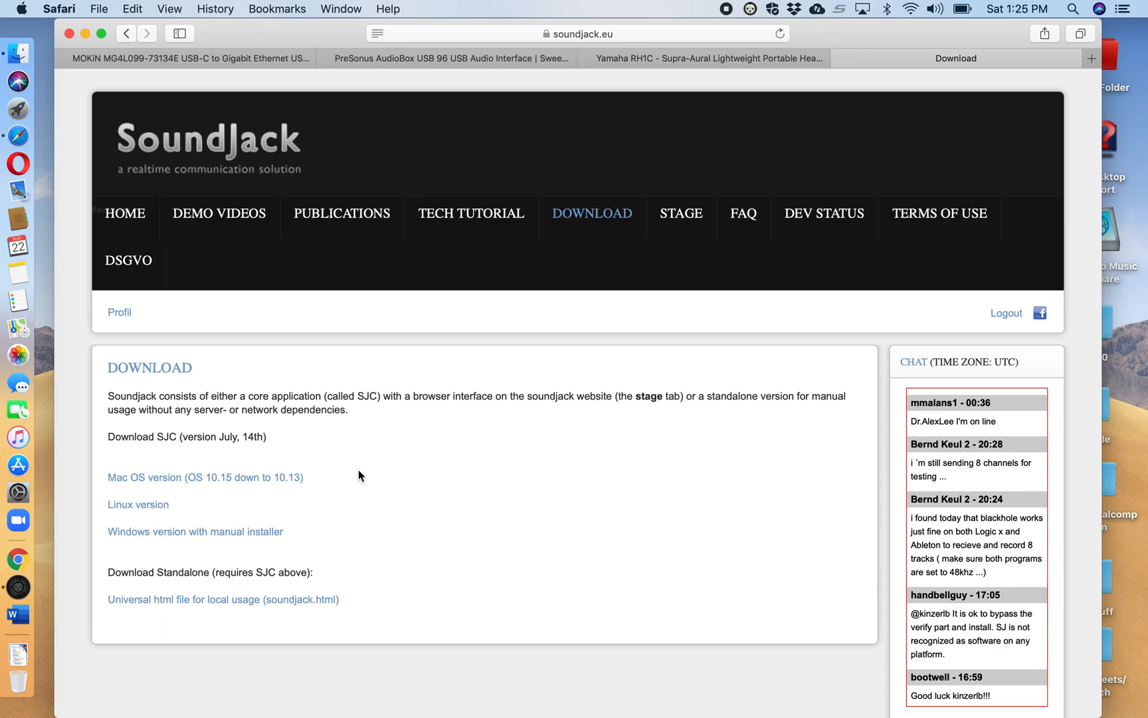
mouse_move(194, 509)
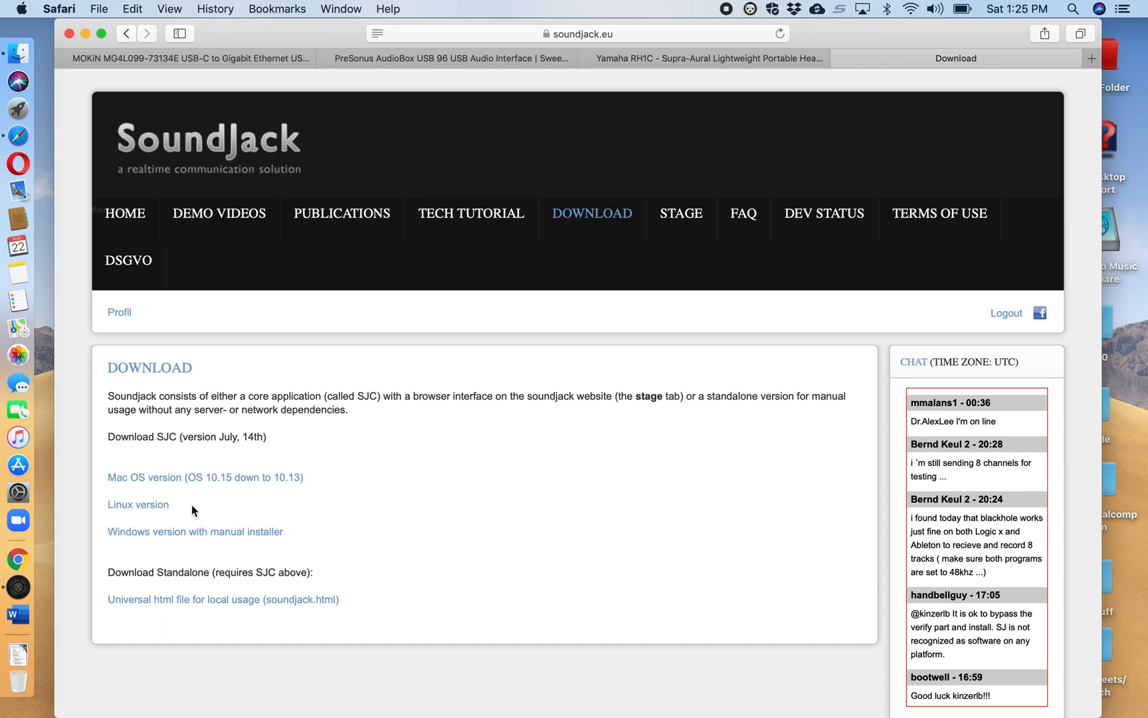
mouse_move(396, 508)
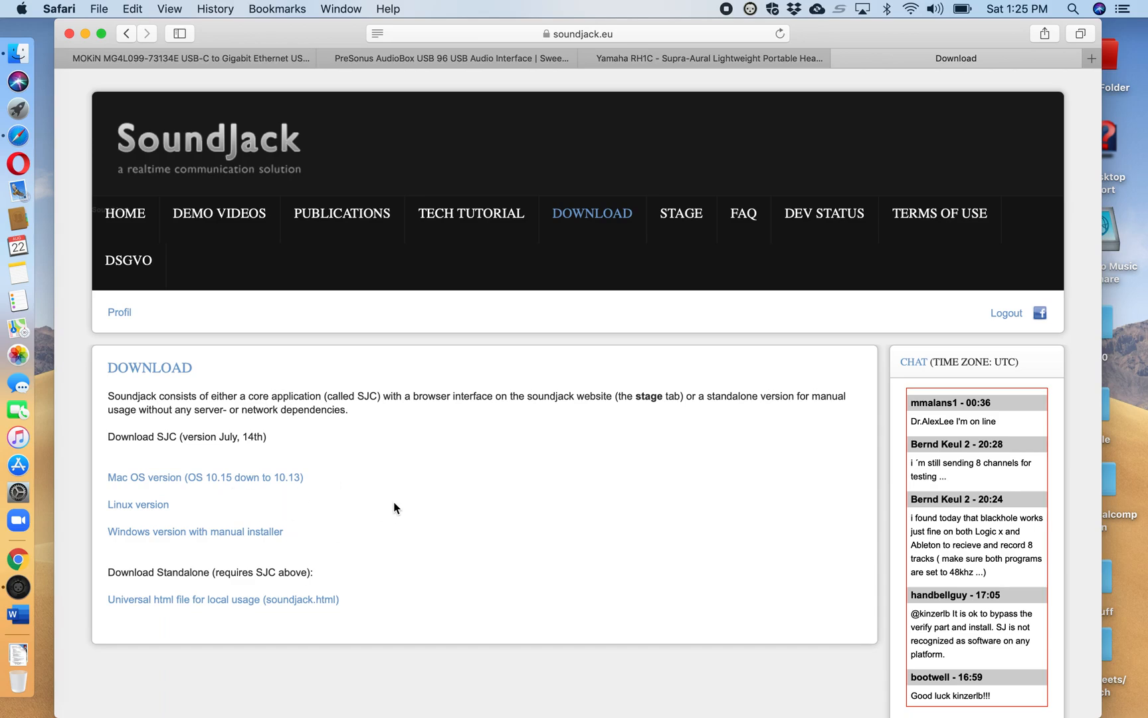
mouse_move(420, 463)
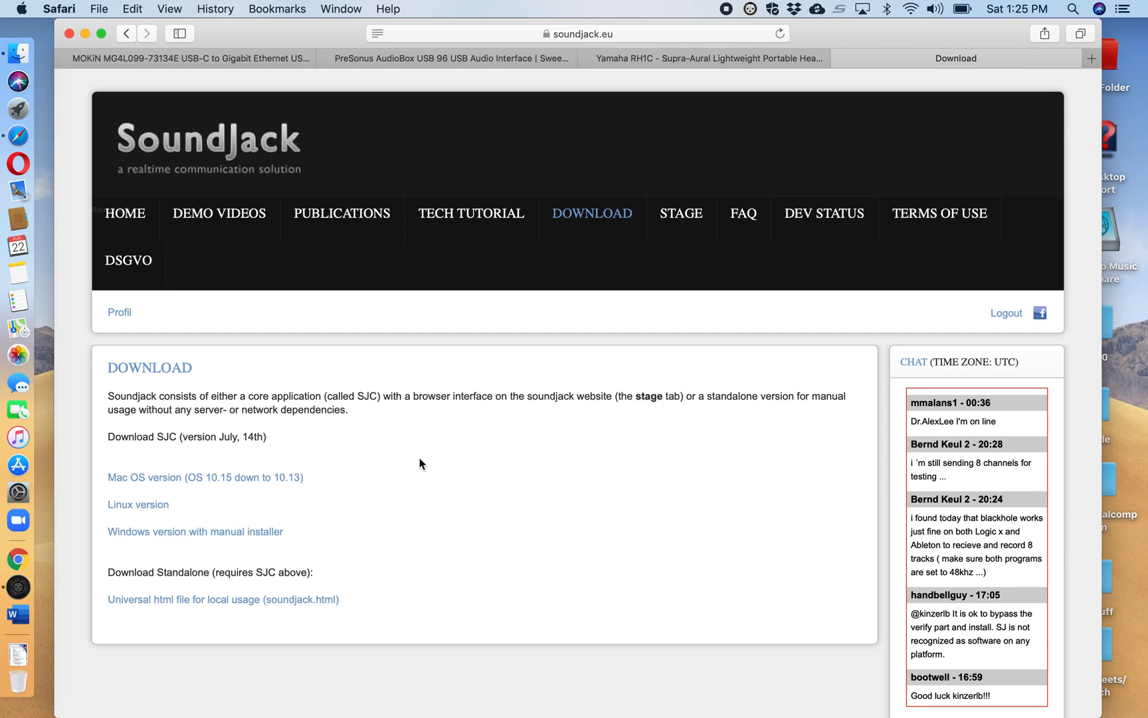
mouse_move(351, 529)
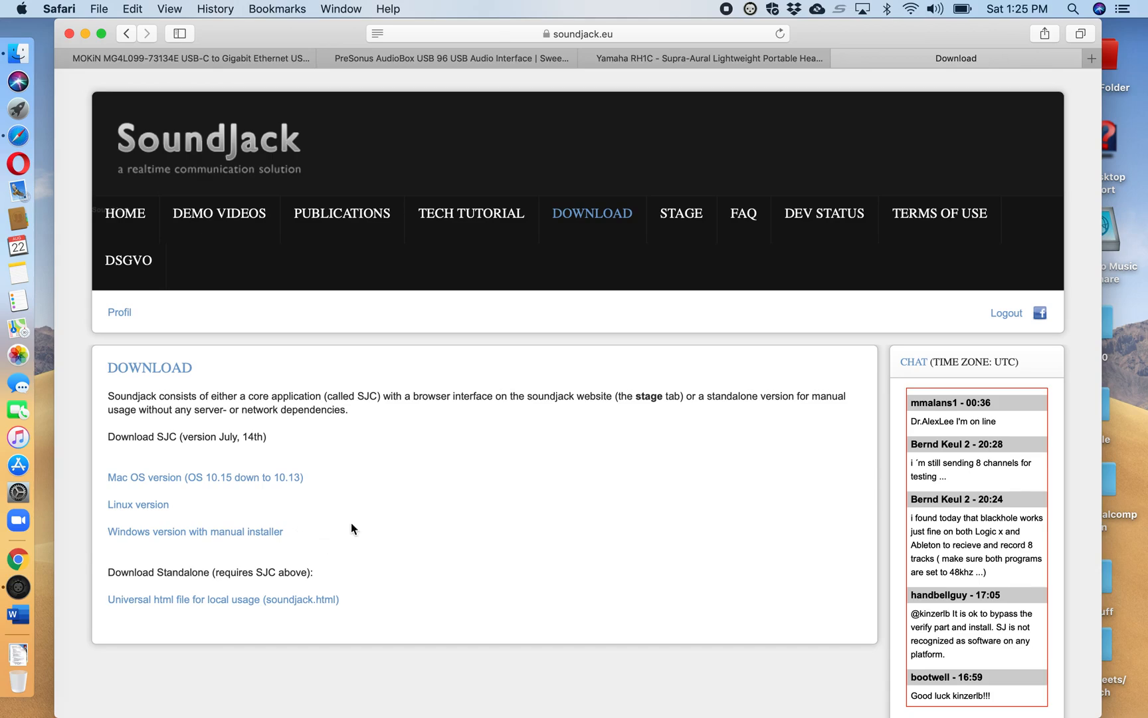
mouse_move(455, 494)
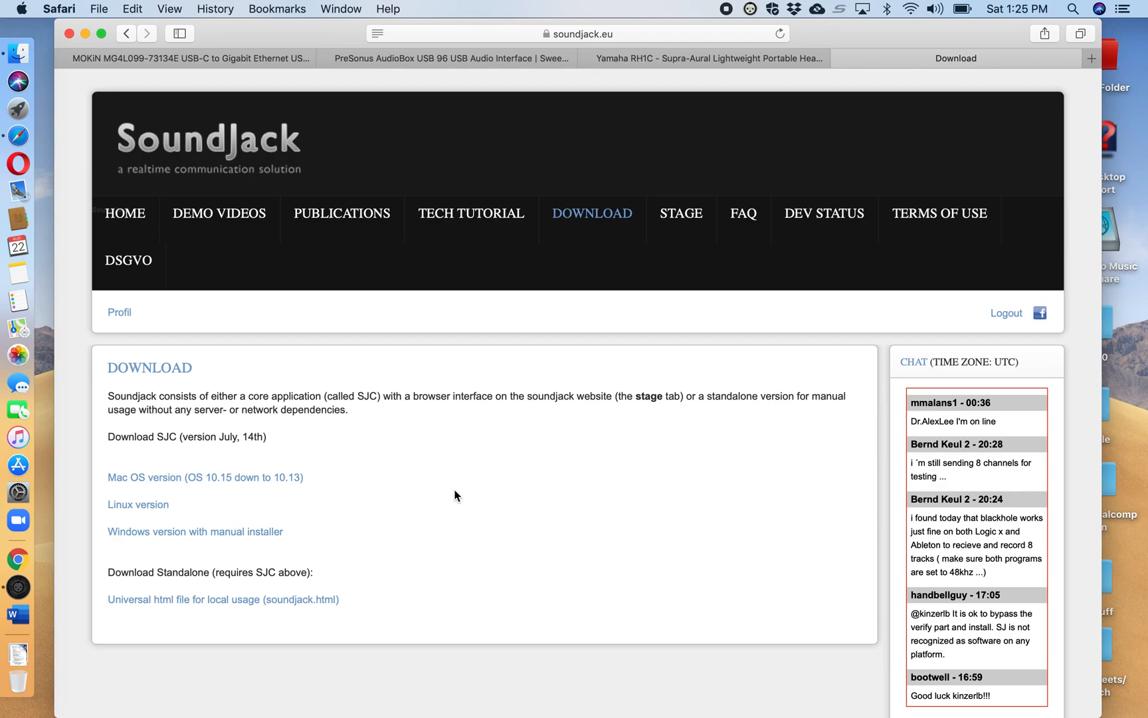
mouse_move(548, 457)
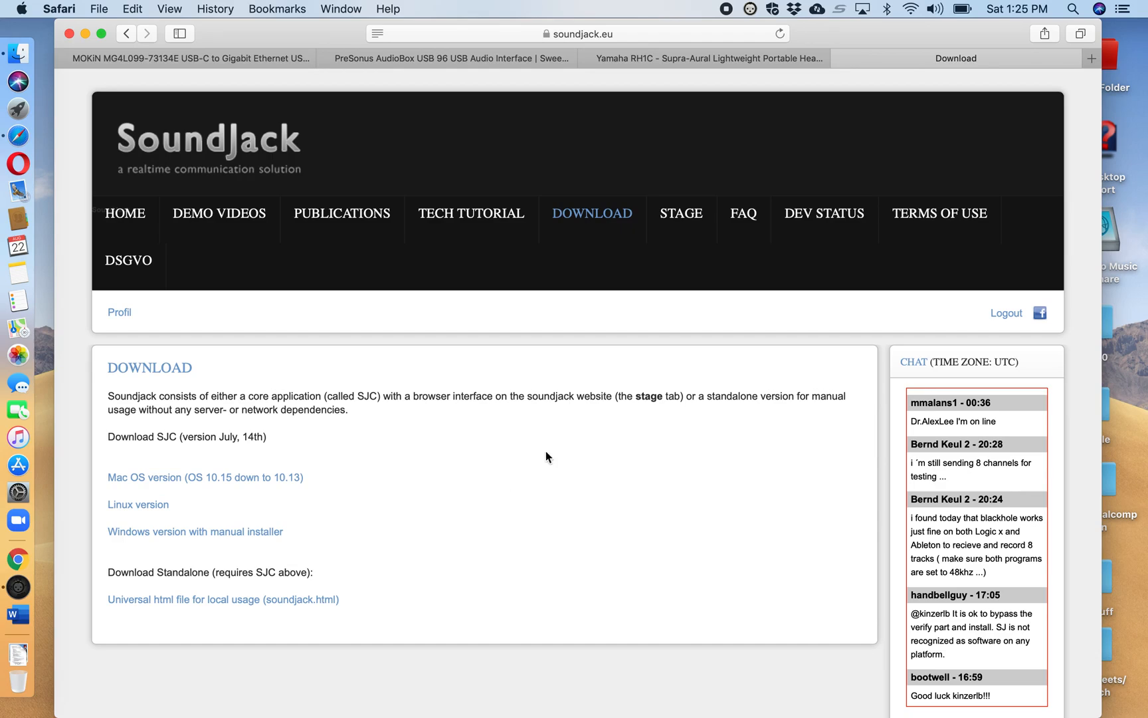
mouse_move(506, 490)
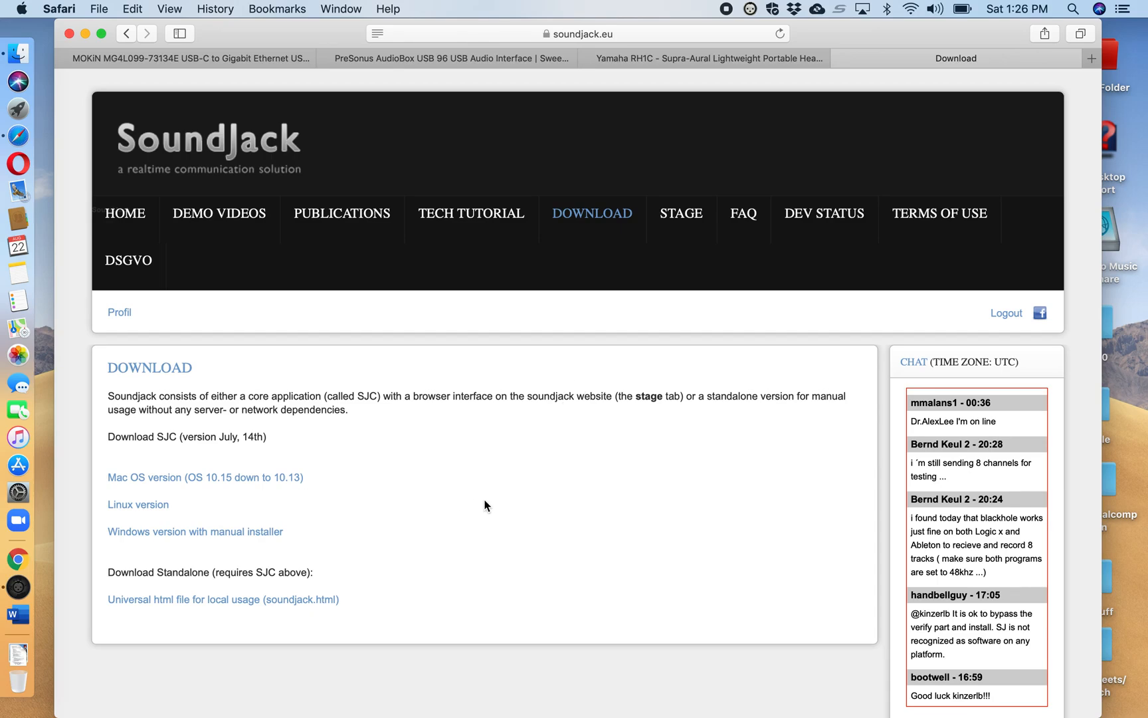
mouse_move(949, 245)
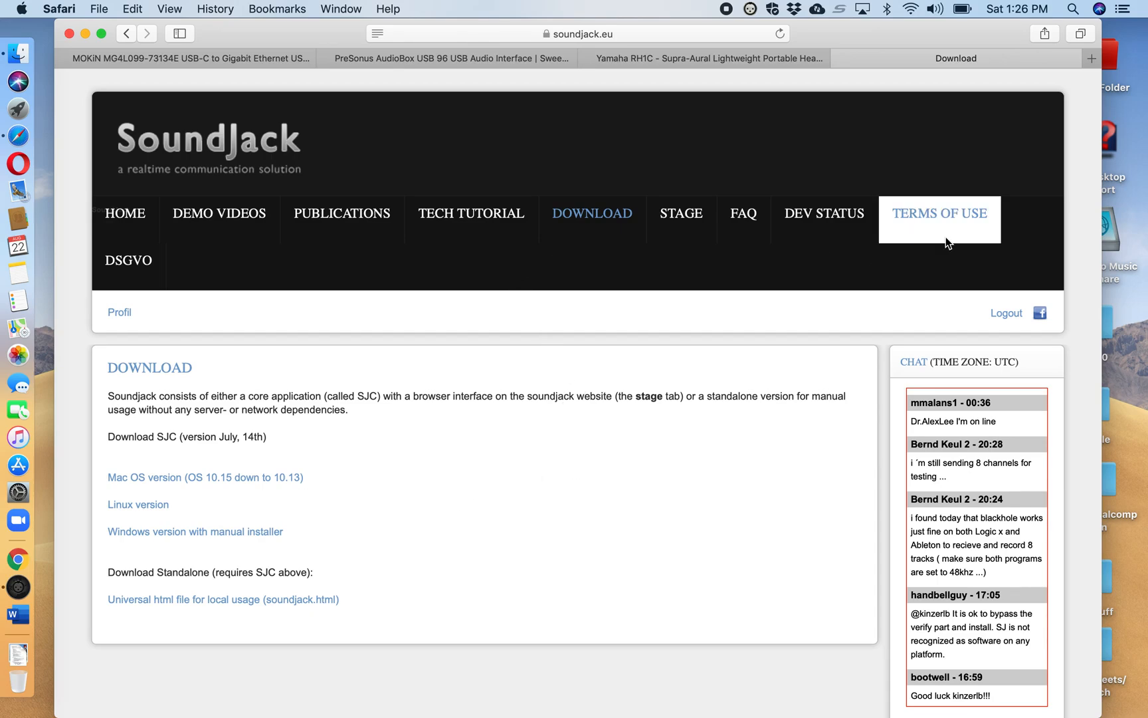
mouse_move(674, 188)
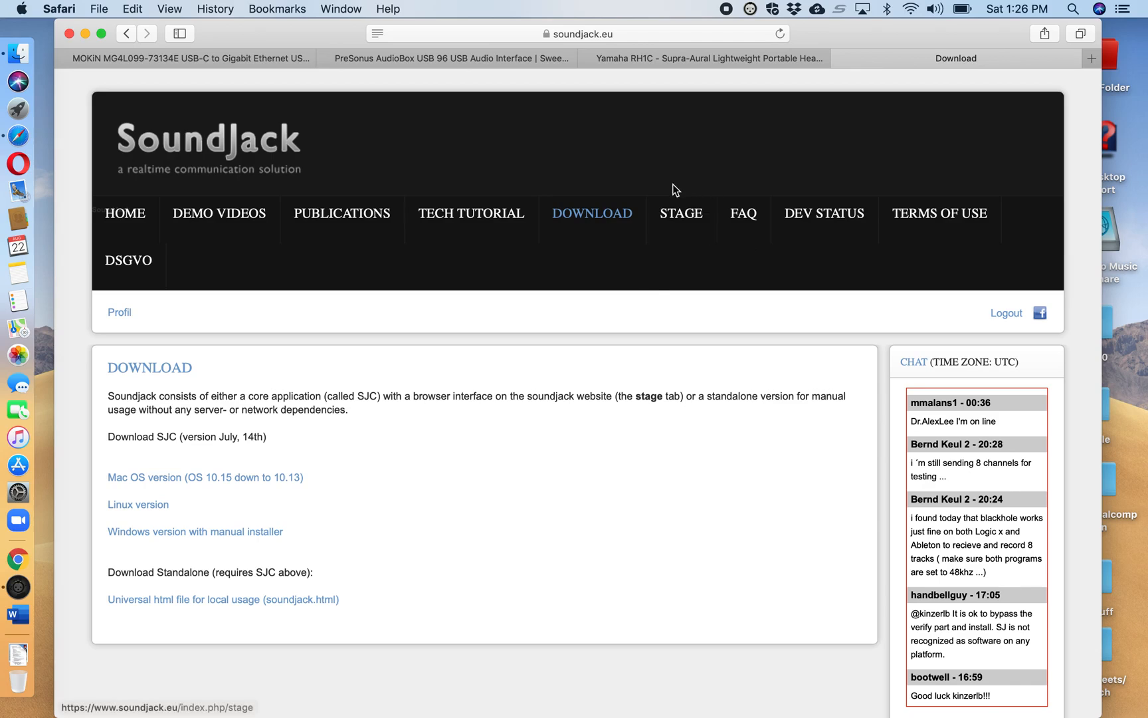
mouse_move(679, 255)
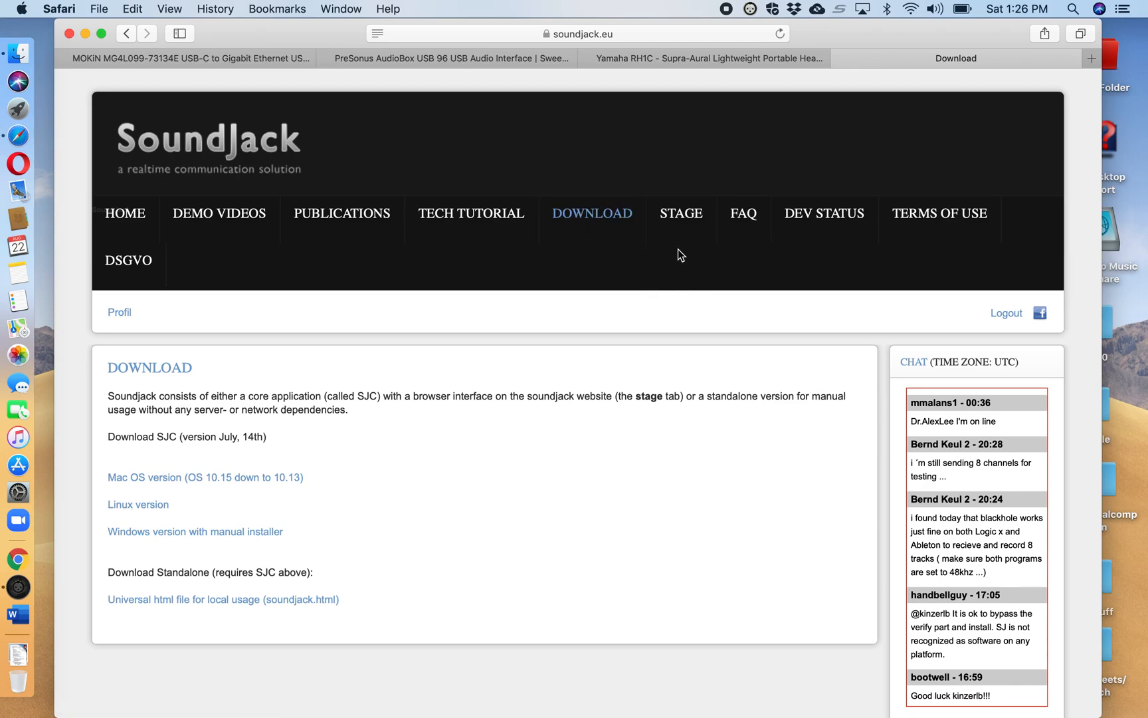
mouse_move(133, 553)
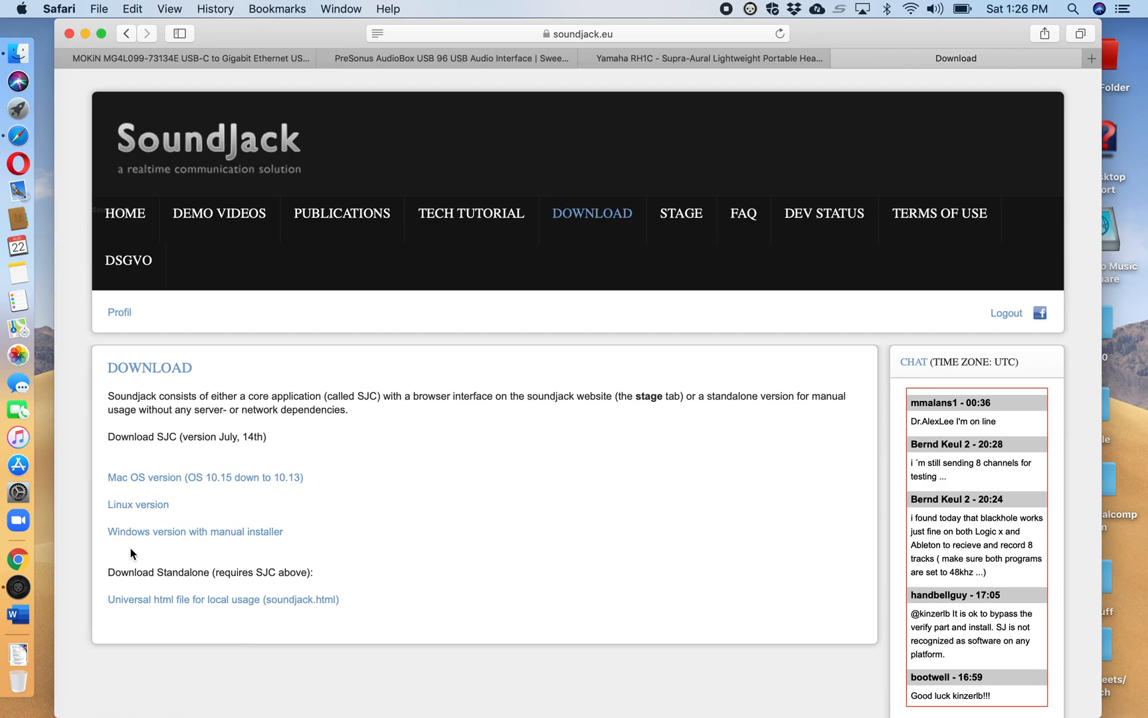
mouse_move(77, 547)
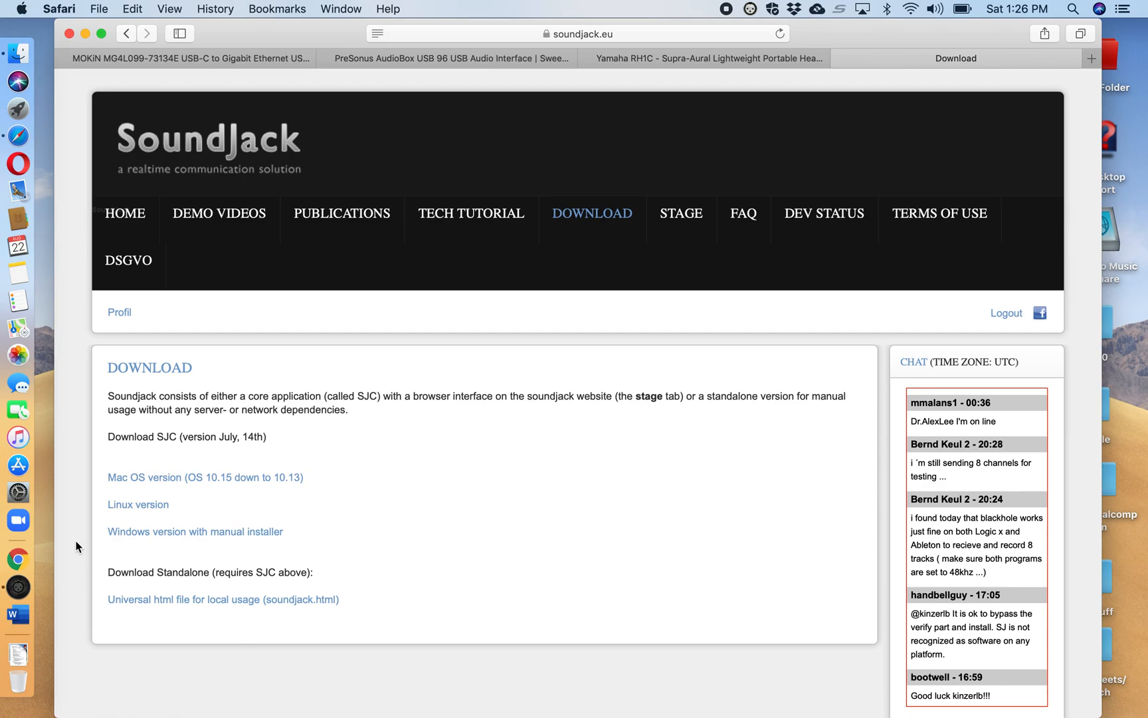
mouse_move(17, 587)
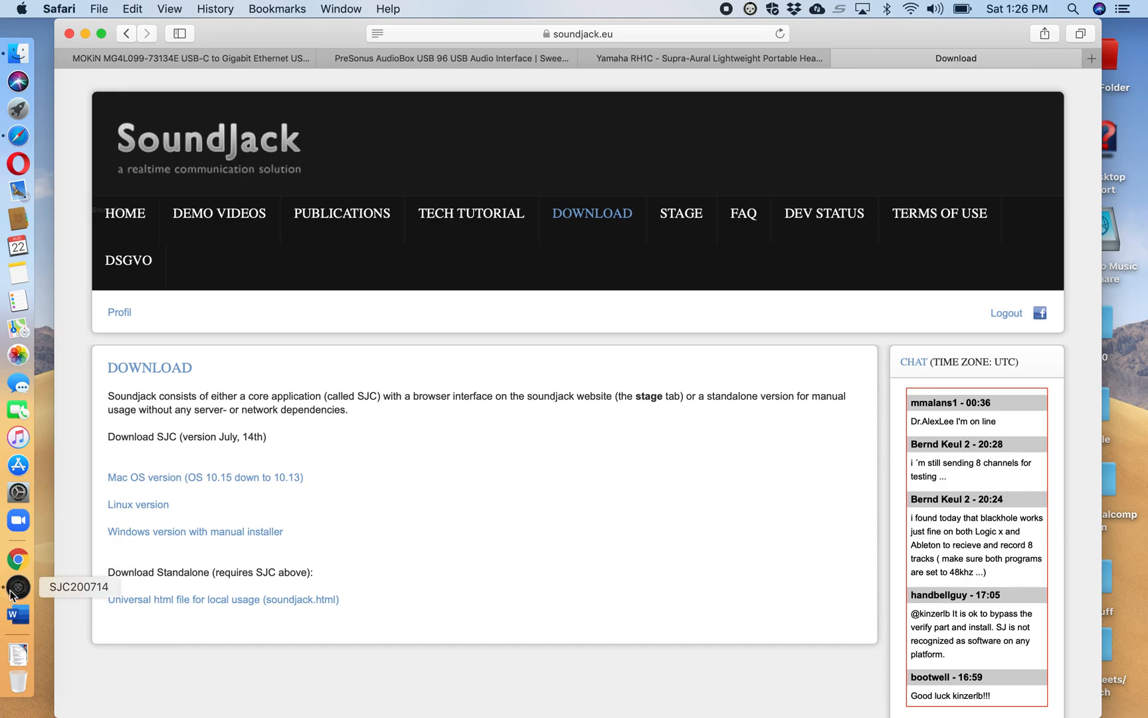
mouse_move(78, 535)
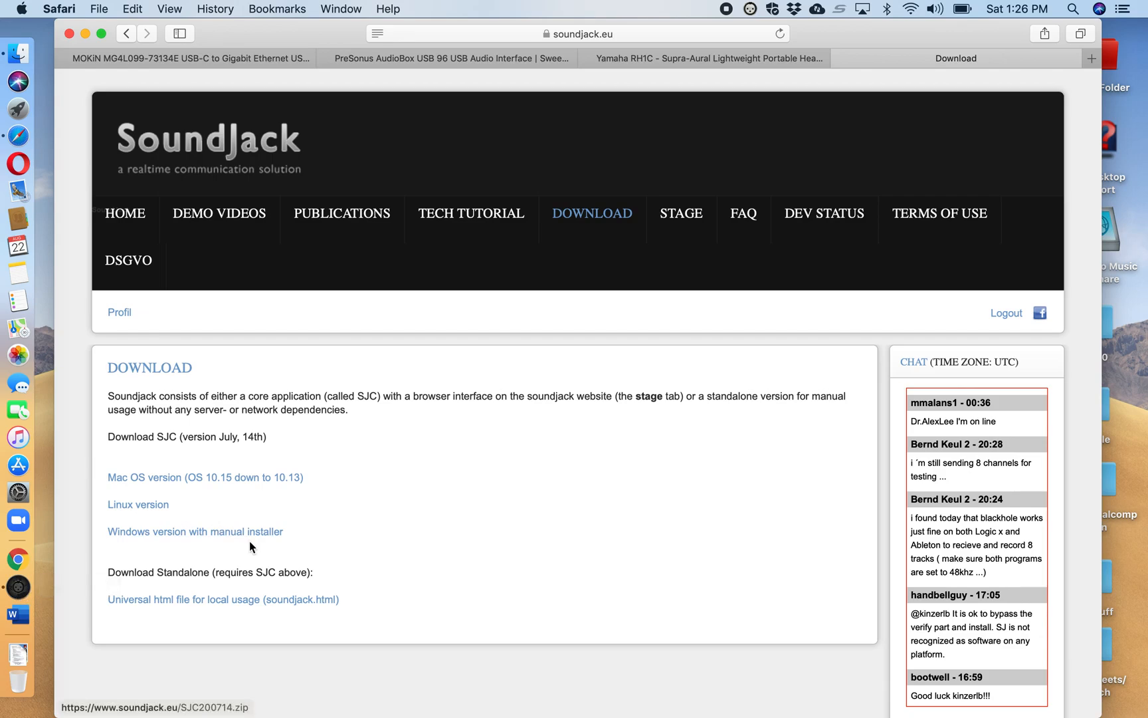
mouse_move(367, 538)
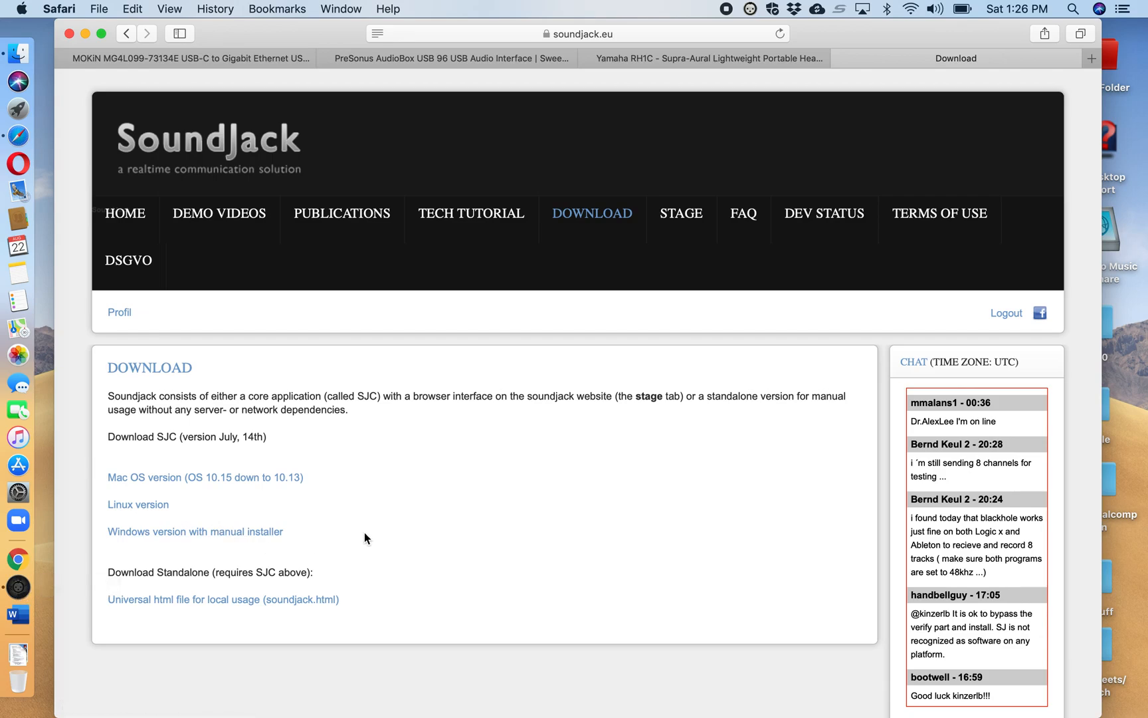
mouse_move(440, 473)
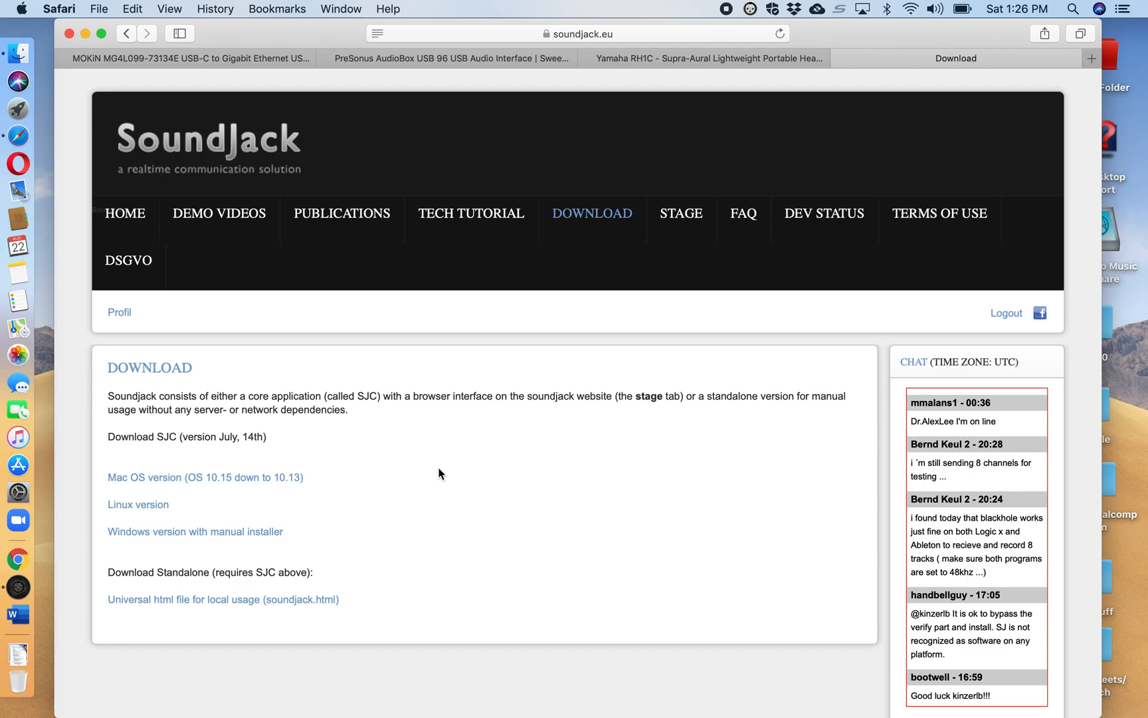
mouse_move(17, 588)
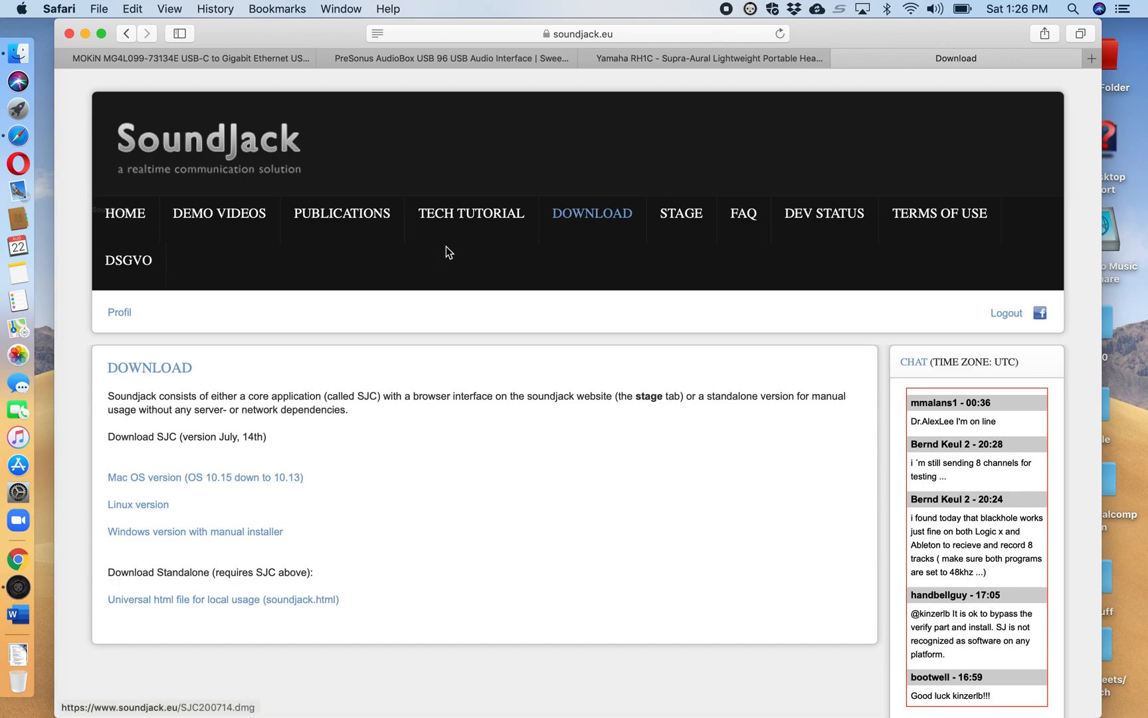
mouse_move(748, 10)
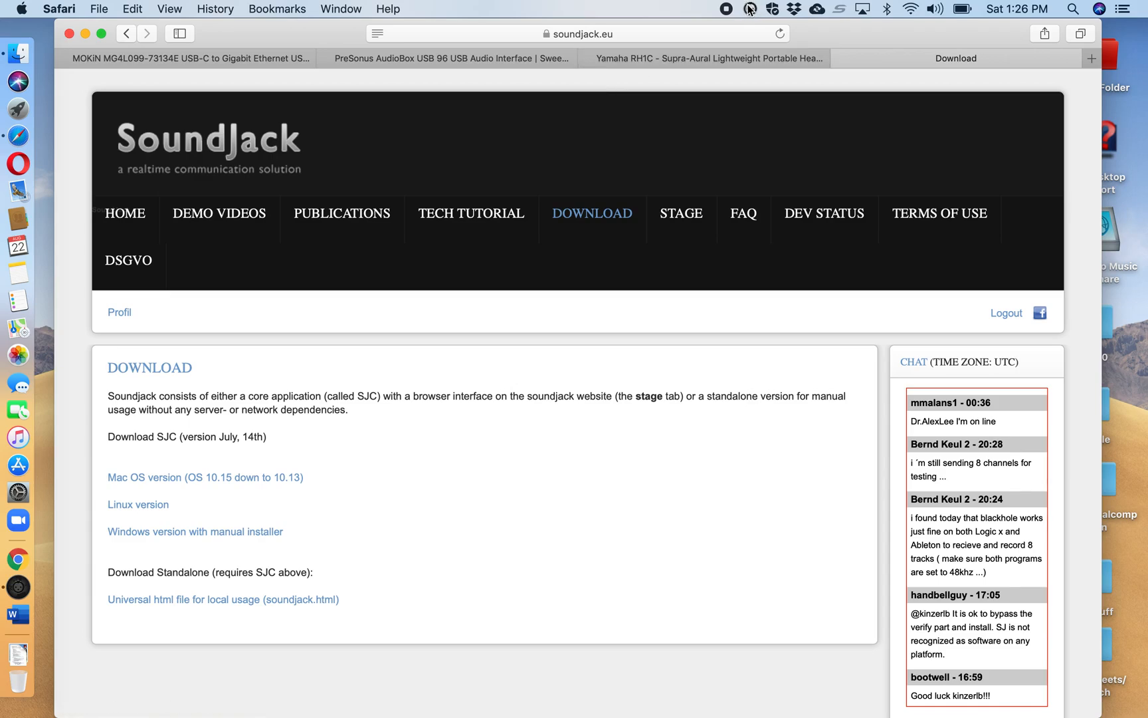
mouse_move(597, 254)
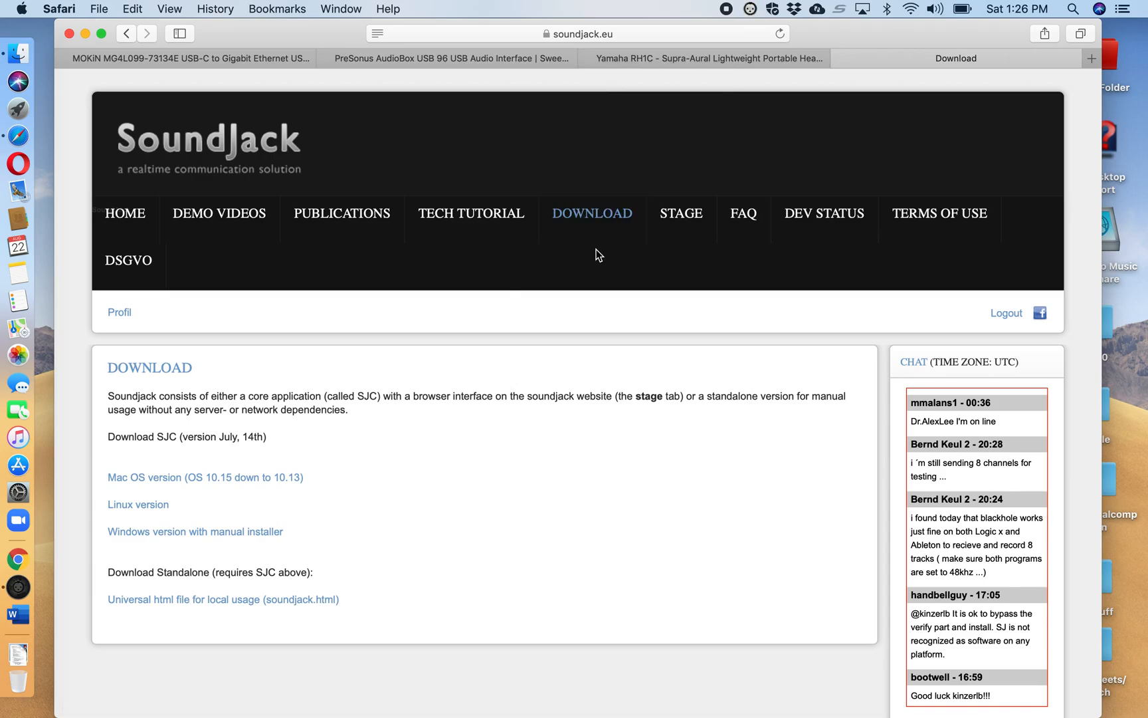
mouse_move(645, 253)
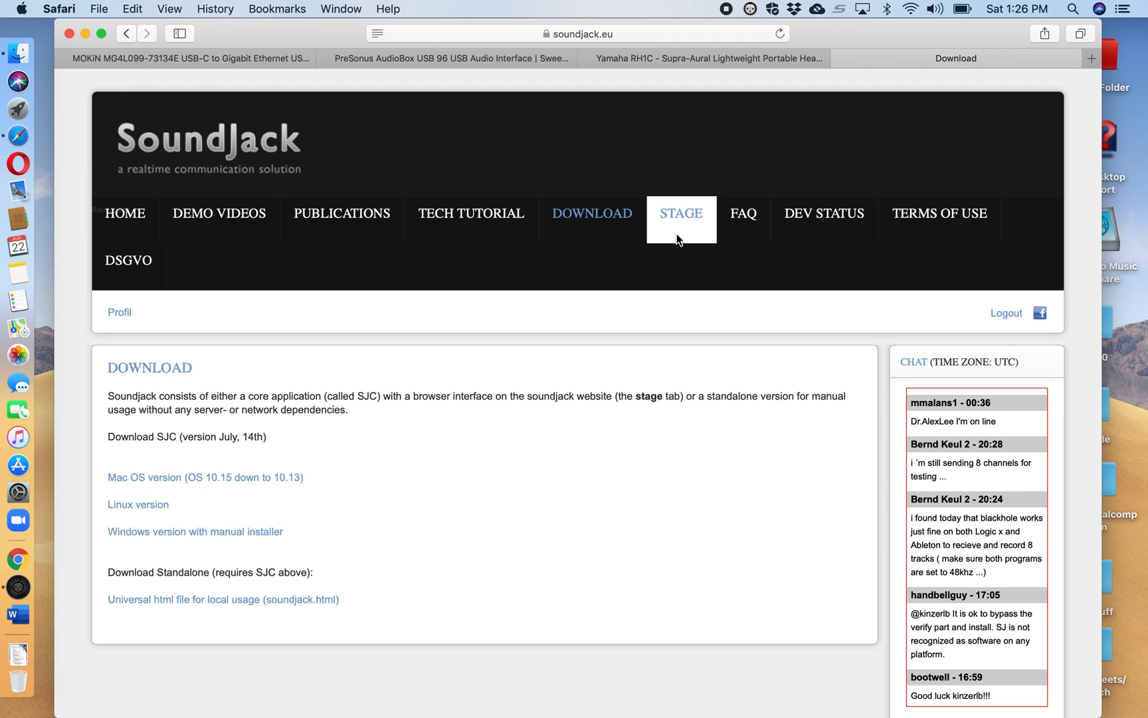
mouse_move(708, 189)
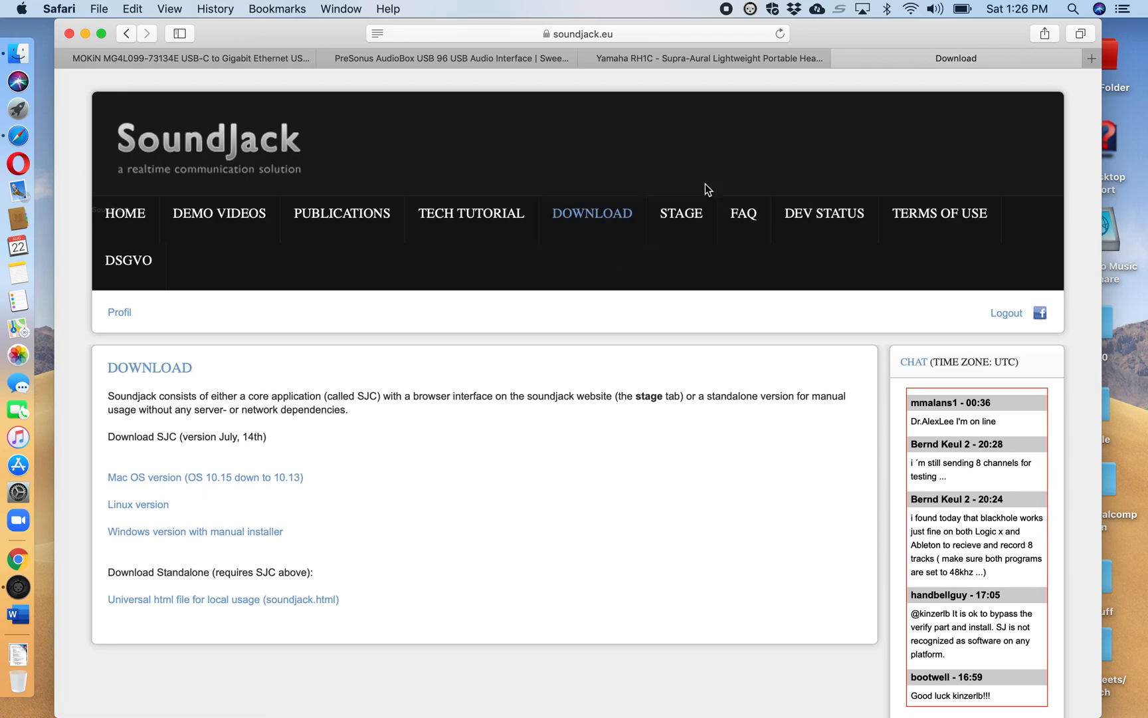
mouse_move(681, 213)
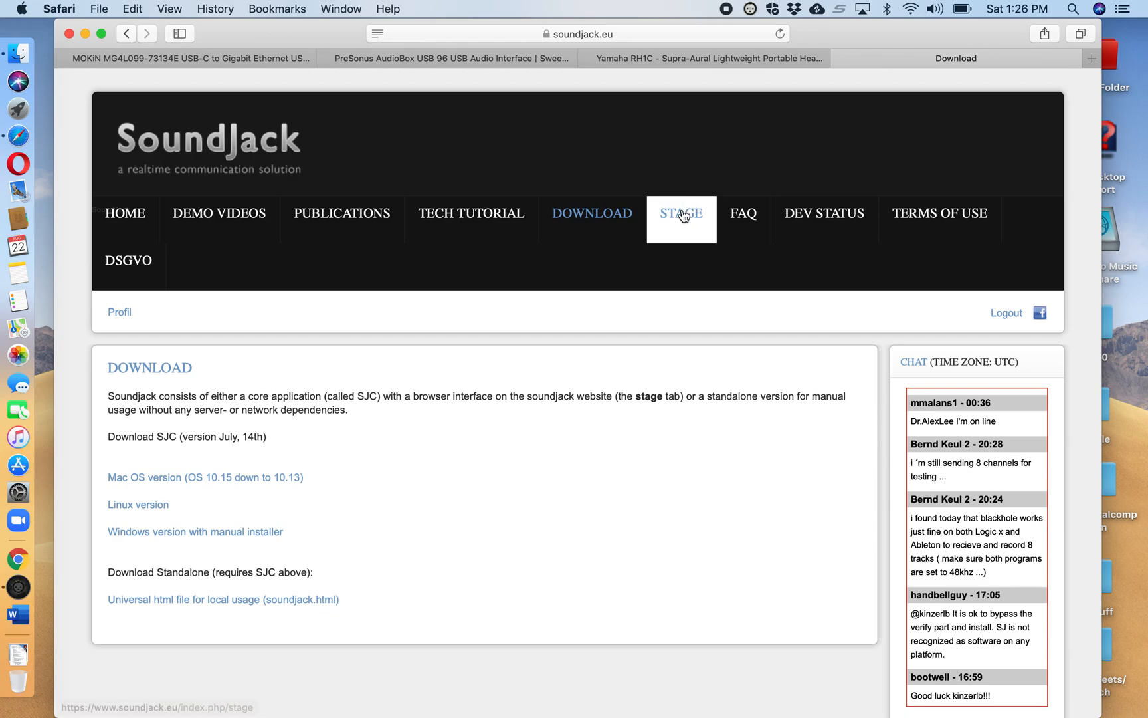
Load the Stage and review its audio settings column and the server/user list
click(681, 213)
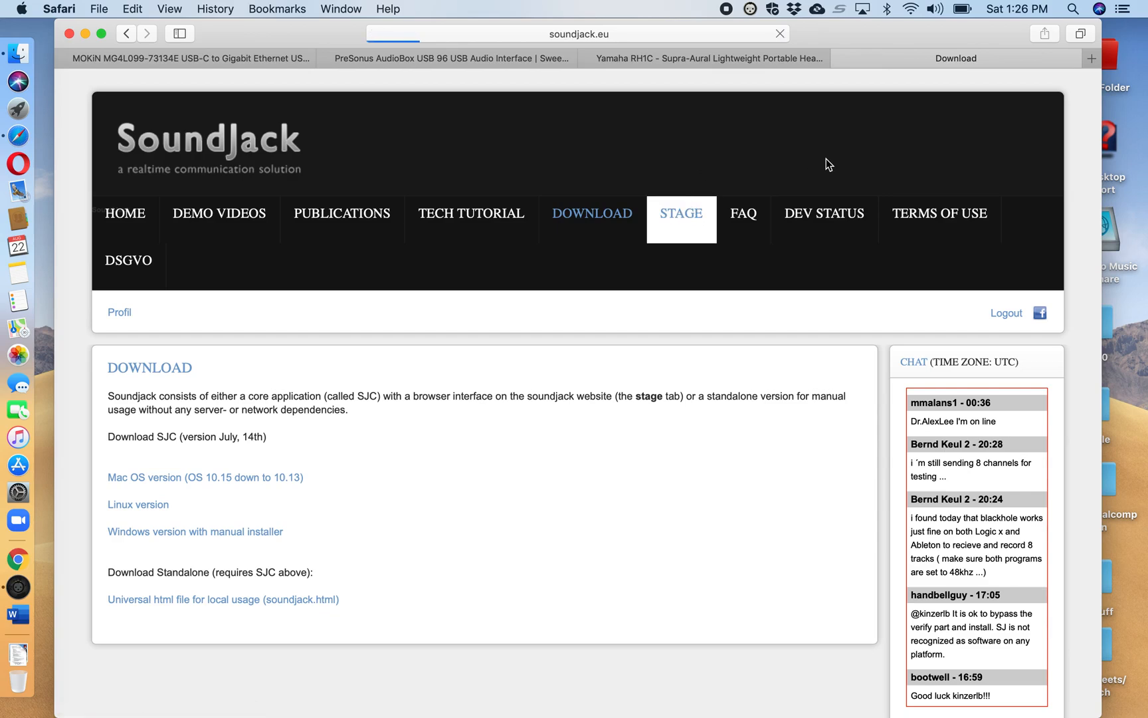
click(679, 213)
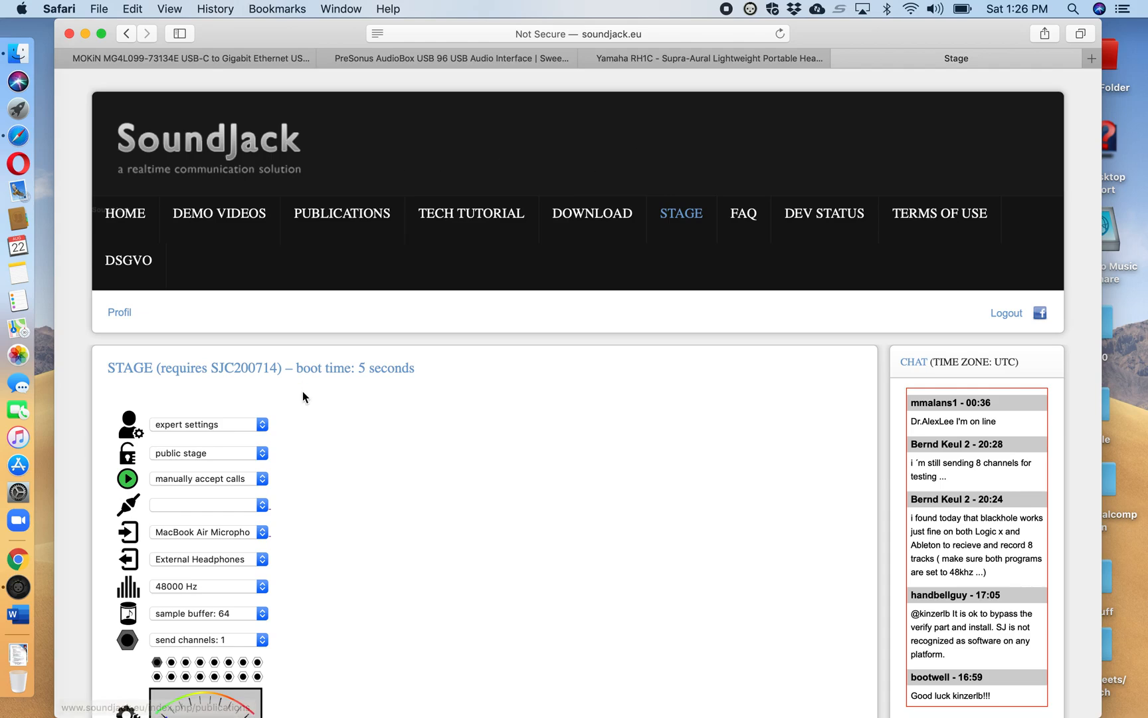
click(128, 478)
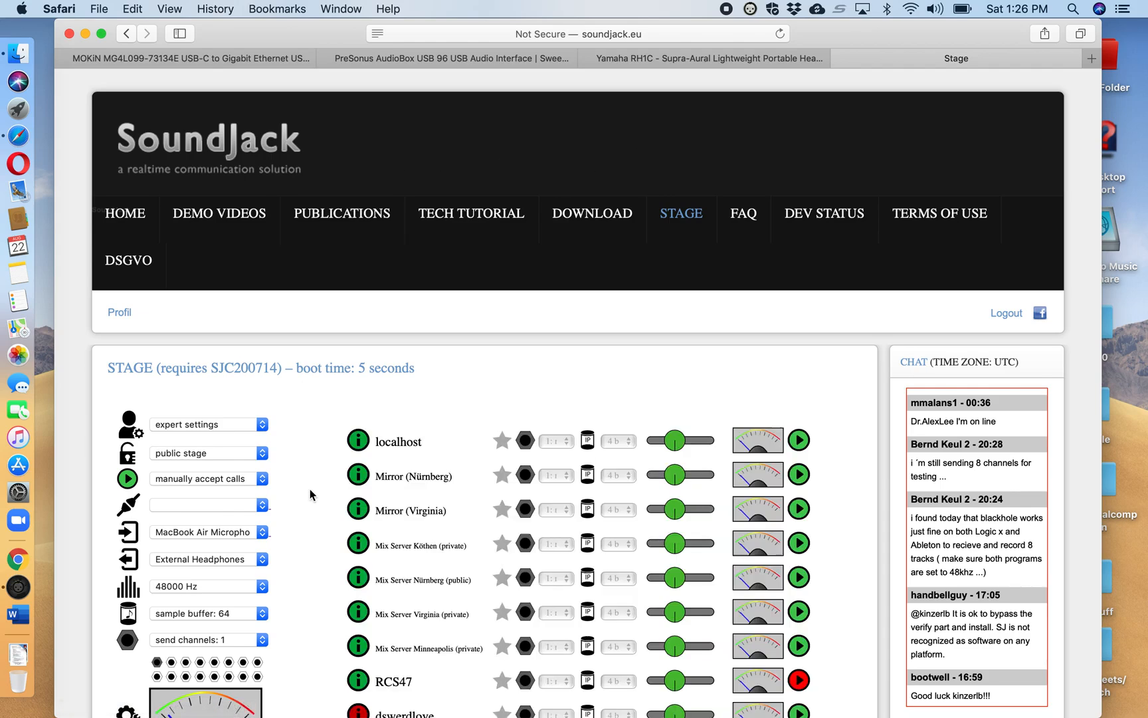
scroll(down, 3)
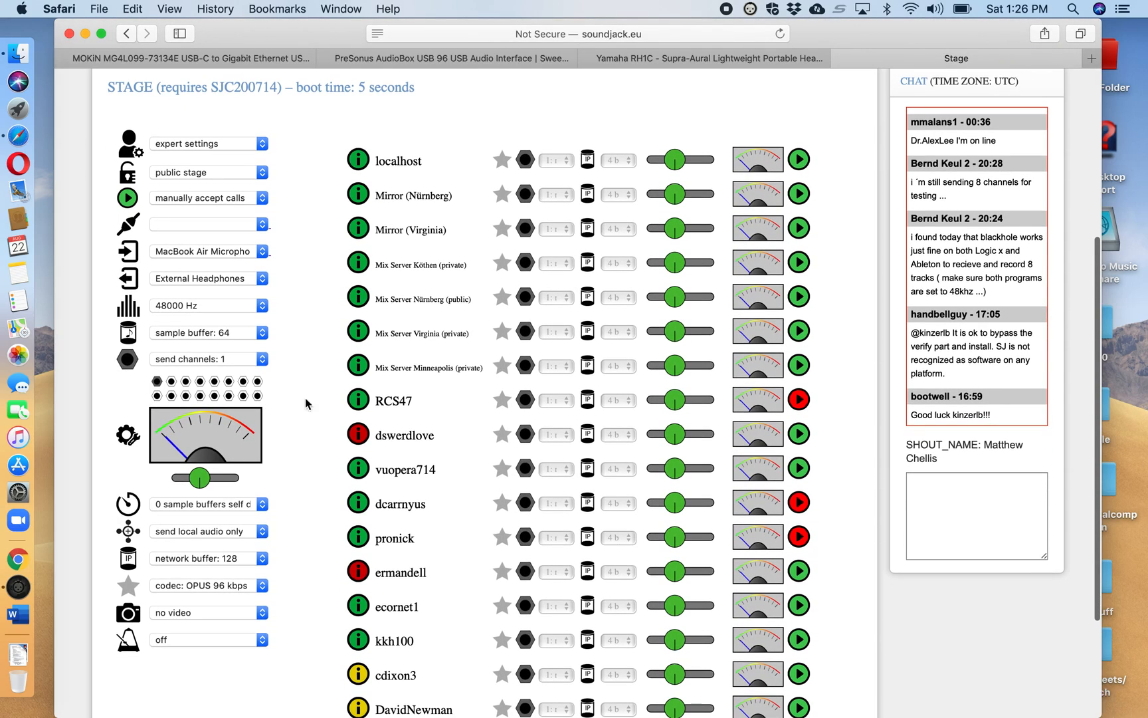
scroll(down, 3)
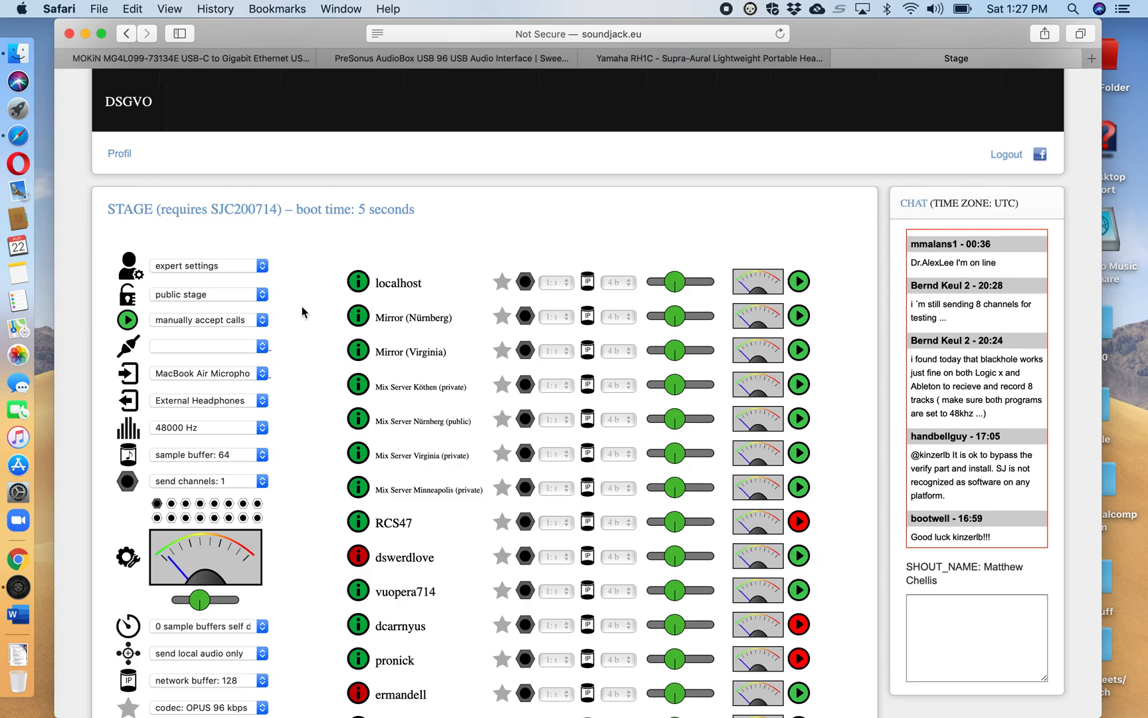
scroll(up, 3)
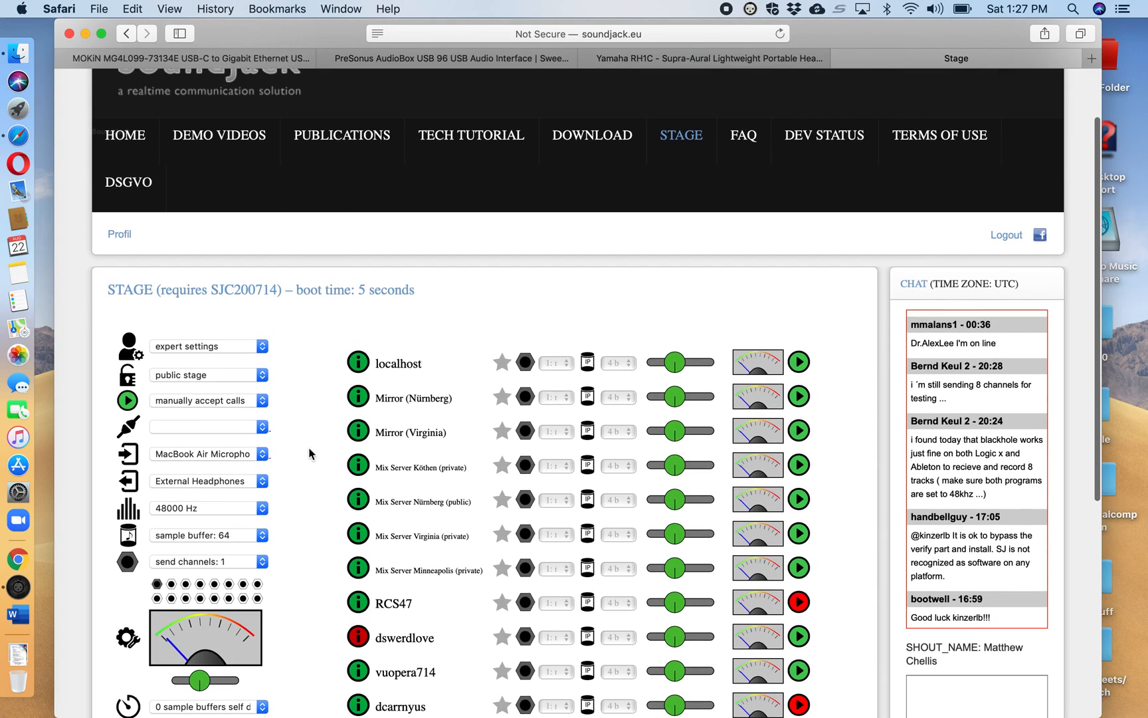
scroll(down, 3)
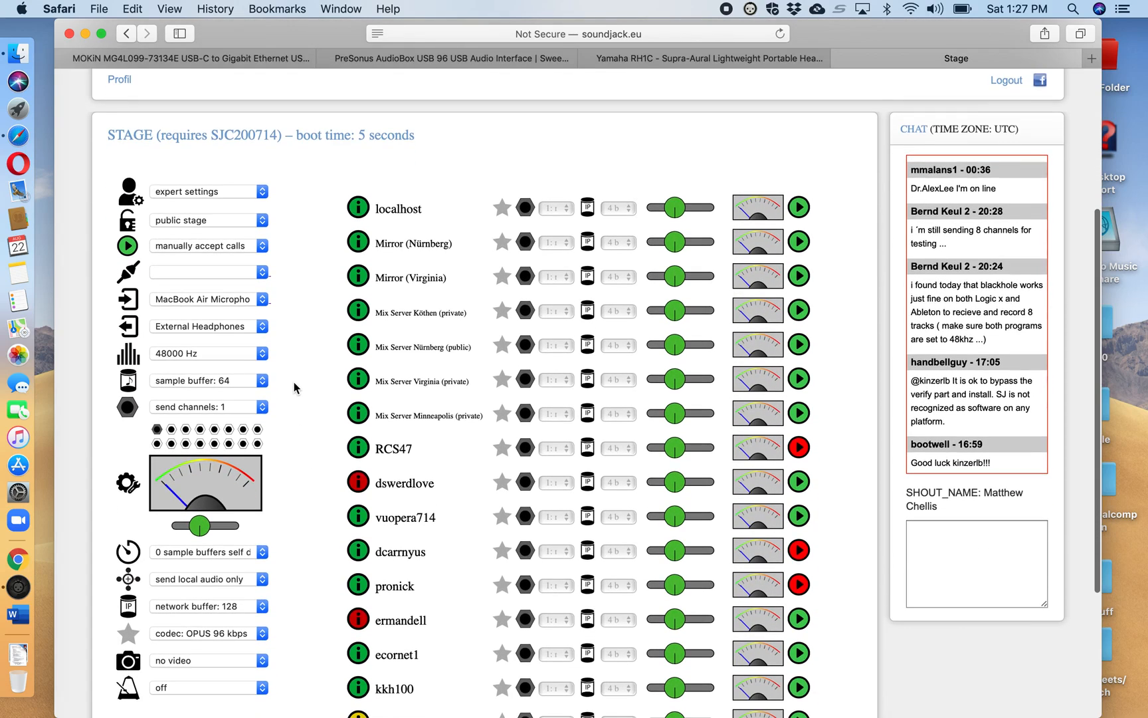
scroll(up, 3)
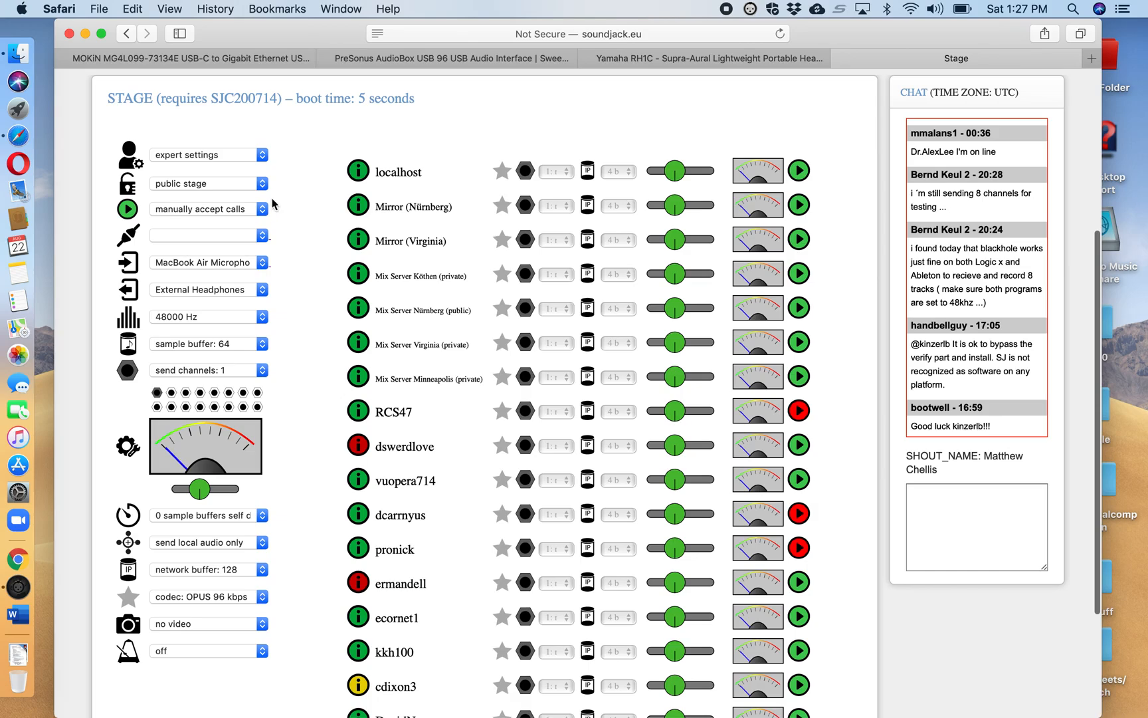
mouse_move(290, 157)
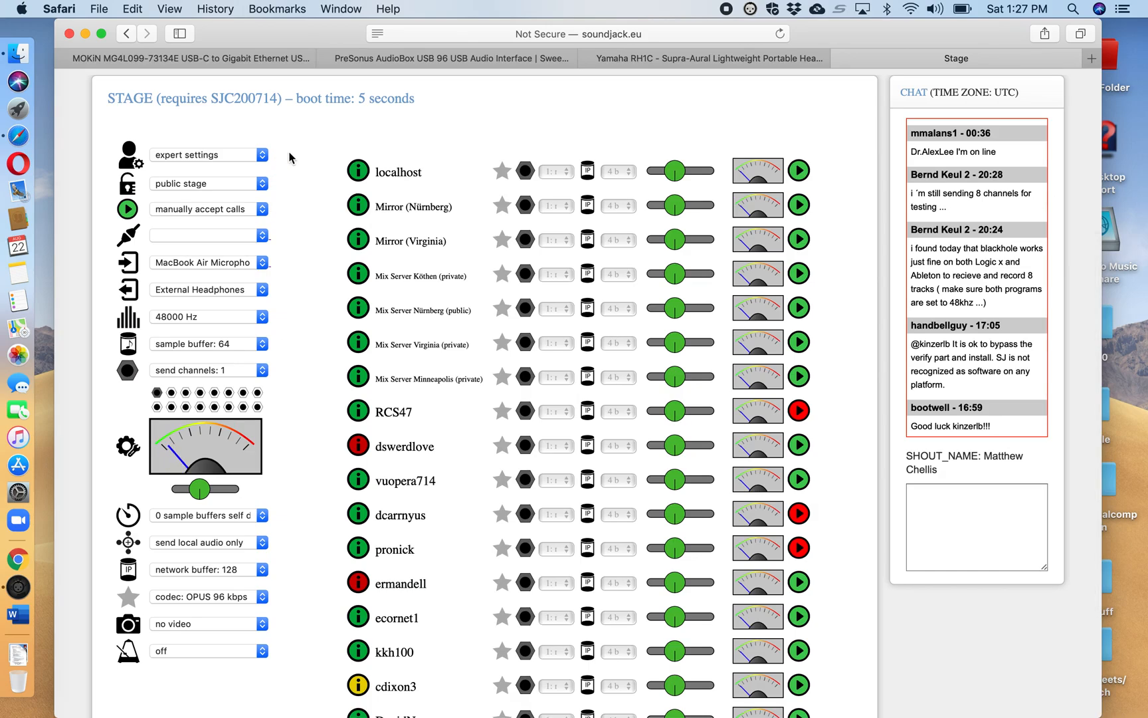
mouse_move(272, 156)
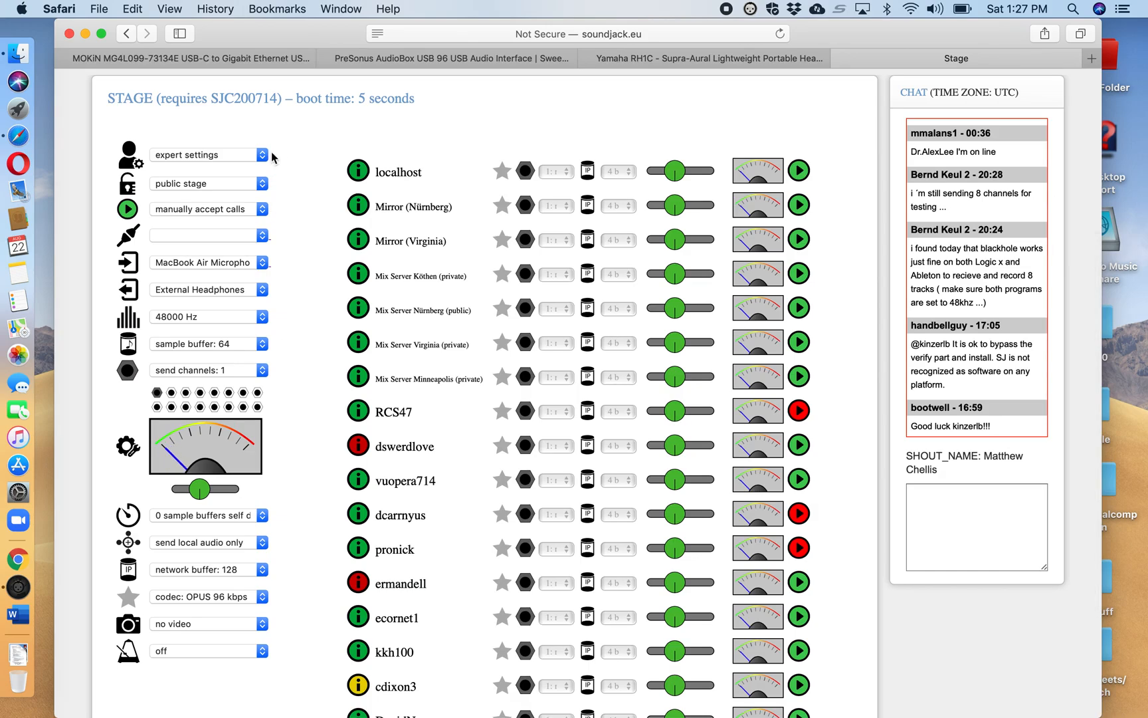
mouse_move(286, 199)
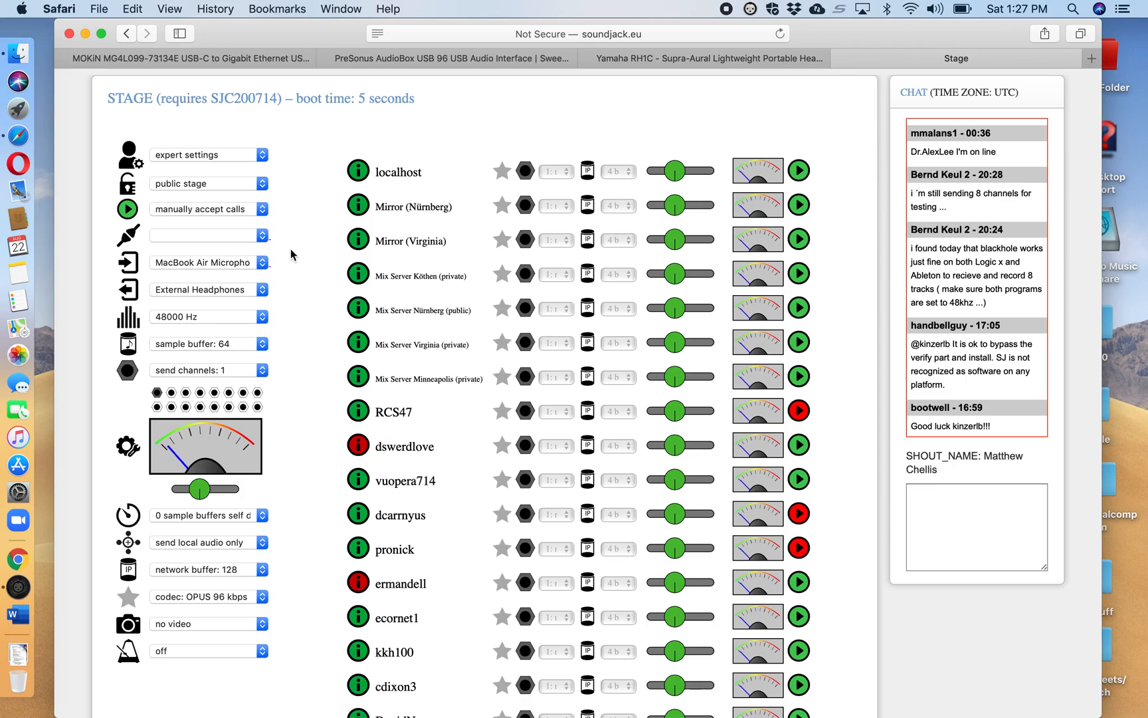
mouse_move(107, 266)
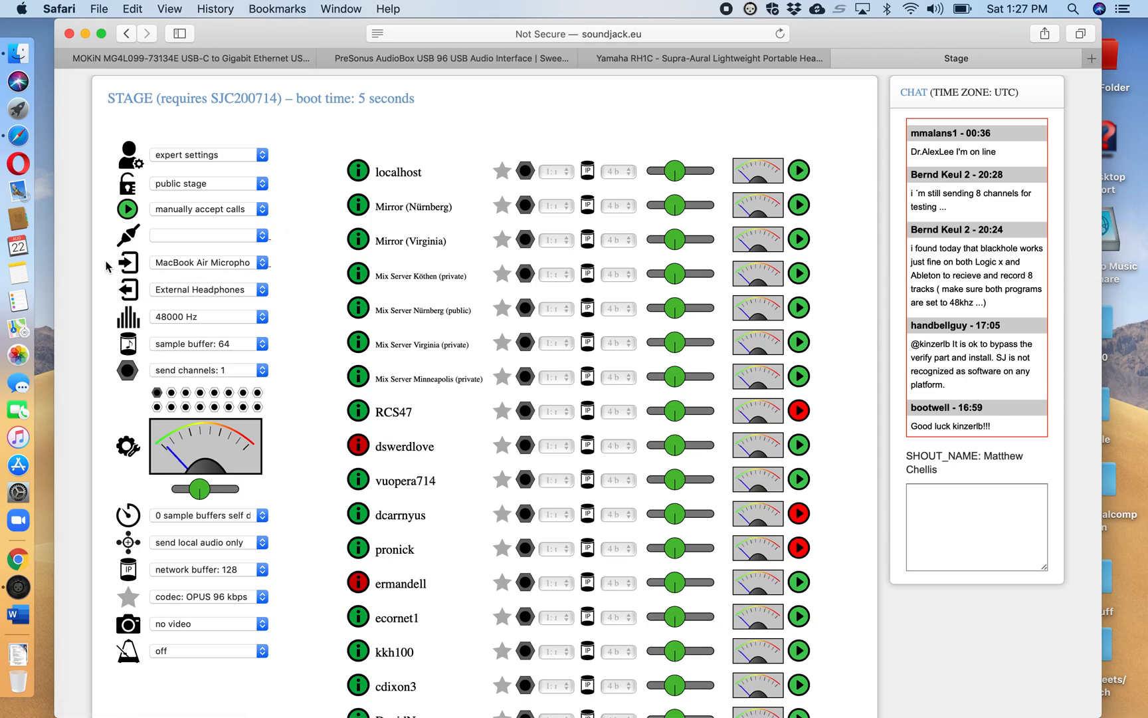
mouse_move(301, 259)
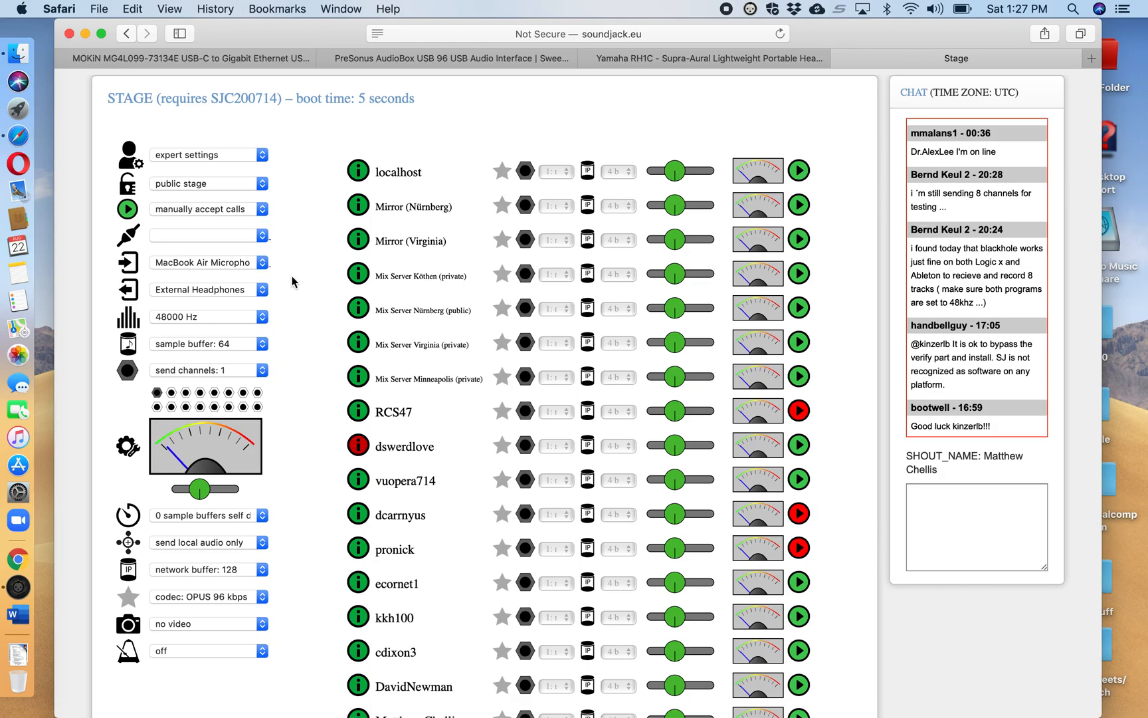
mouse_move(306, 298)
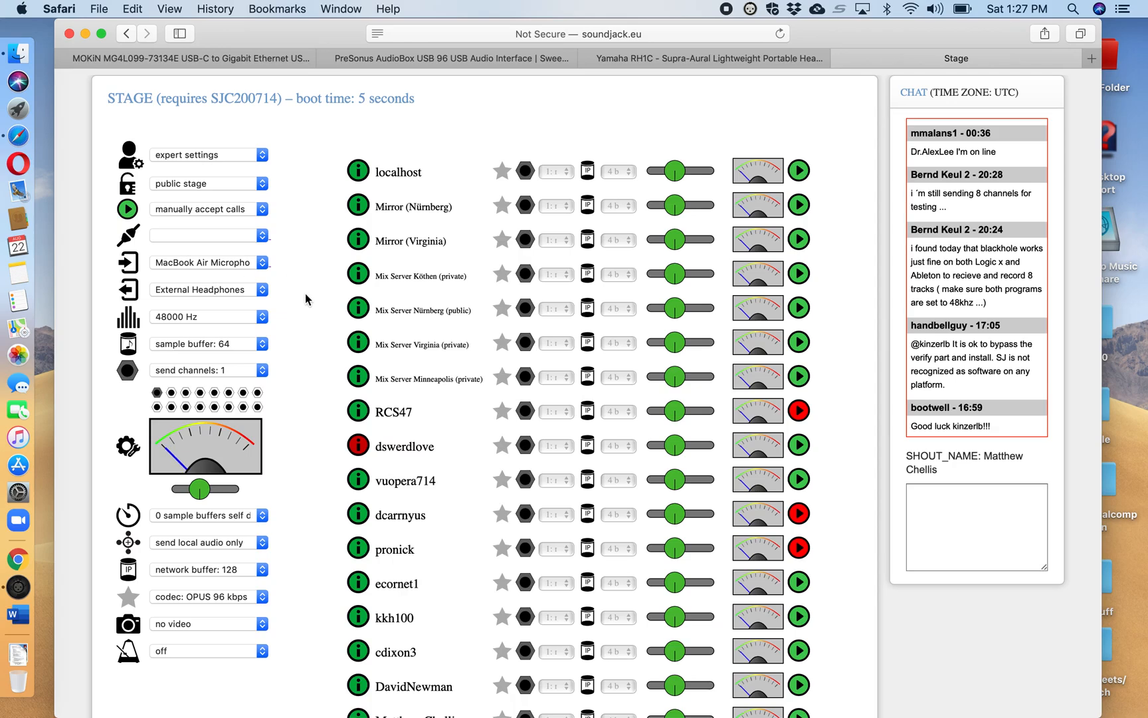
mouse_move(298, 303)
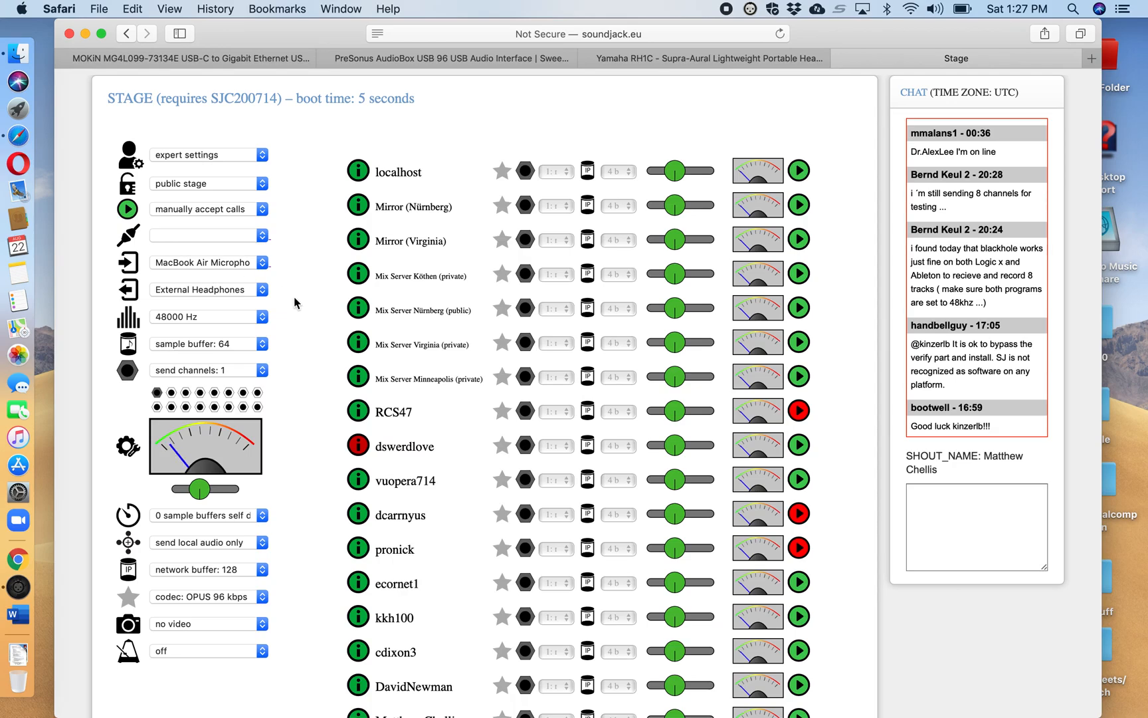
mouse_move(286, 304)
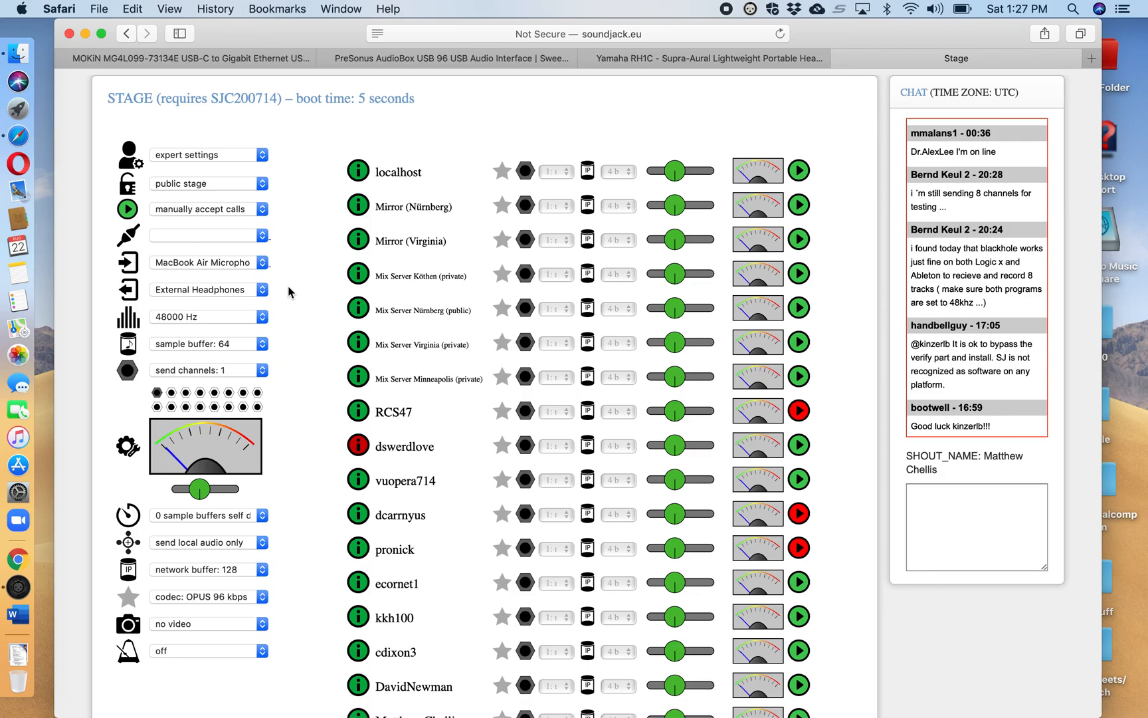
mouse_move(288, 292)
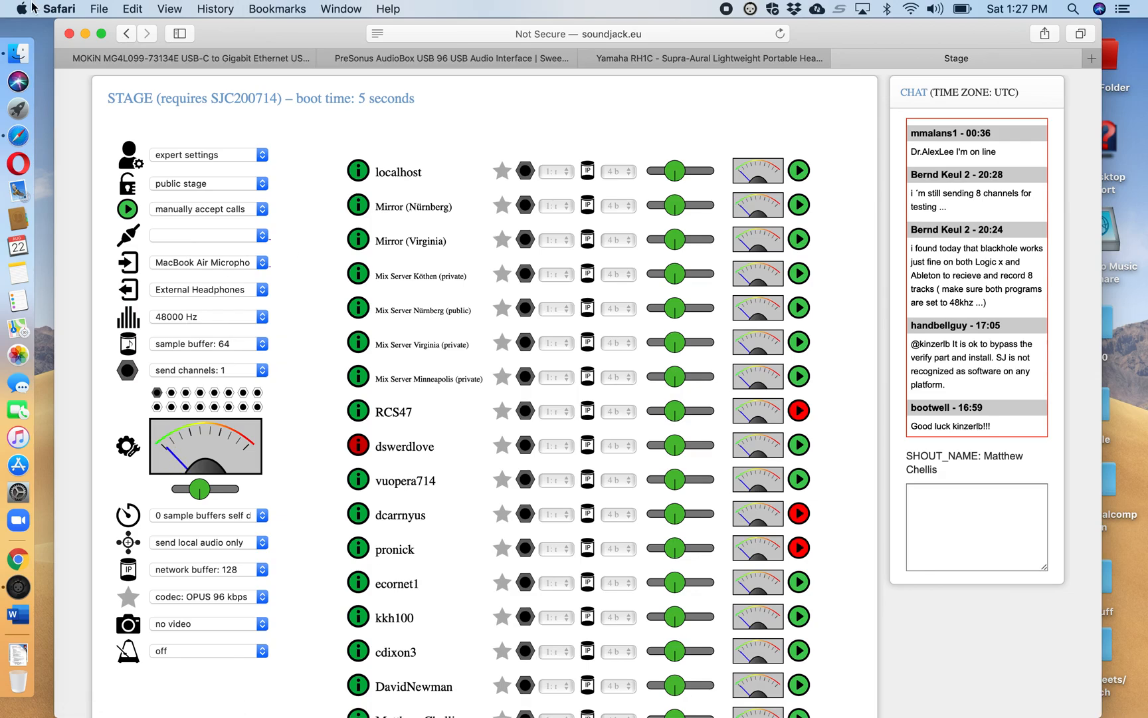
Show the Sound input devices in System Preferences, with MacBook Air Microphone as input
click(20, 8)
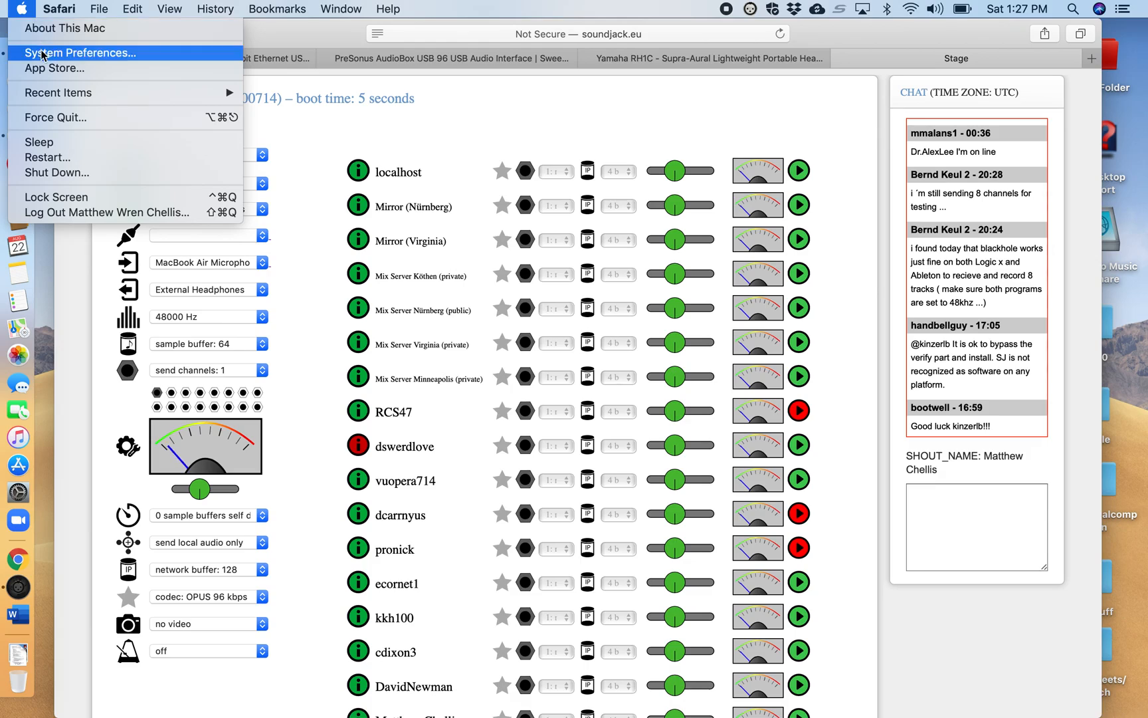
click(572, 130)
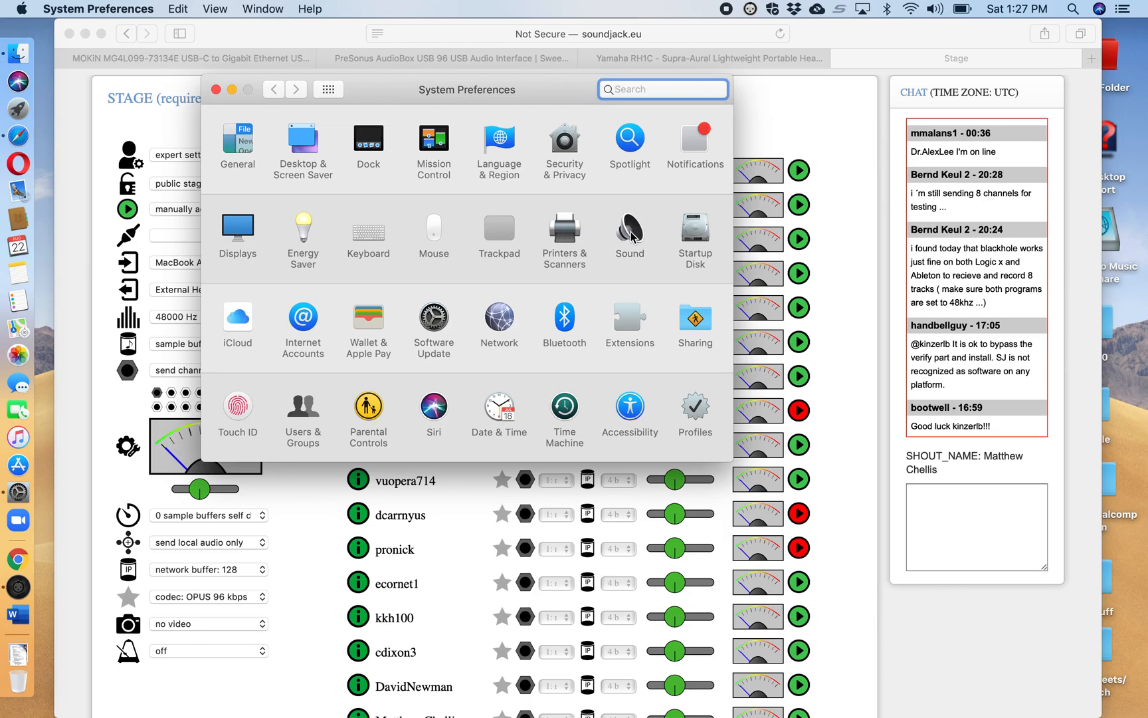
click(628, 232)
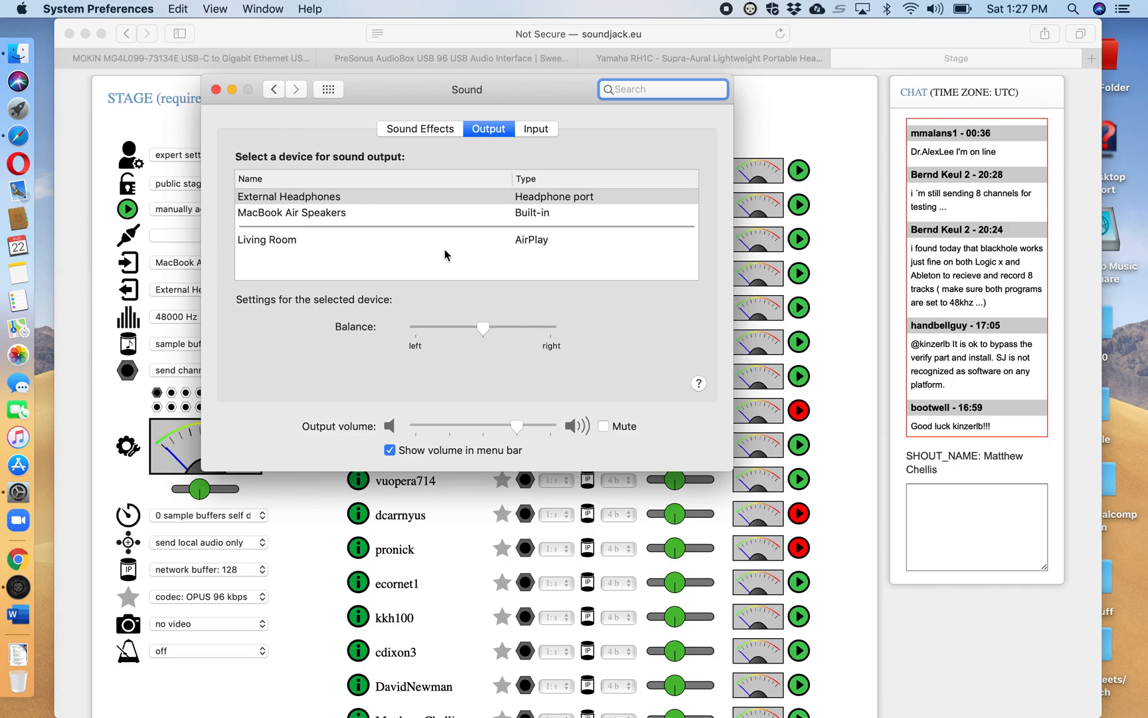
mouse_move(375, 200)
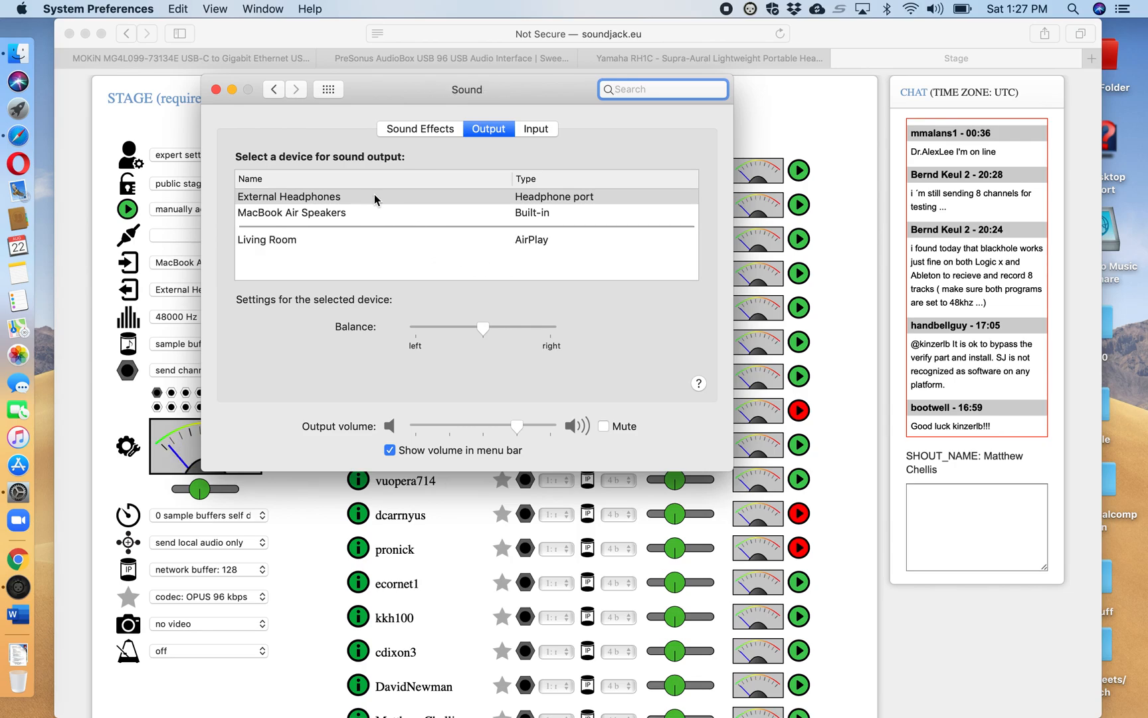
click(536, 127)
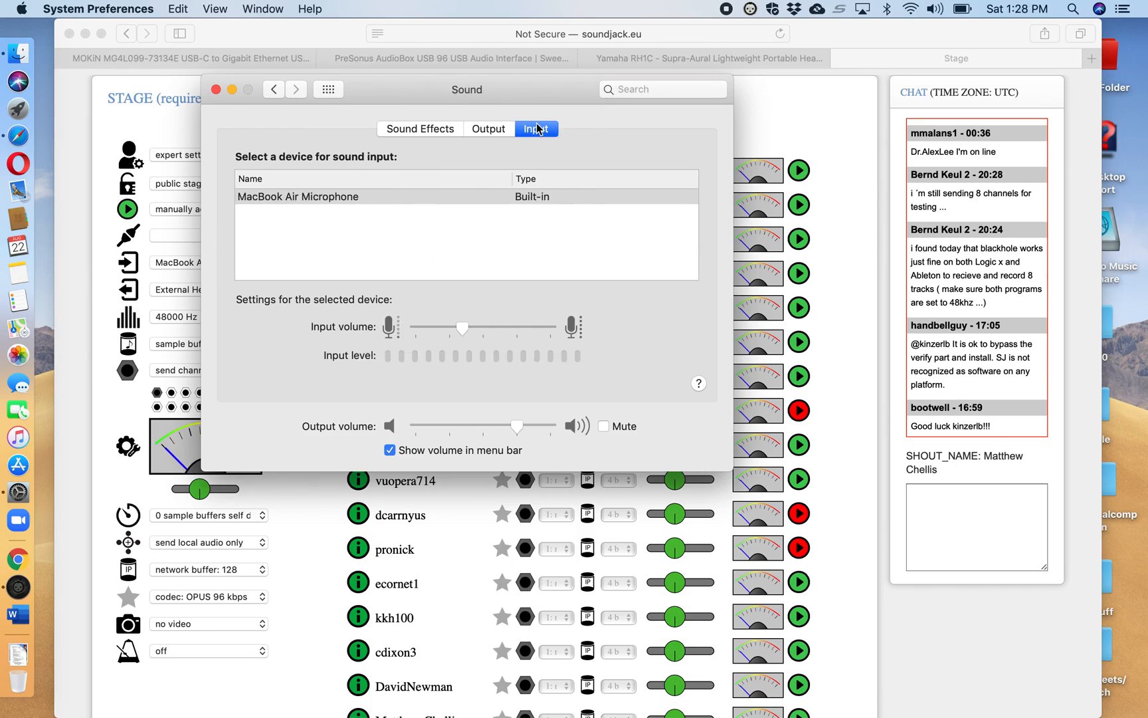
mouse_move(254, 140)
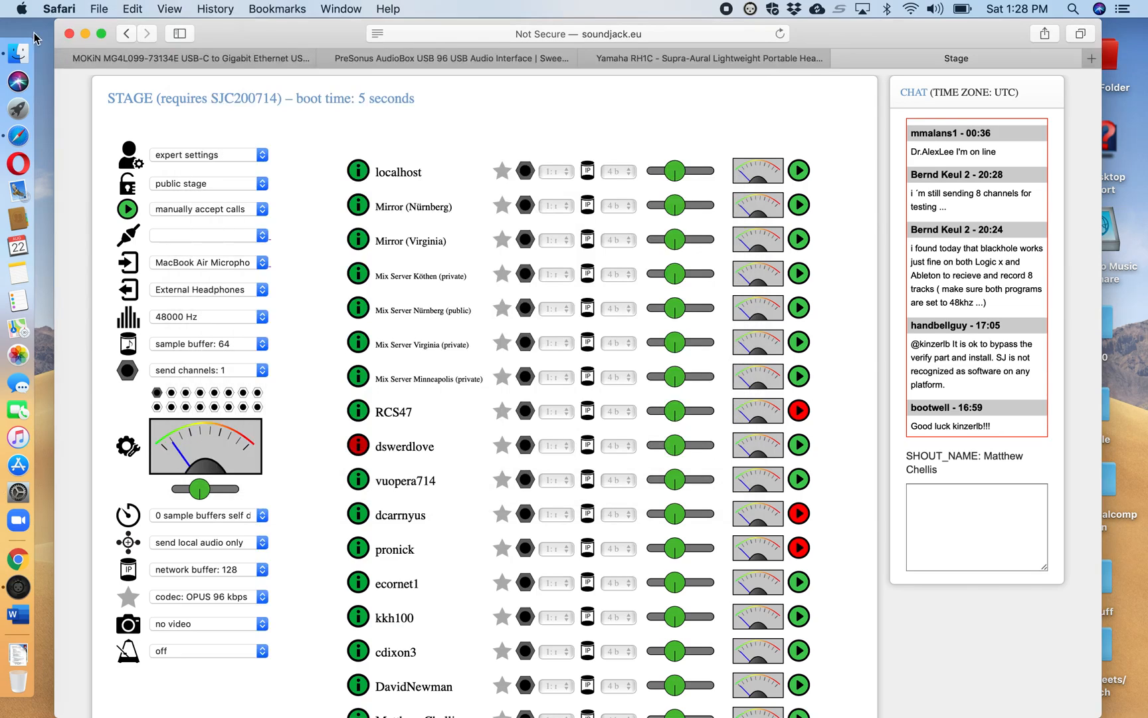
mouse_move(306, 292)
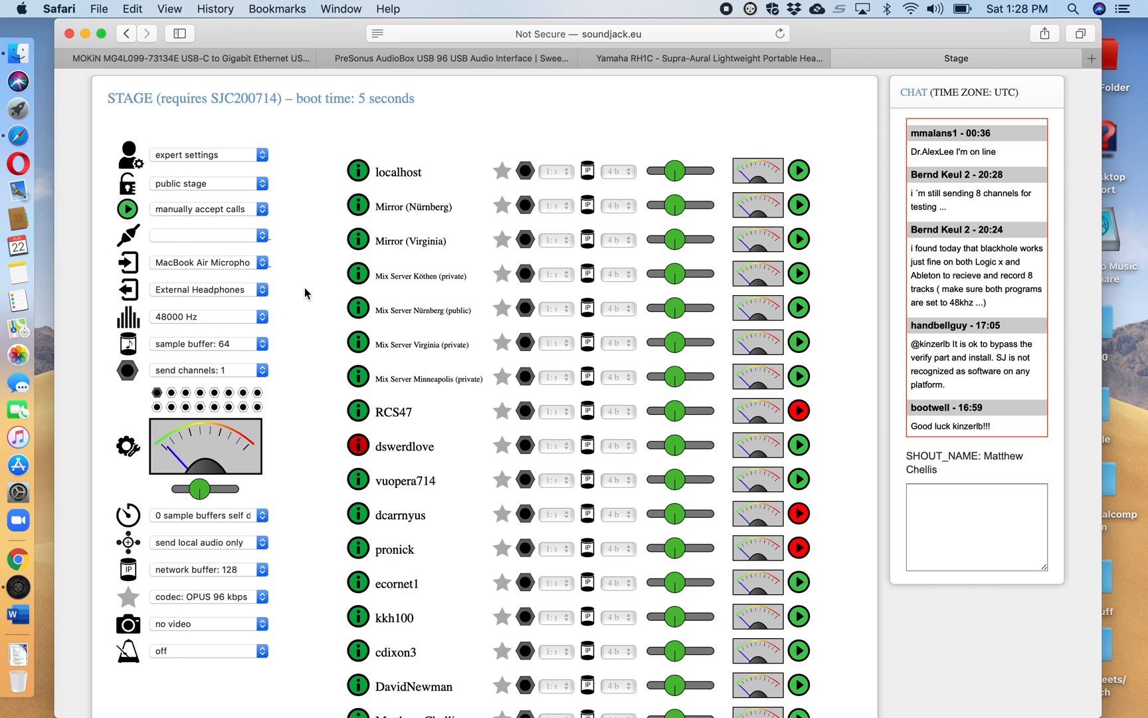
mouse_move(283, 291)
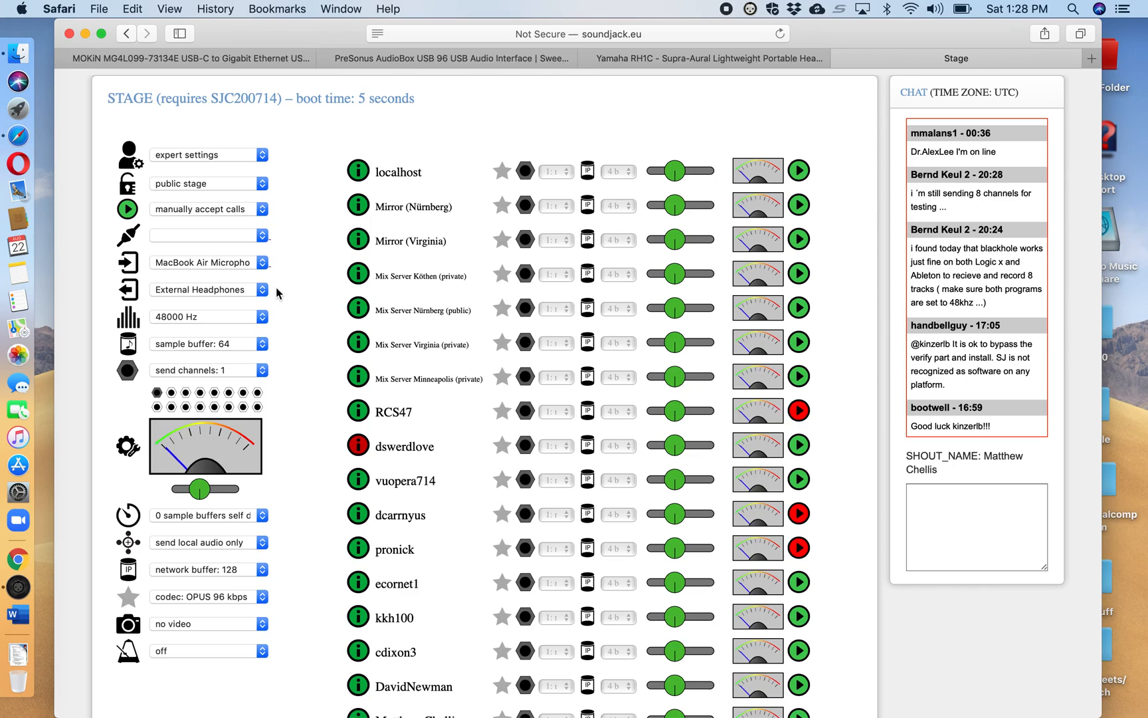
mouse_move(221, 444)
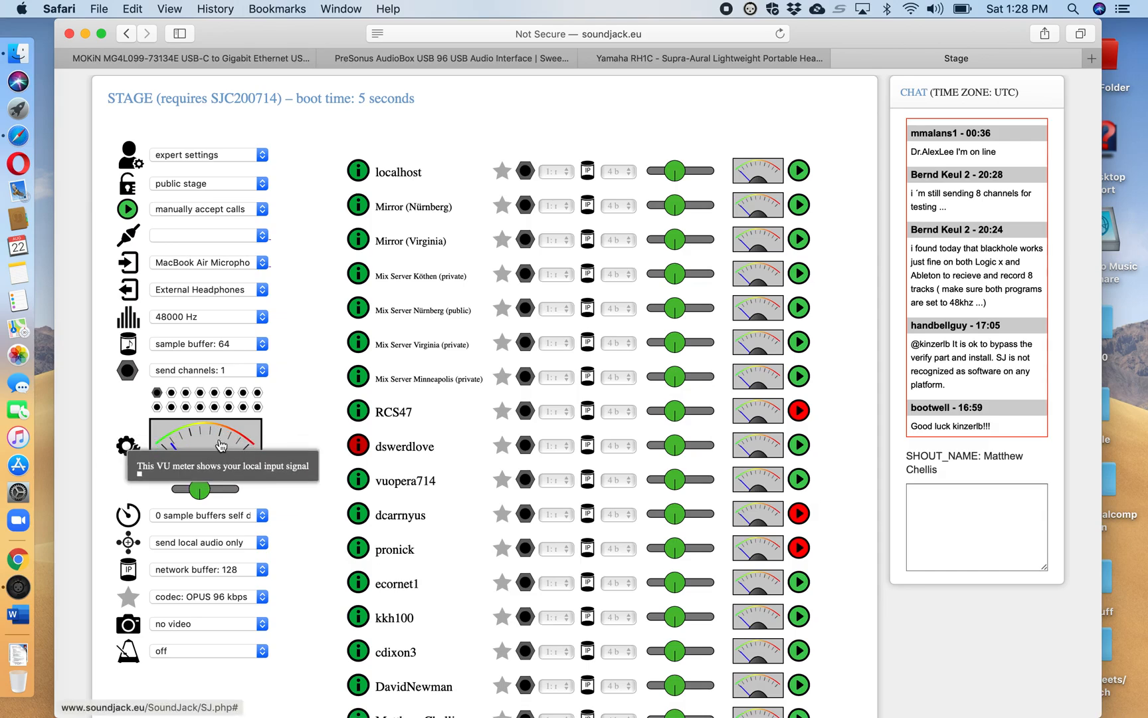
mouse_move(295, 358)
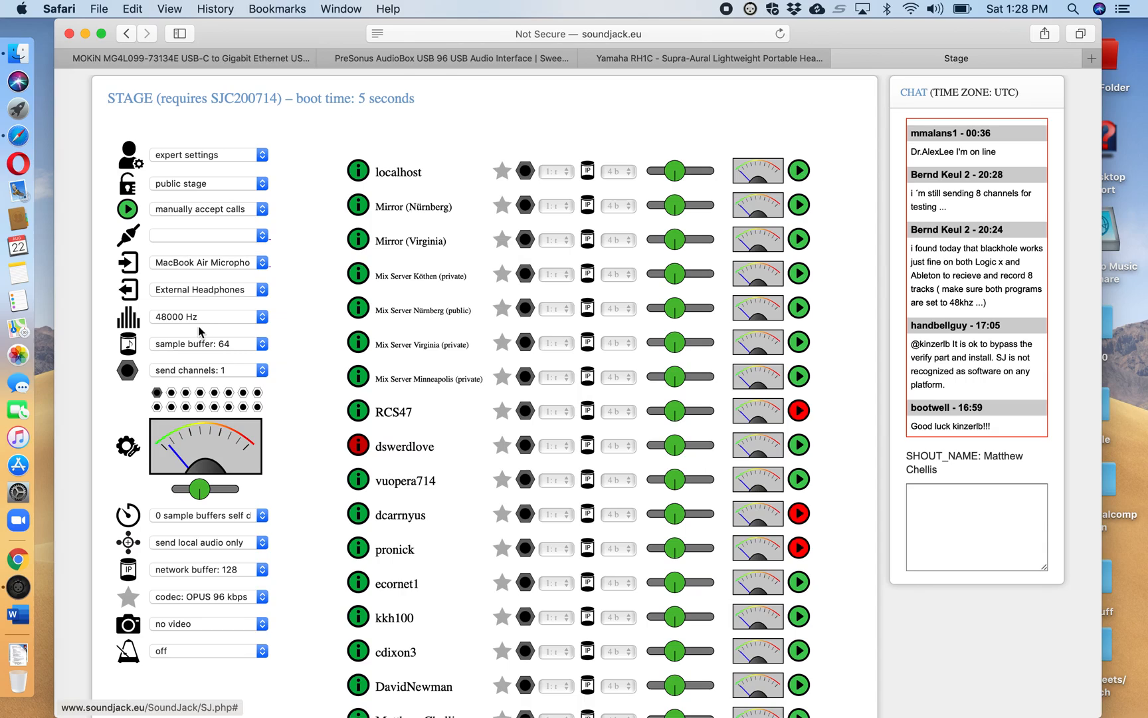
mouse_move(235, 355)
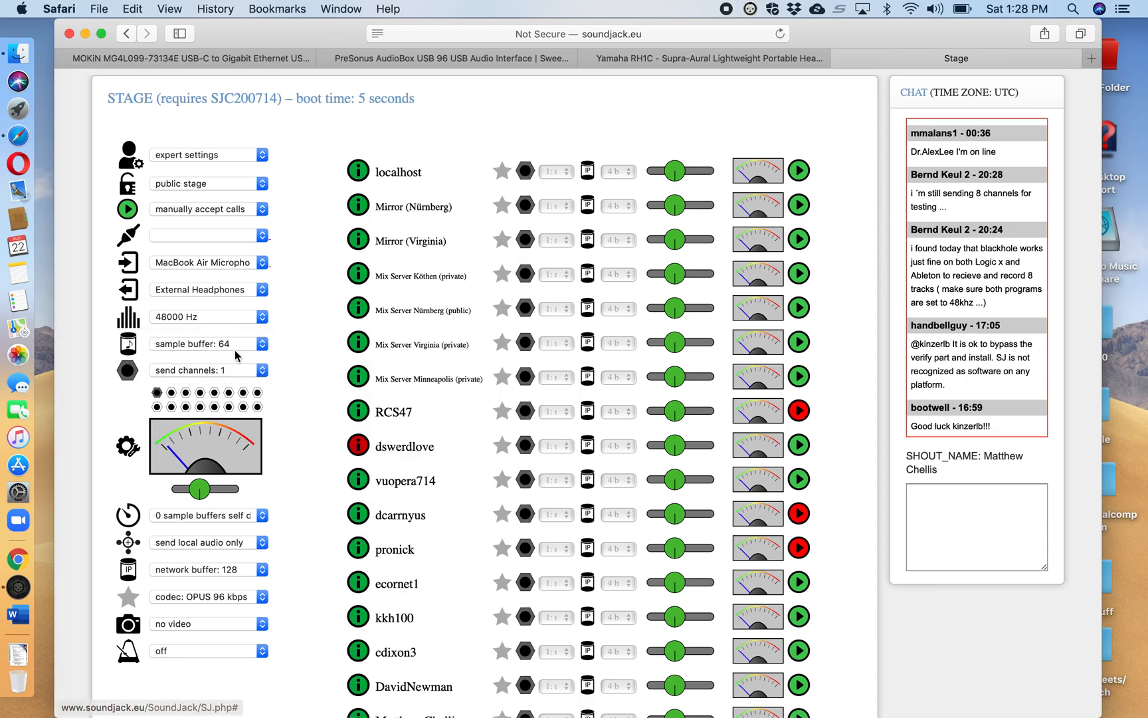
mouse_move(309, 376)
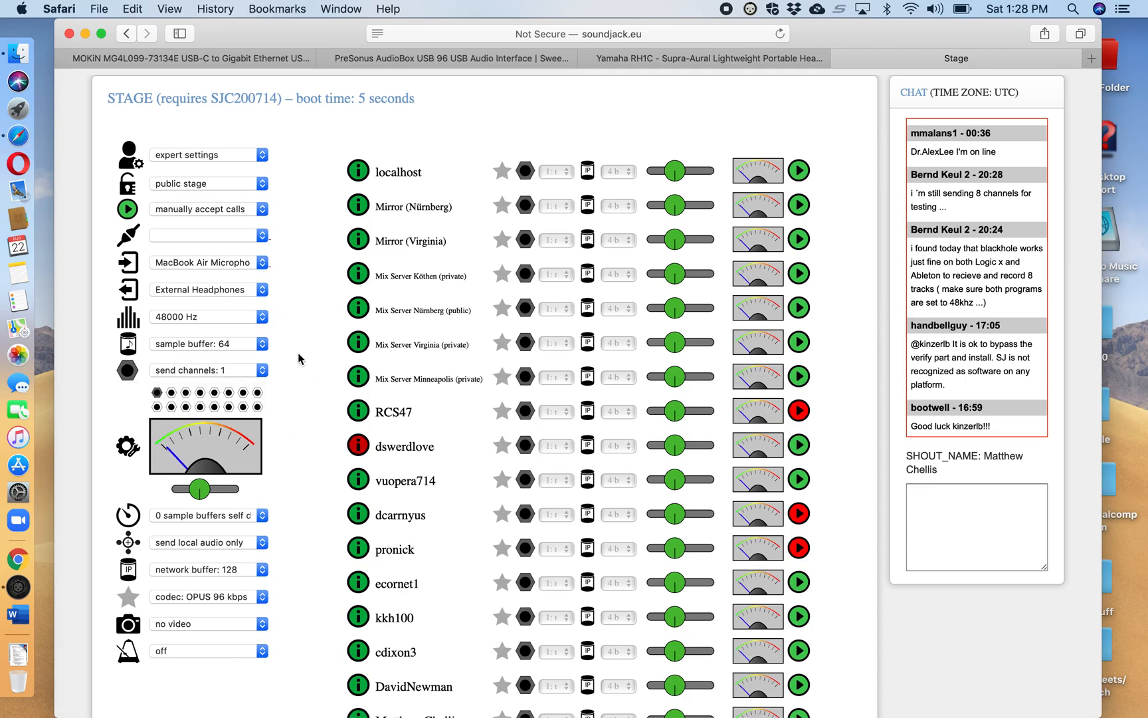
mouse_move(293, 400)
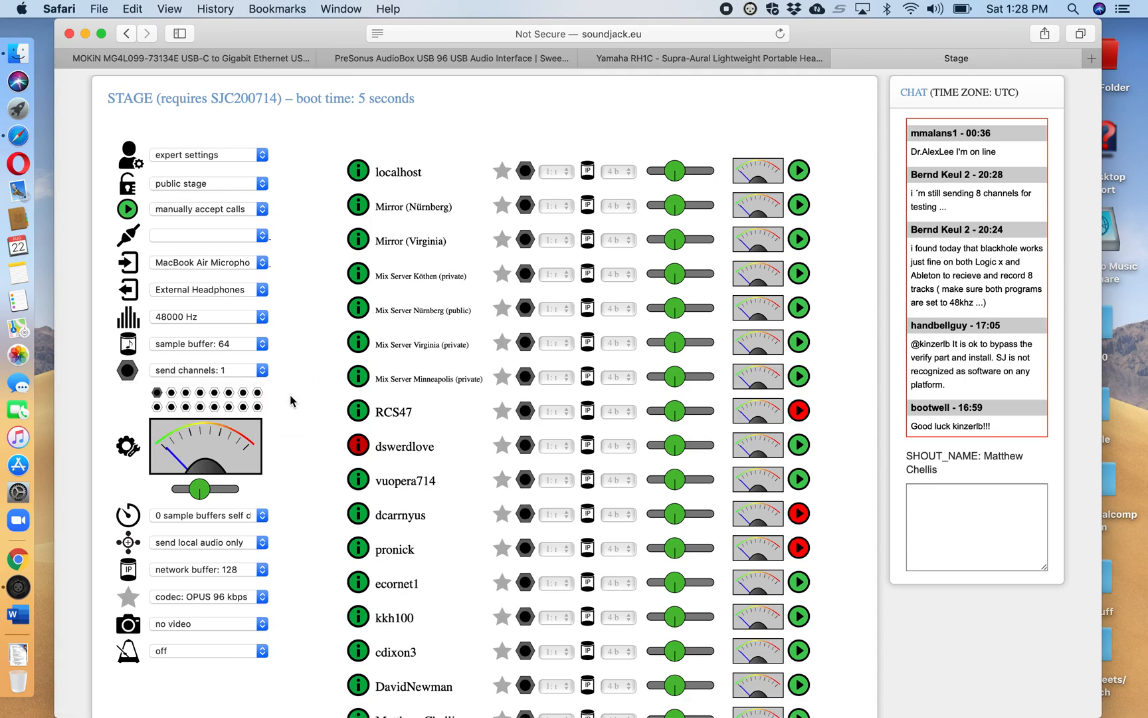
mouse_move(202, 459)
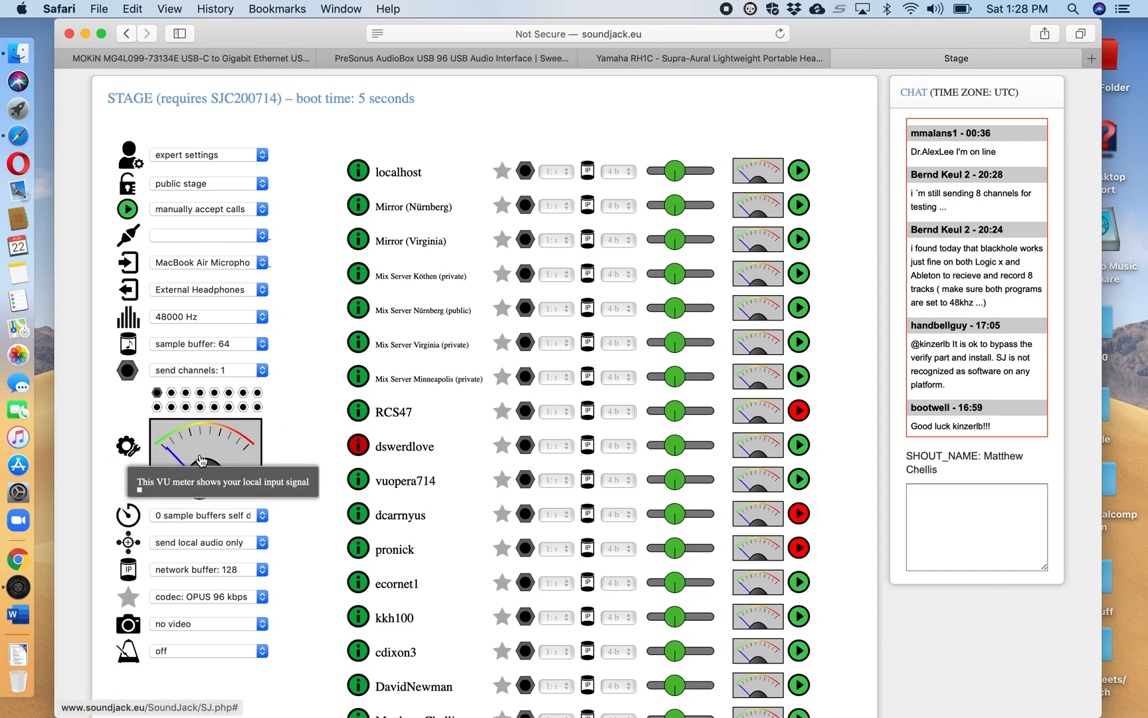
mouse_move(238, 485)
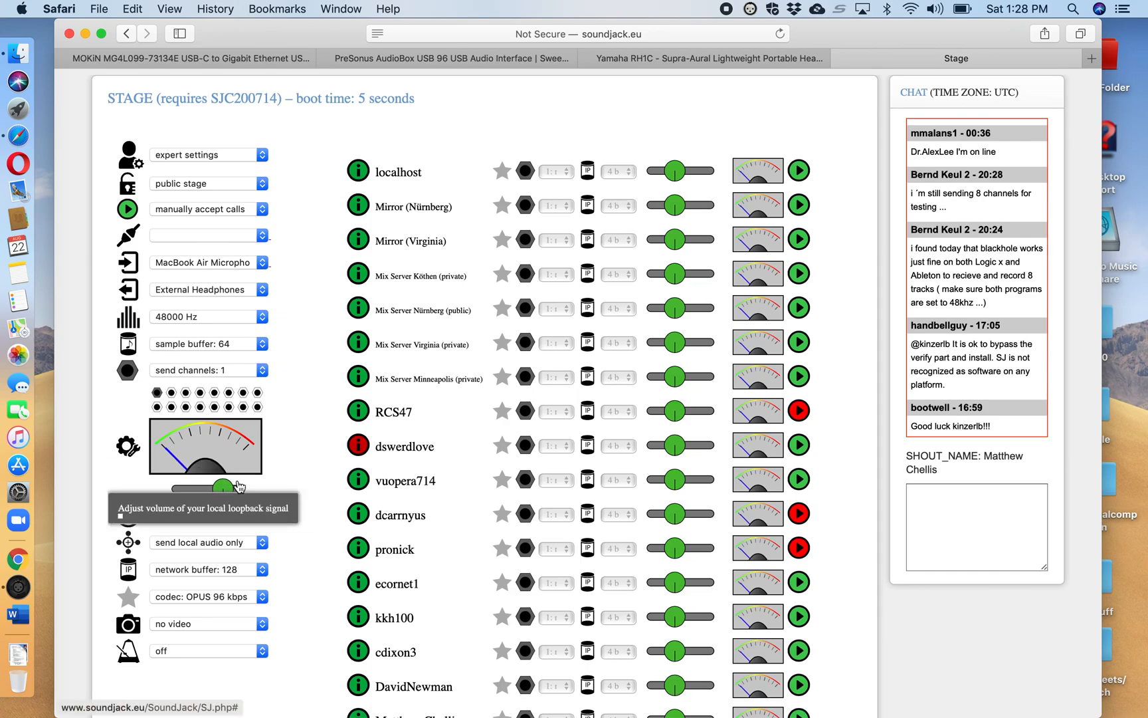
Raise the local loopback volume slider fully to the right on the Stage page
scroll(down, 3)
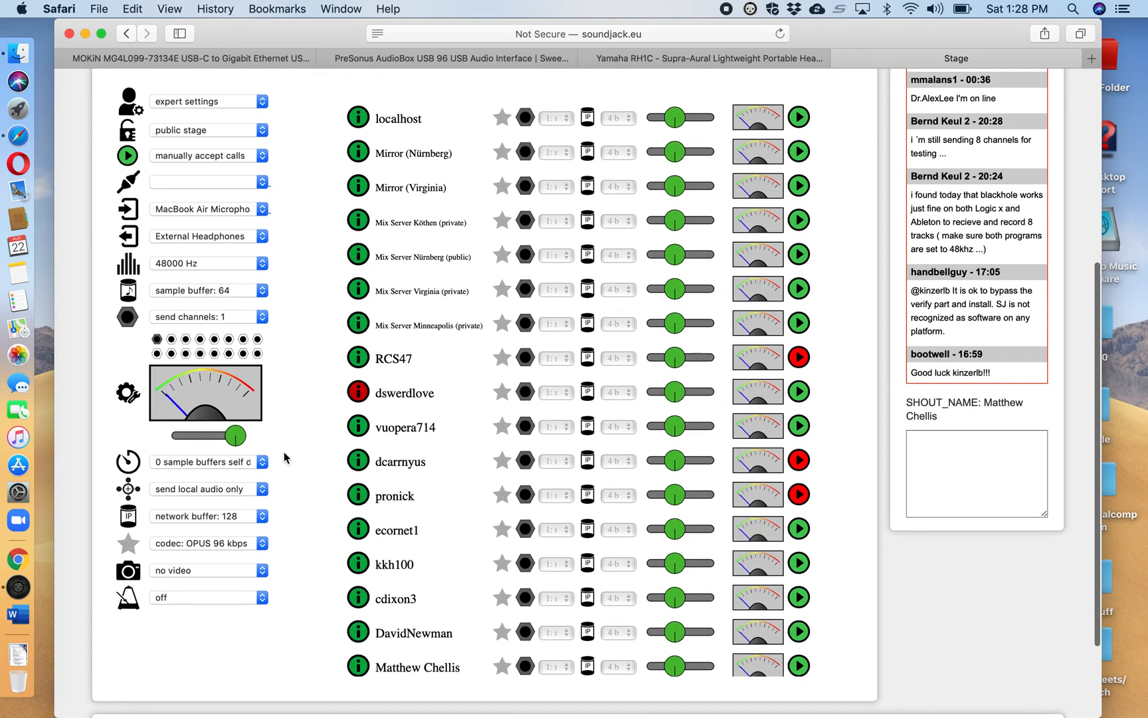
mouse_move(209, 490)
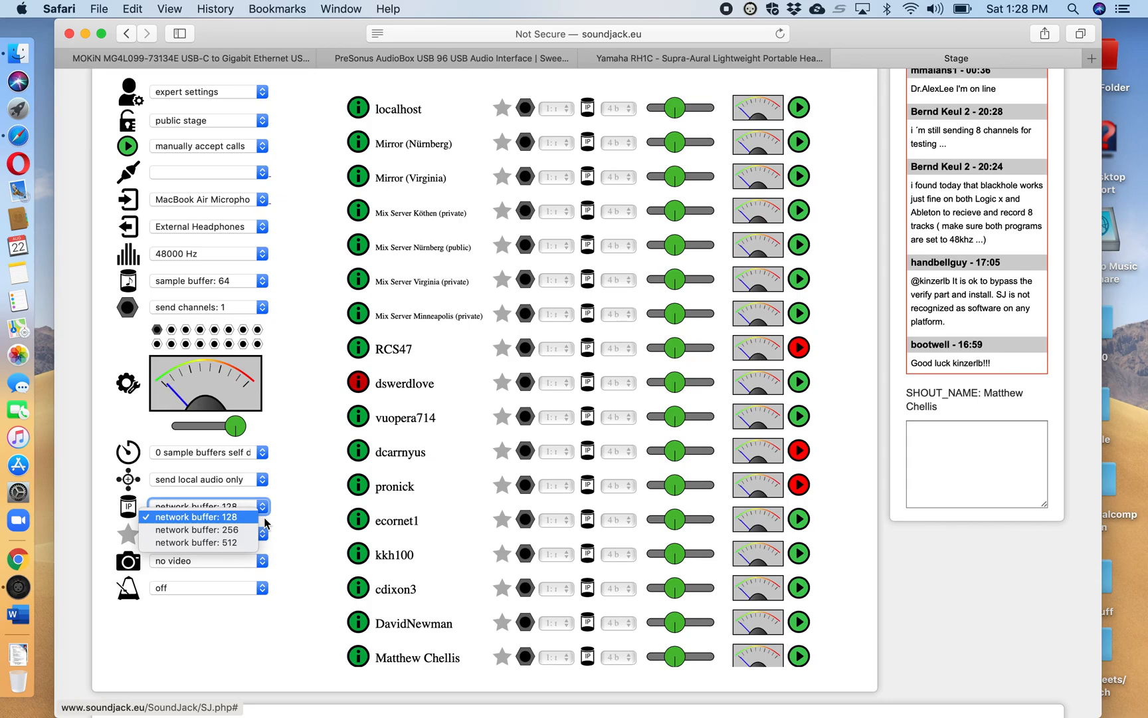
mouse_move(292, 505)
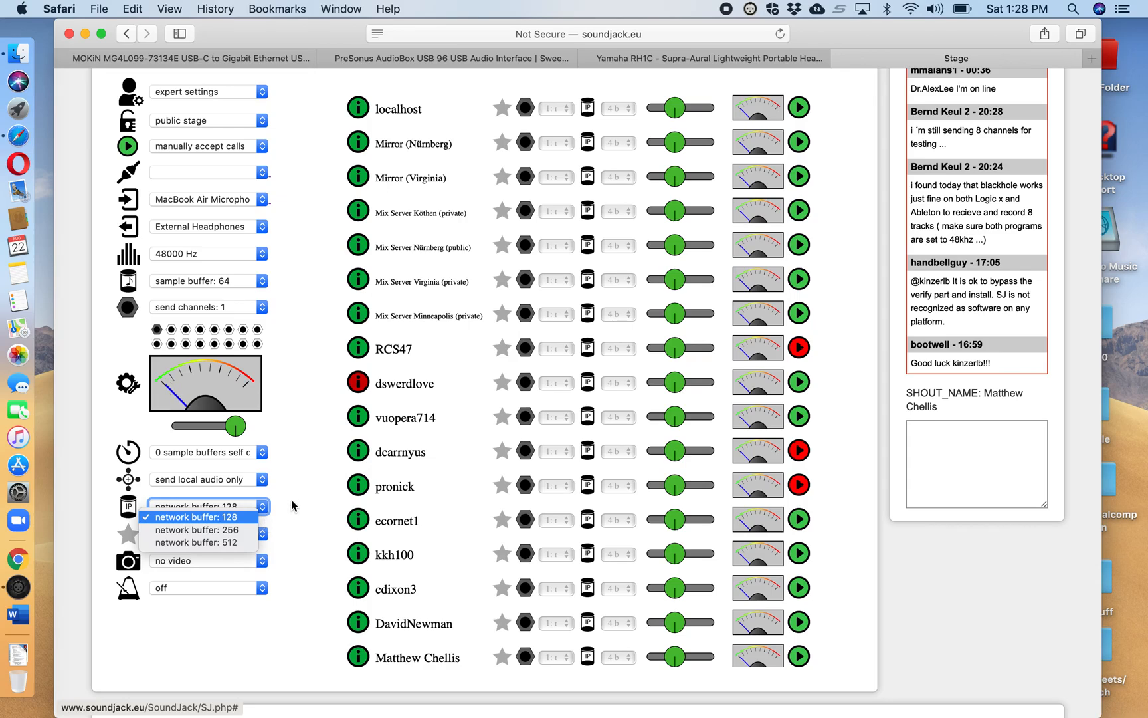
click(207, 516)
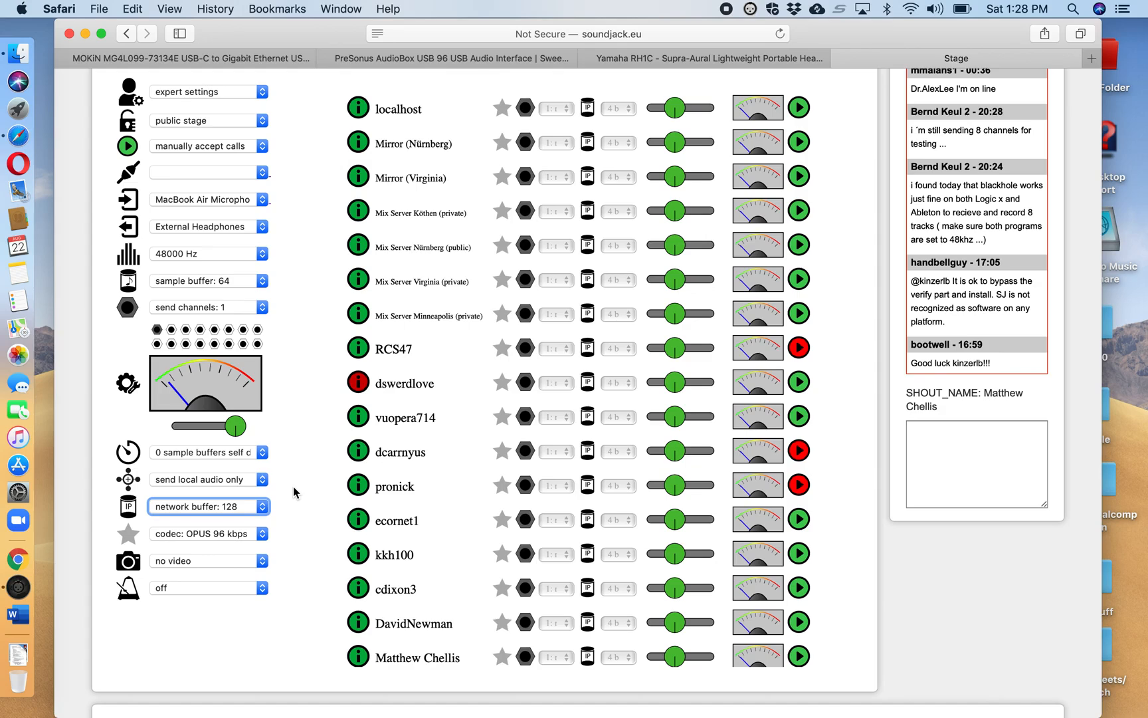
mouse_move(237, 506)
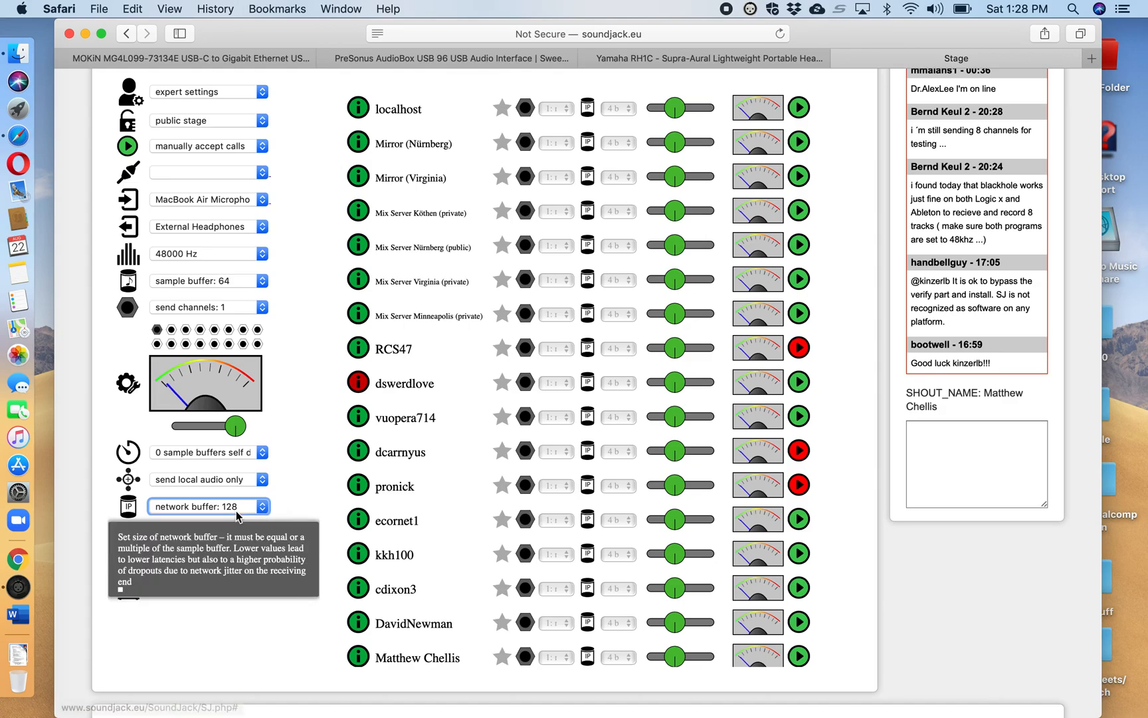
mouse_move(285, 501)
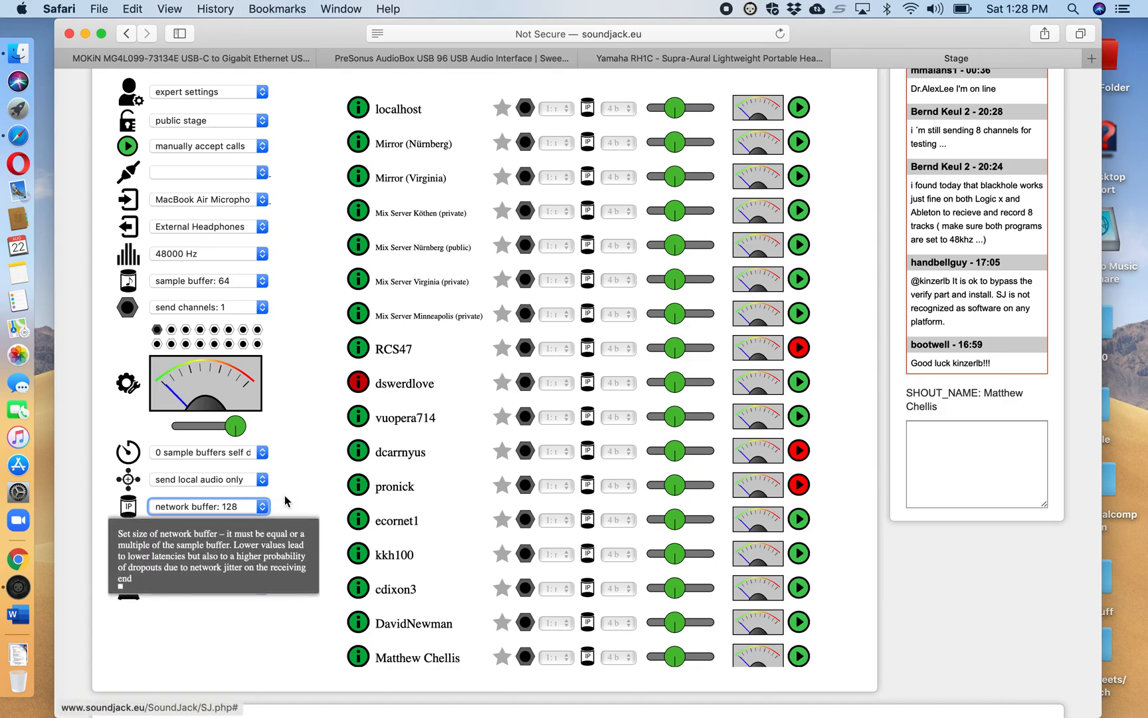
mouse_move(299, 518)
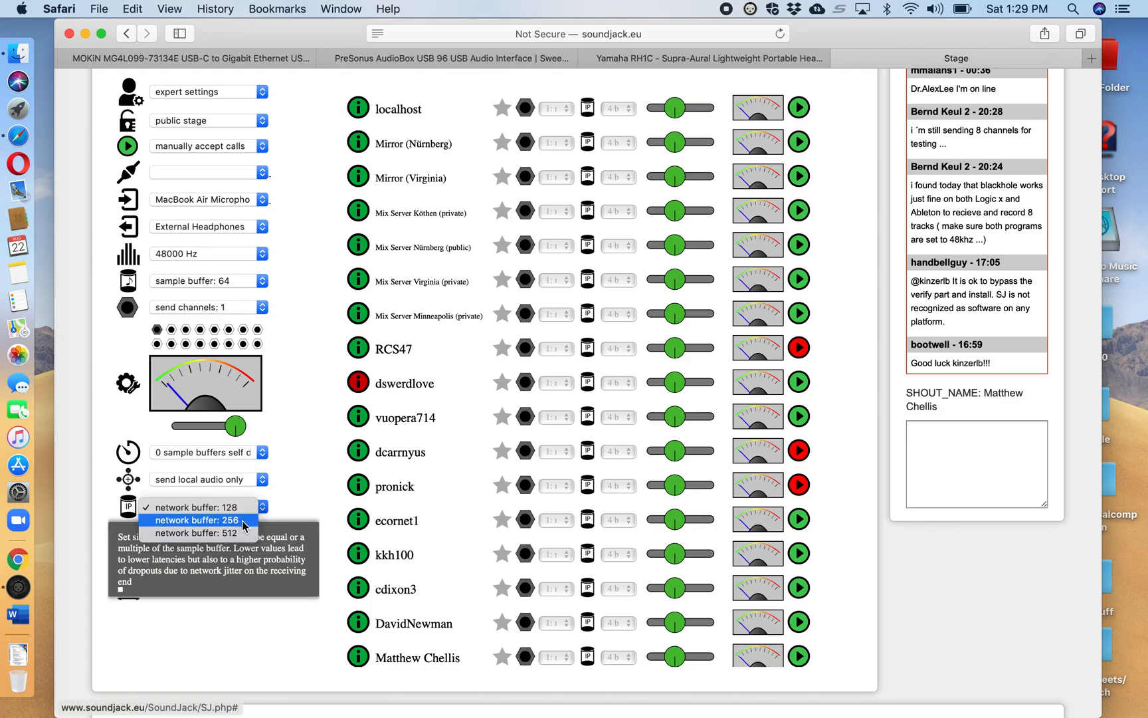
click(204, 506)
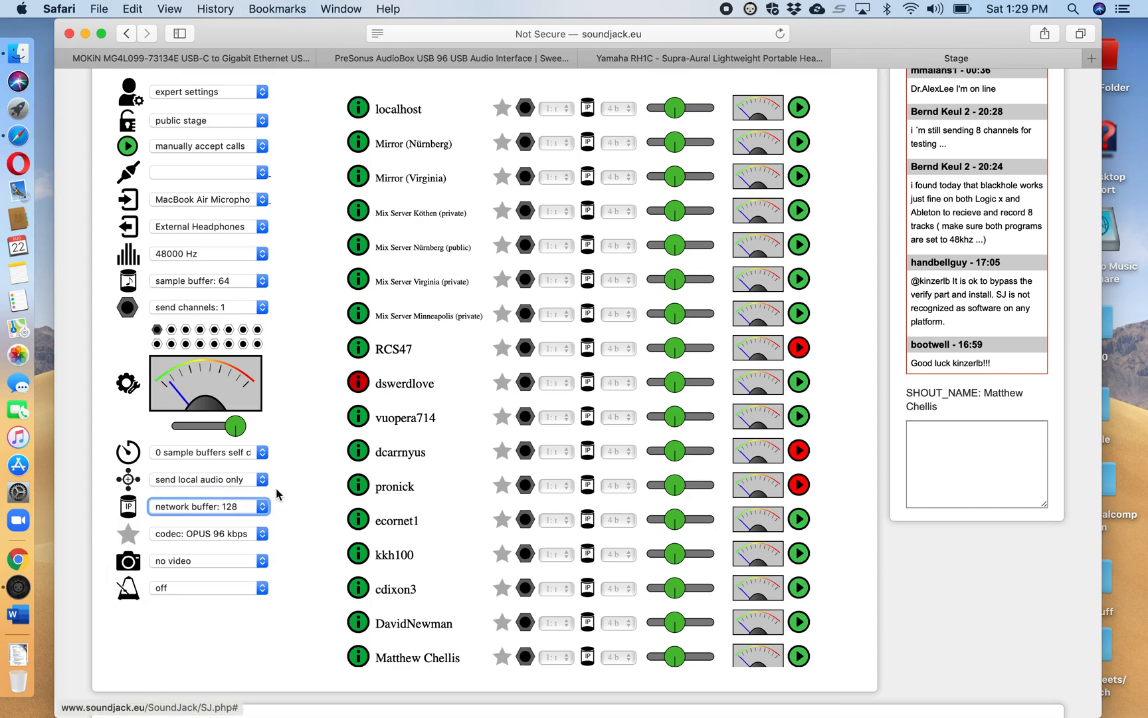
mouse_move(207, 533)
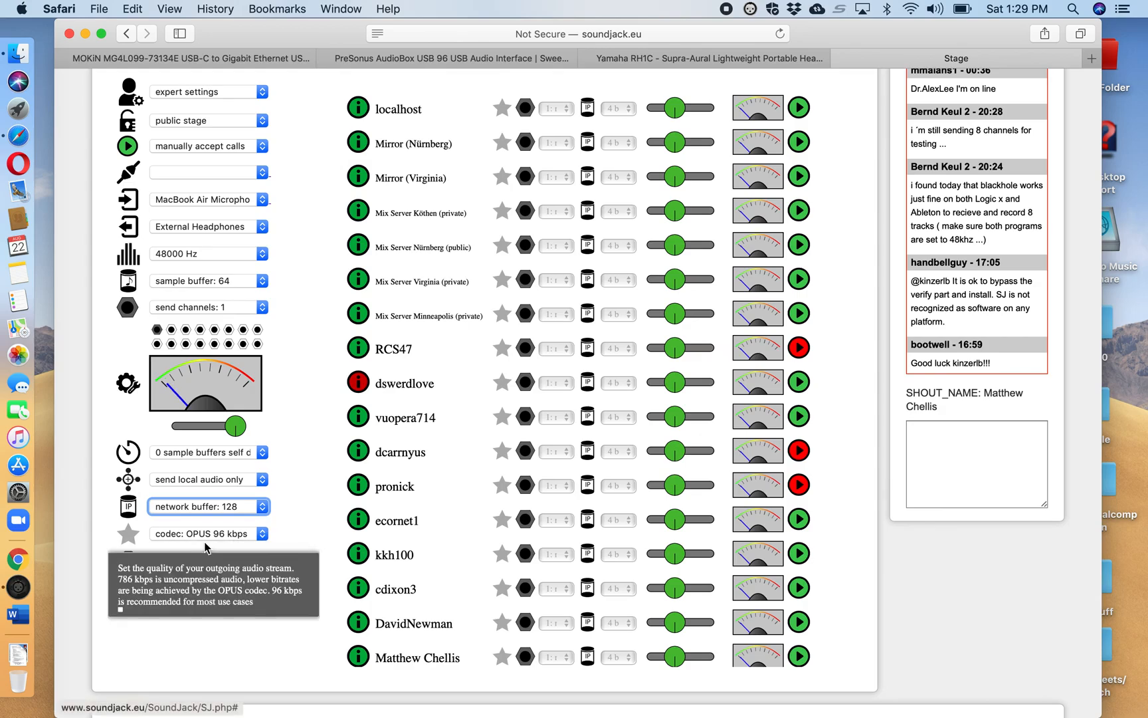
mouse_move(293, 525)
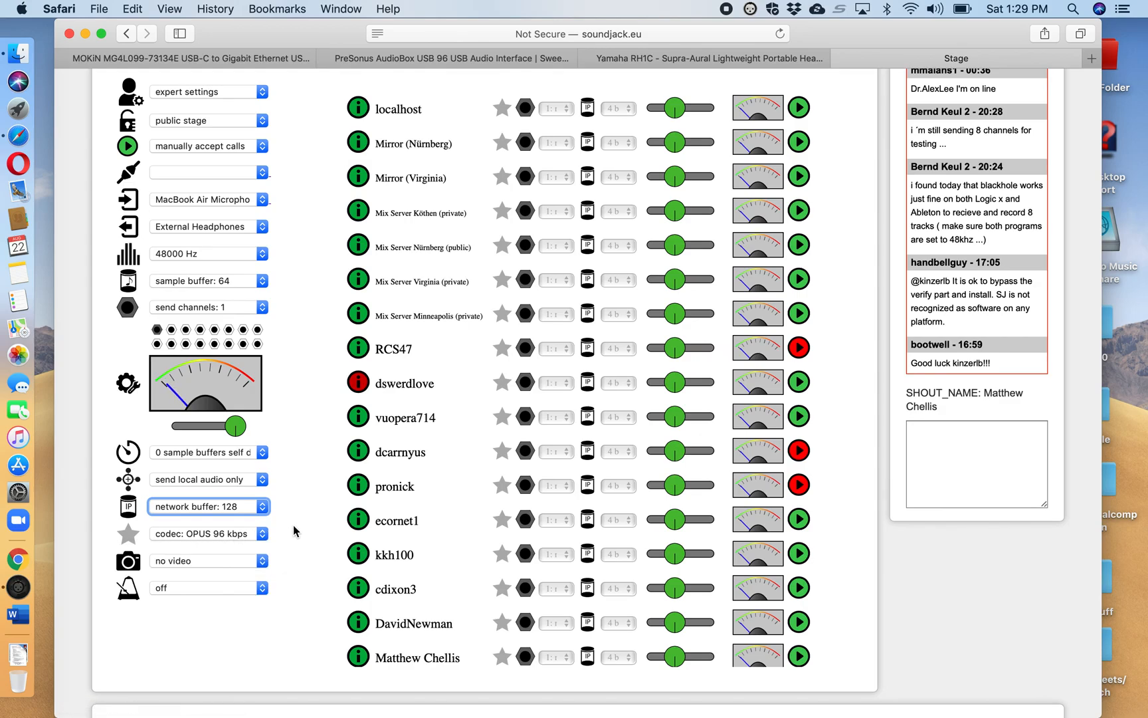
mouse_move(188, 565)
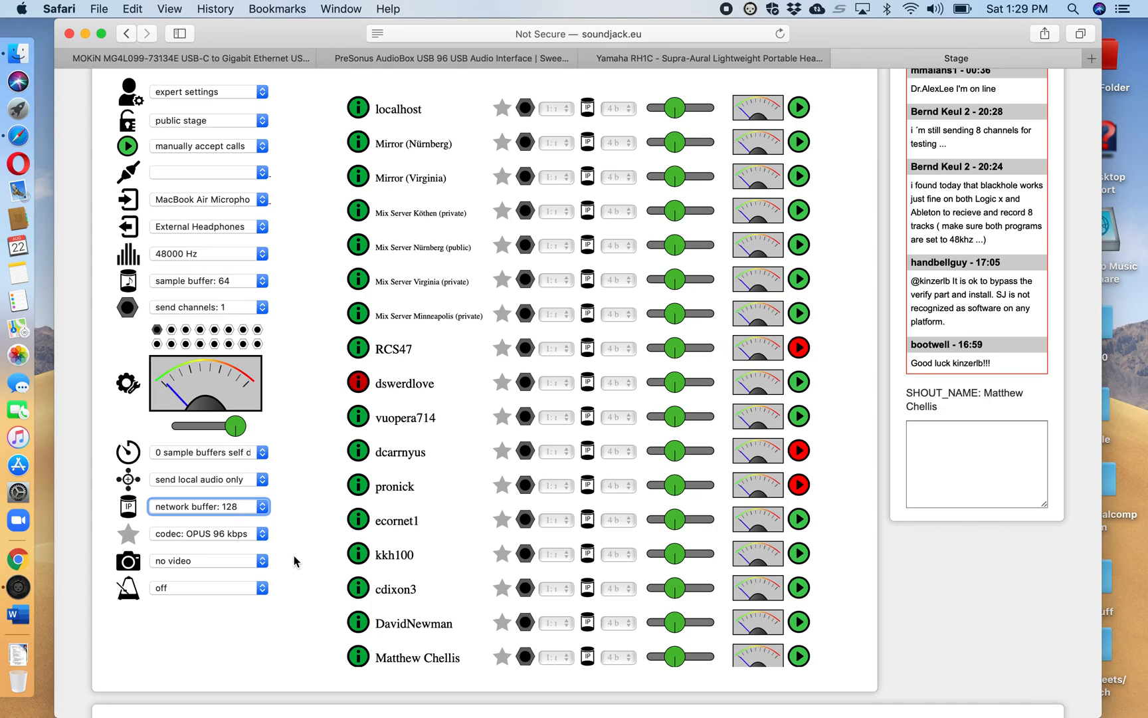
mouse_move(257, 550)
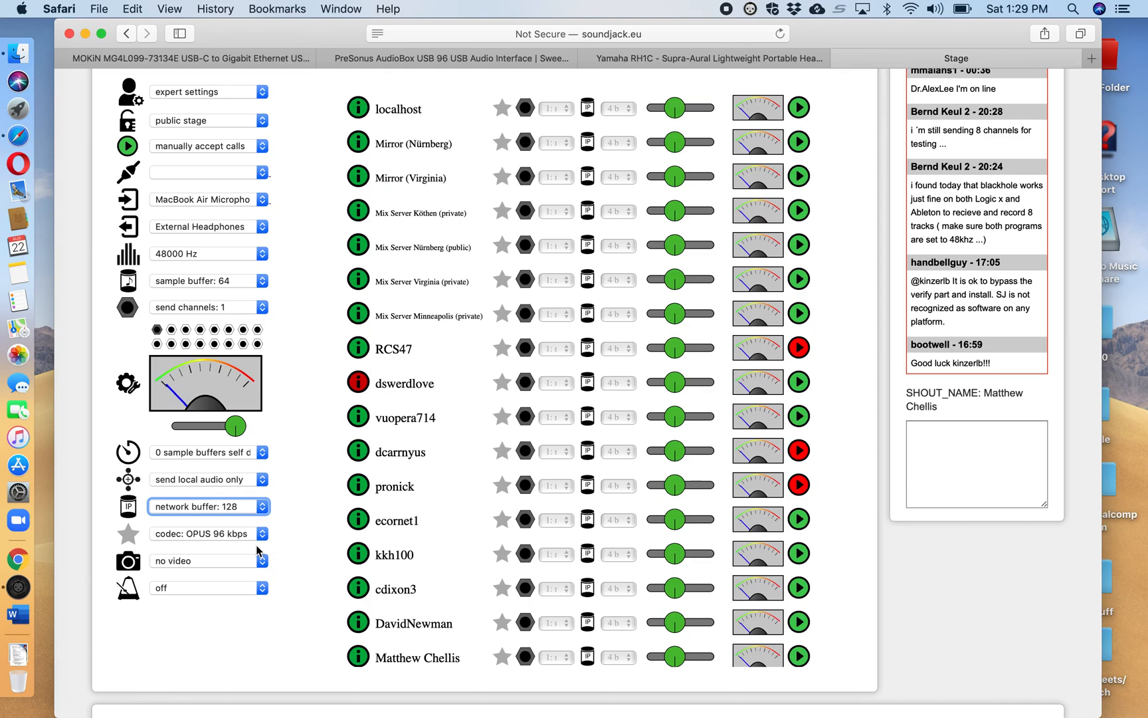
mouse_move(296, 556)
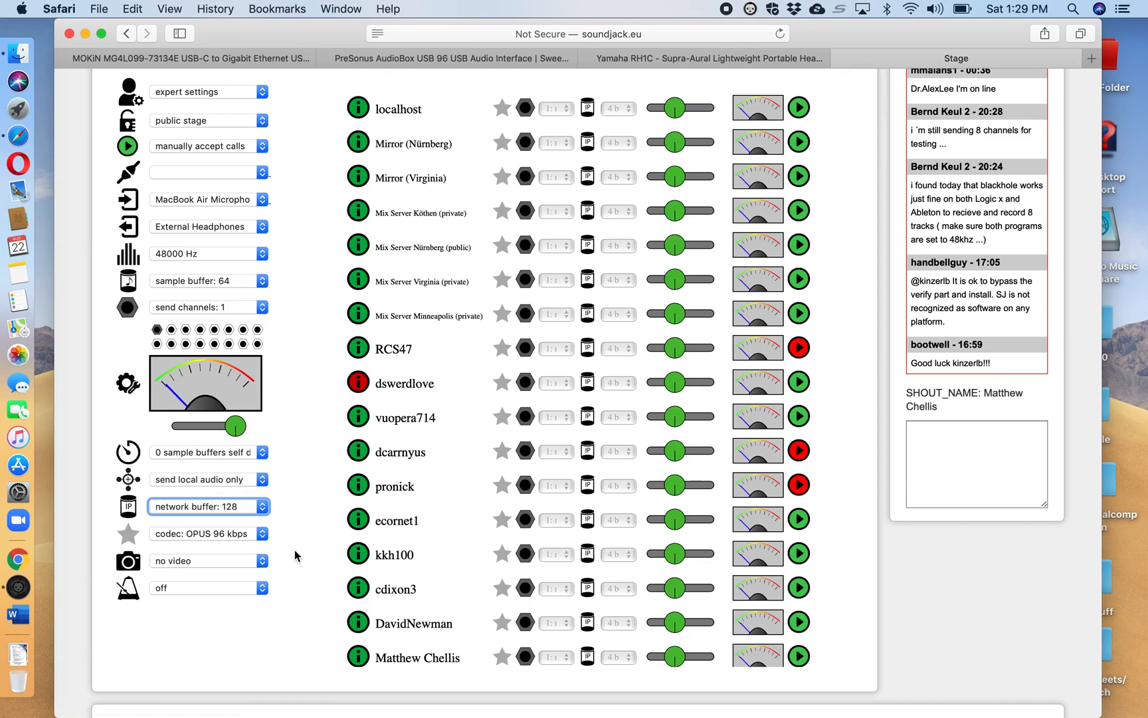
scroll(up, 3)
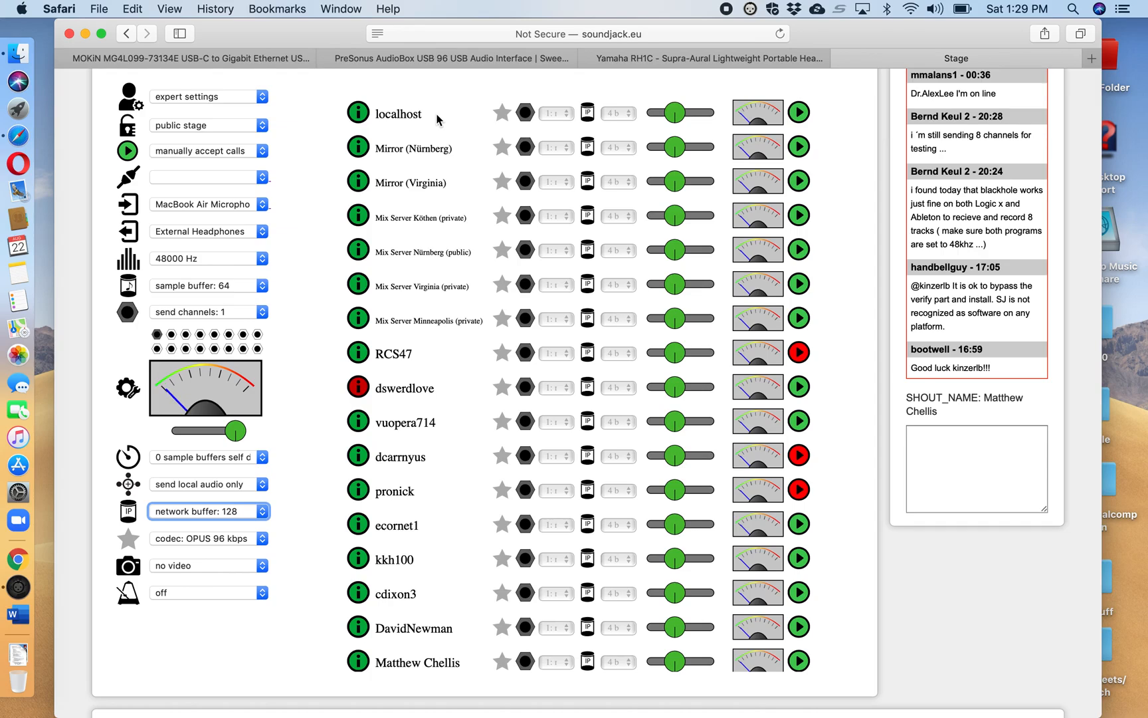
mouse_move(448, 392)
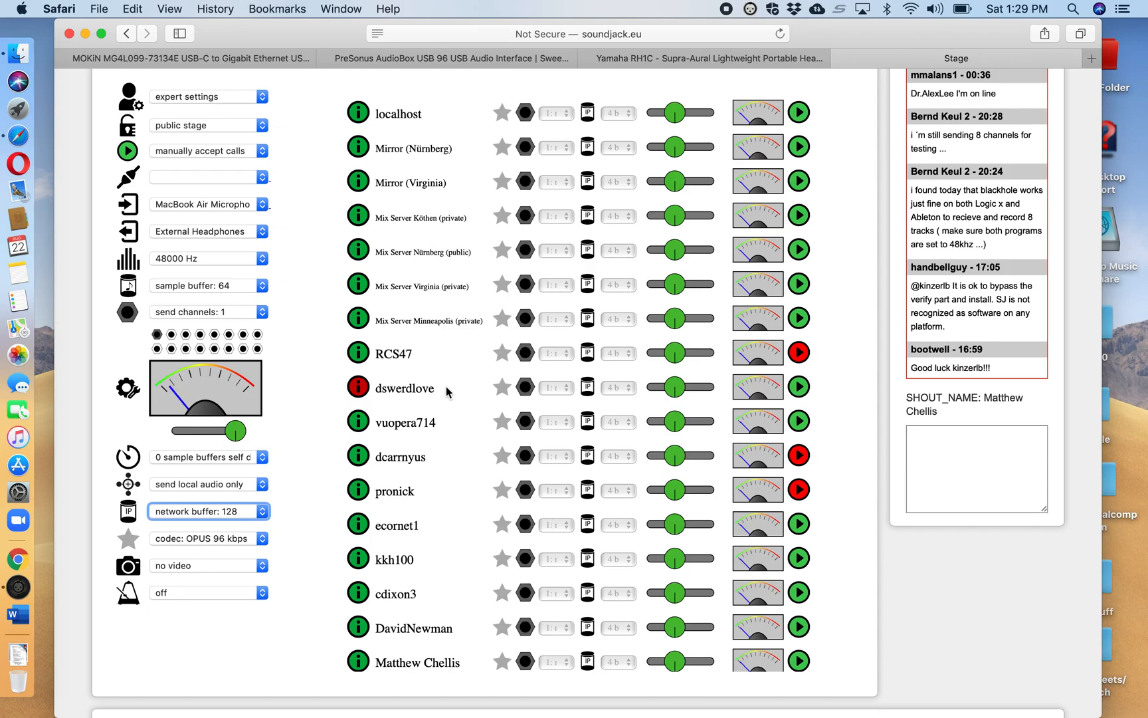
Scroll through the Stage user list and return to the top after starting the localhost self-test
scroll(down, 3)
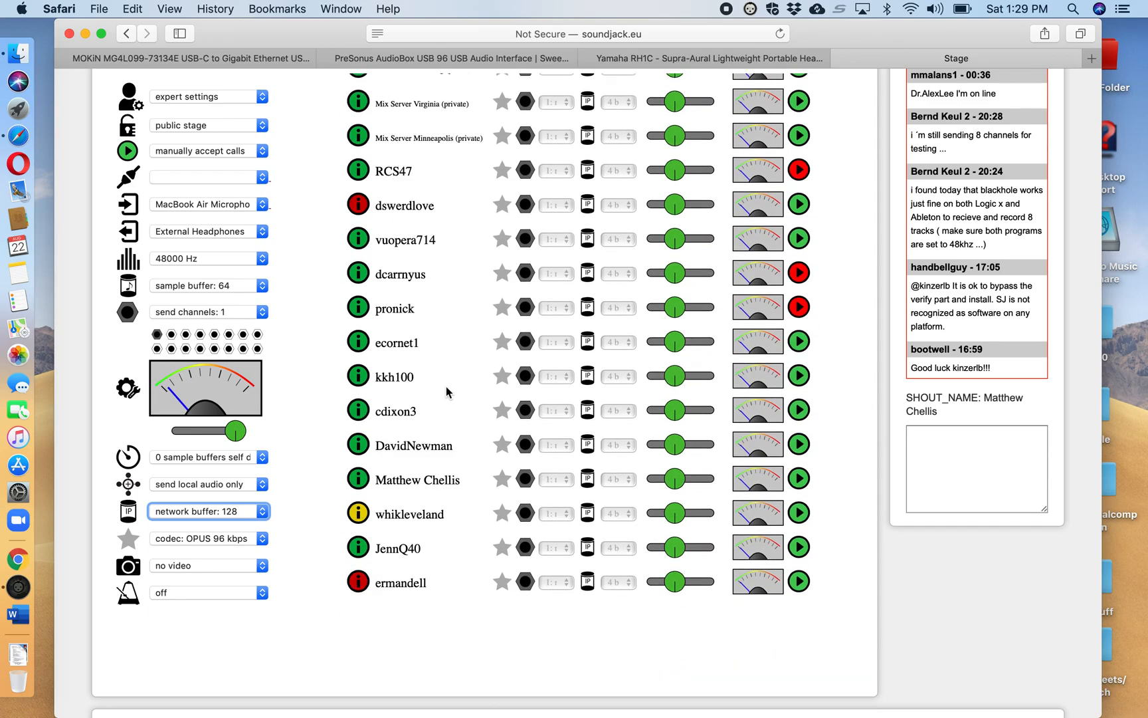
scroll(up, 3)
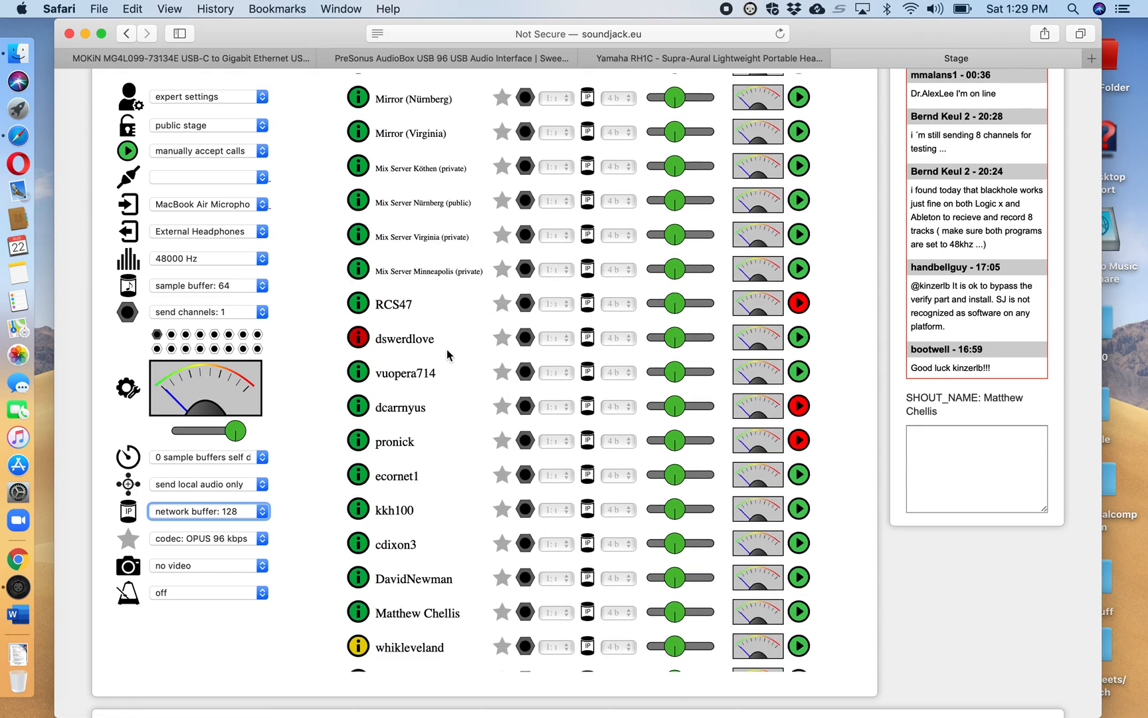
scroll(up, 3)
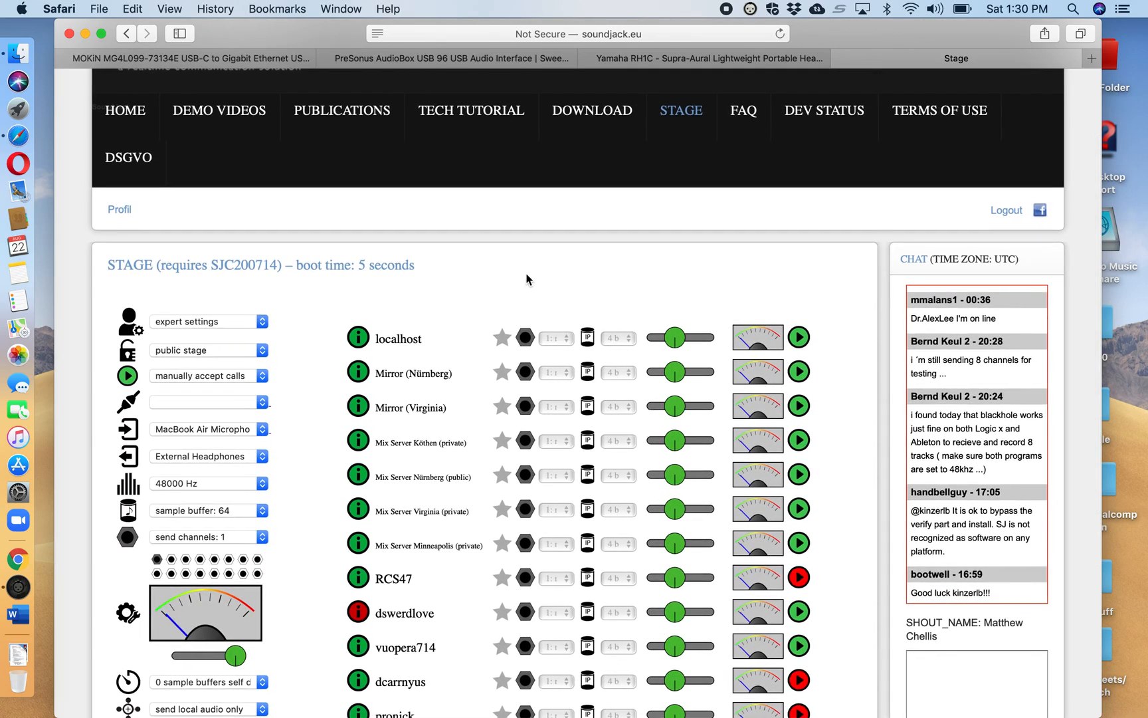
mouse_move(556, 279)
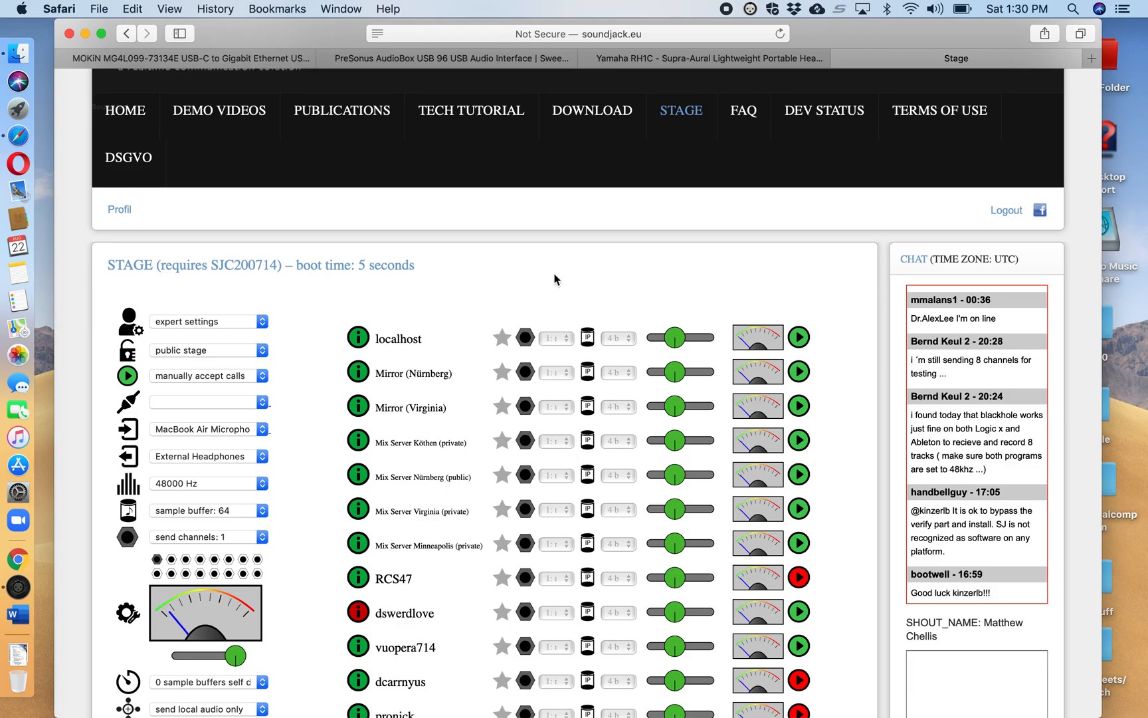
mouse_move(655, 289)
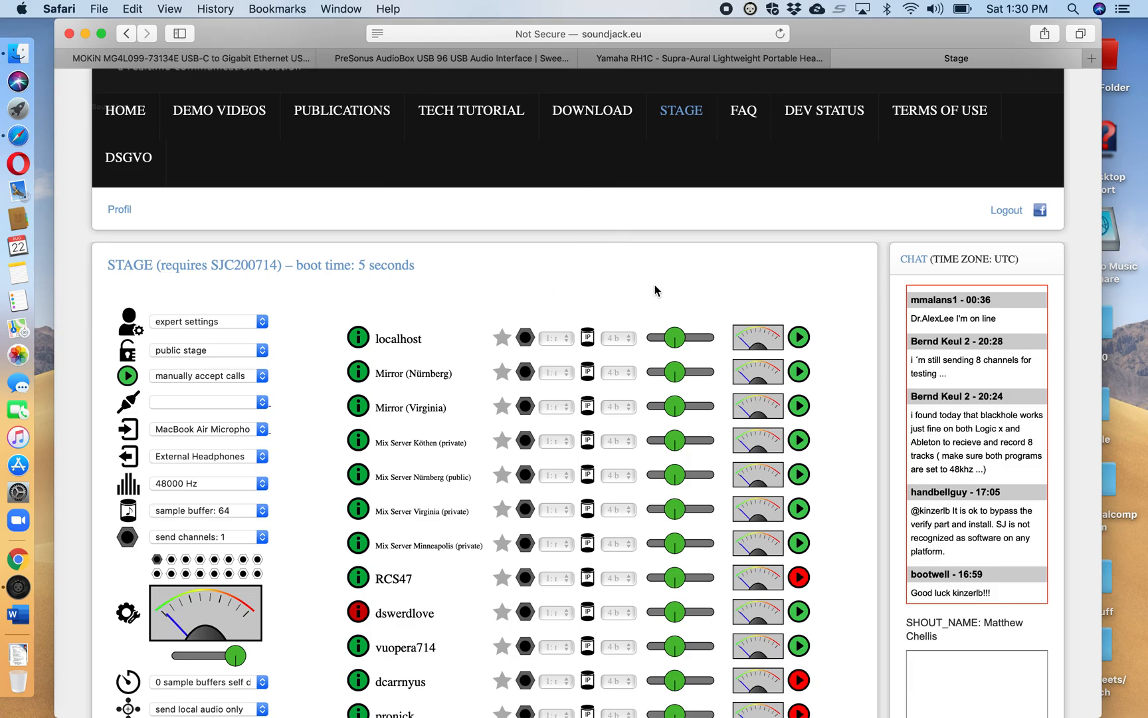
mouse_move(755, 335)
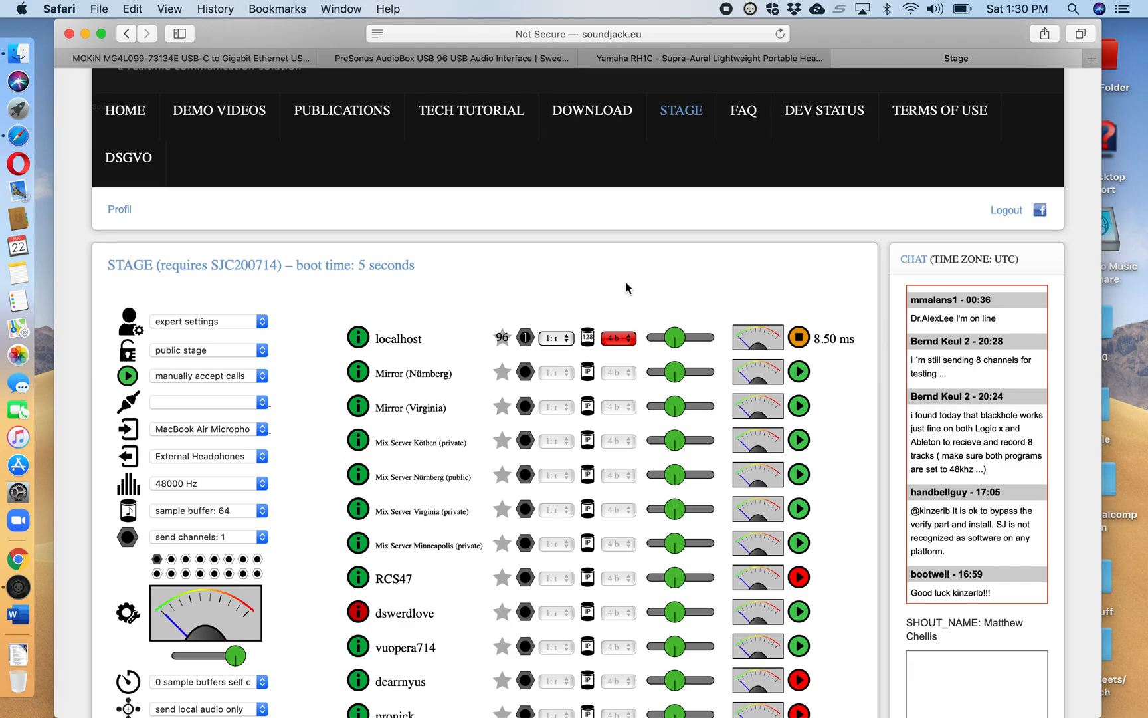
Raise the localhost jitter buffer to 6, then 8, then 9 packets, latency reaching about 26.50 ms
click(627, 337)
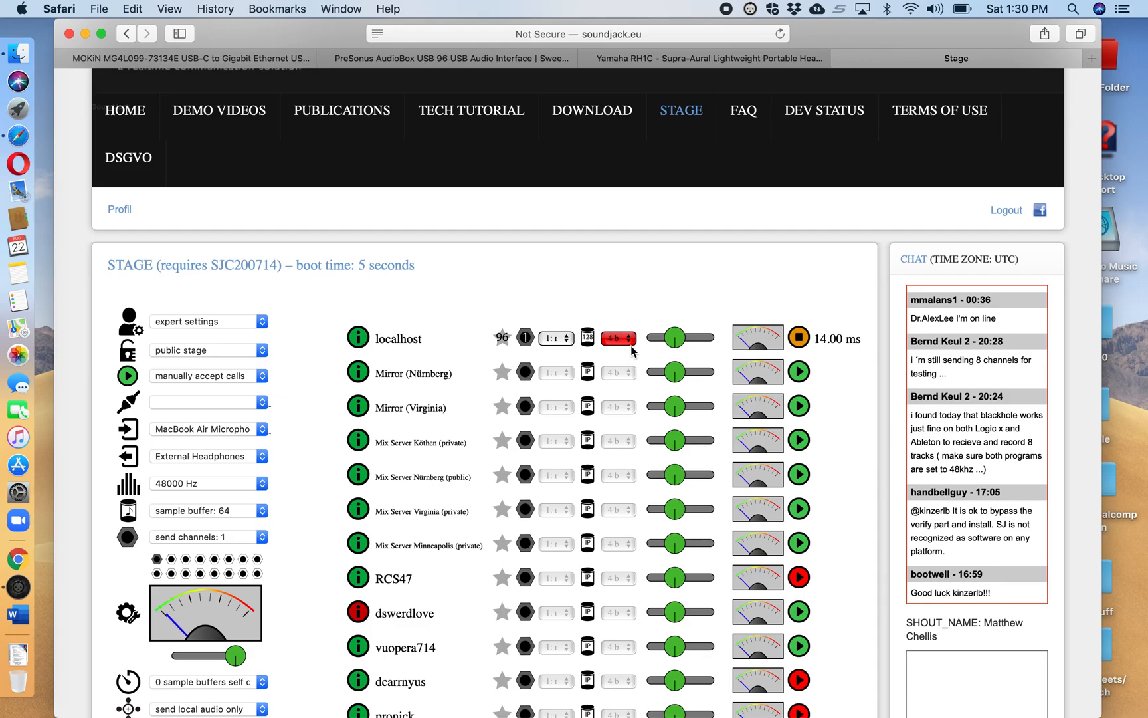
click(618, 338)
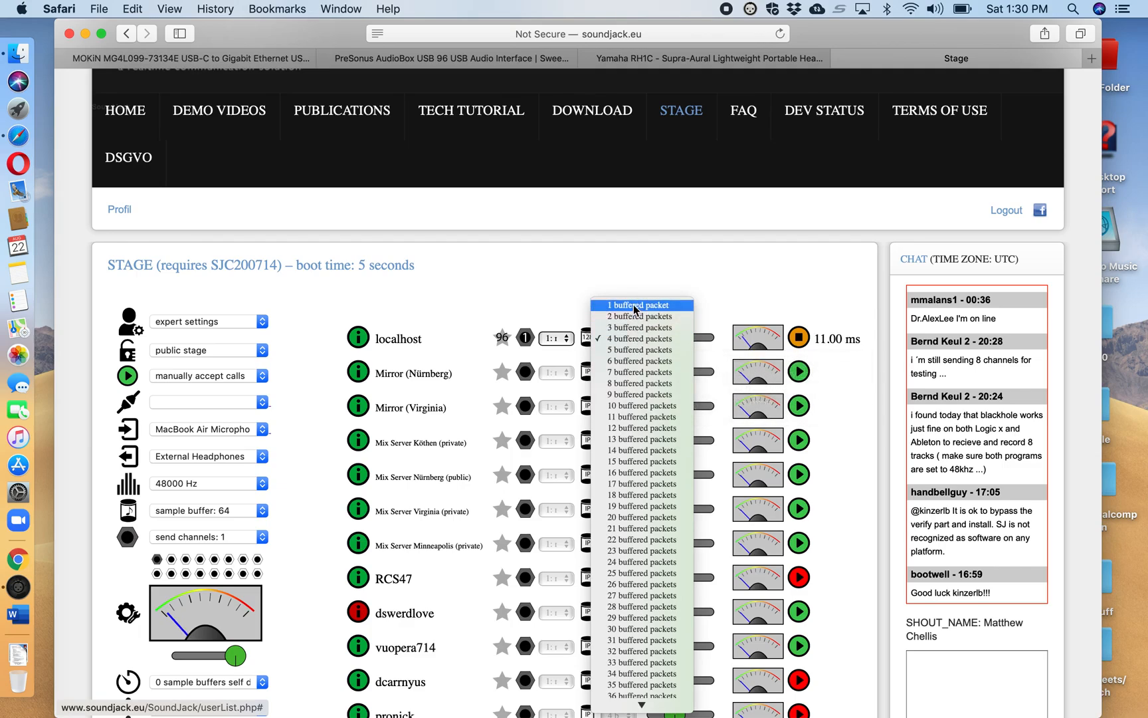
click(641, 338)
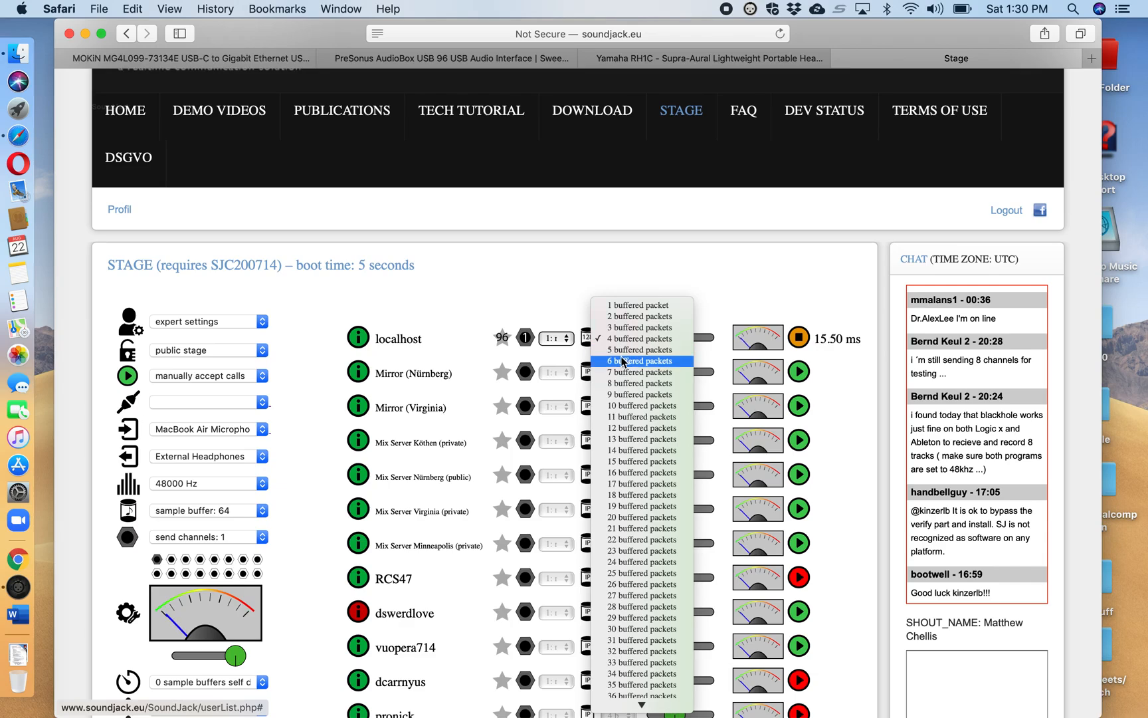
click(637, 360)
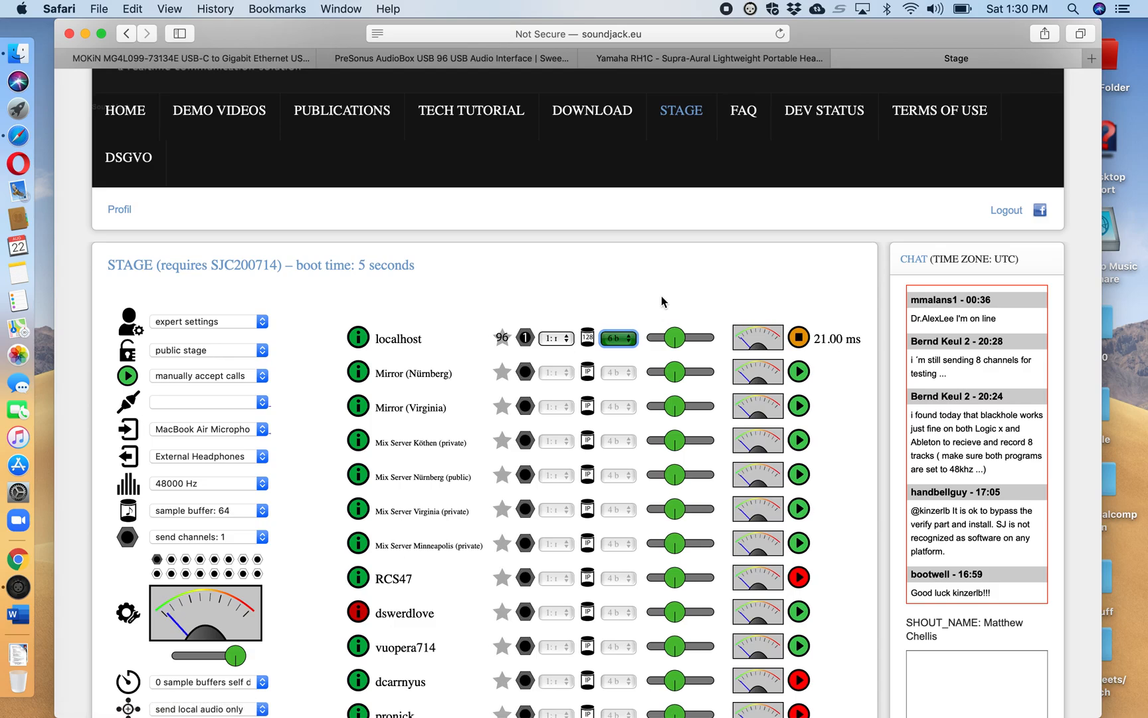
click(619, 338)
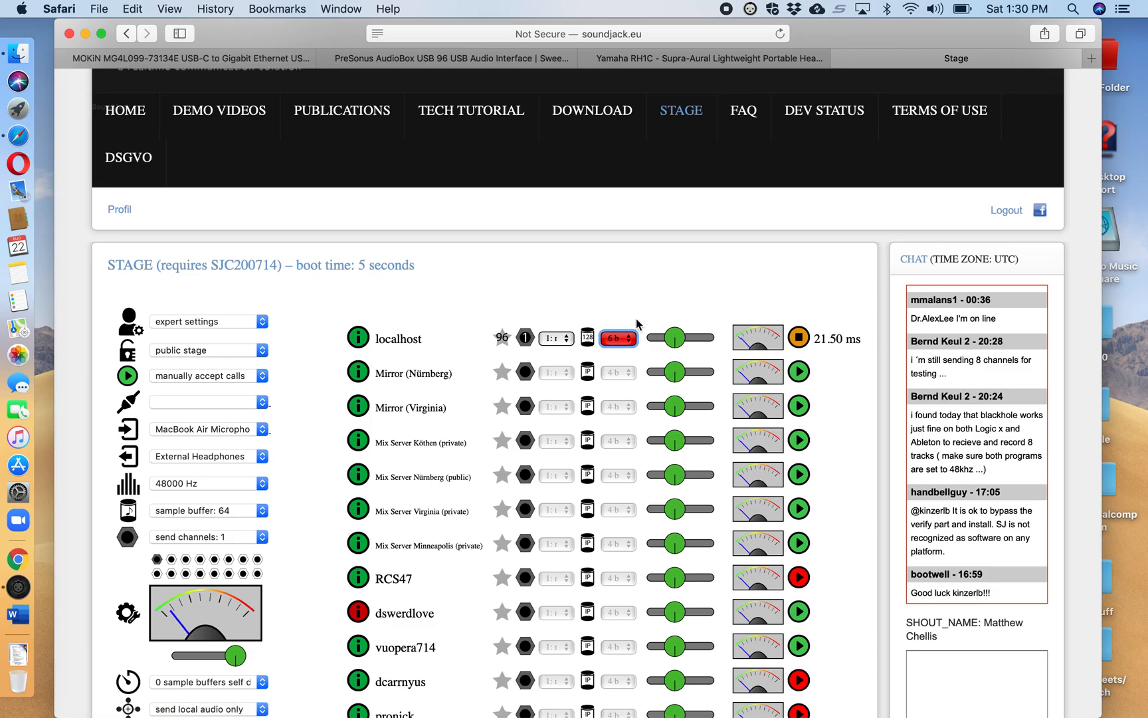
click(618, 337)
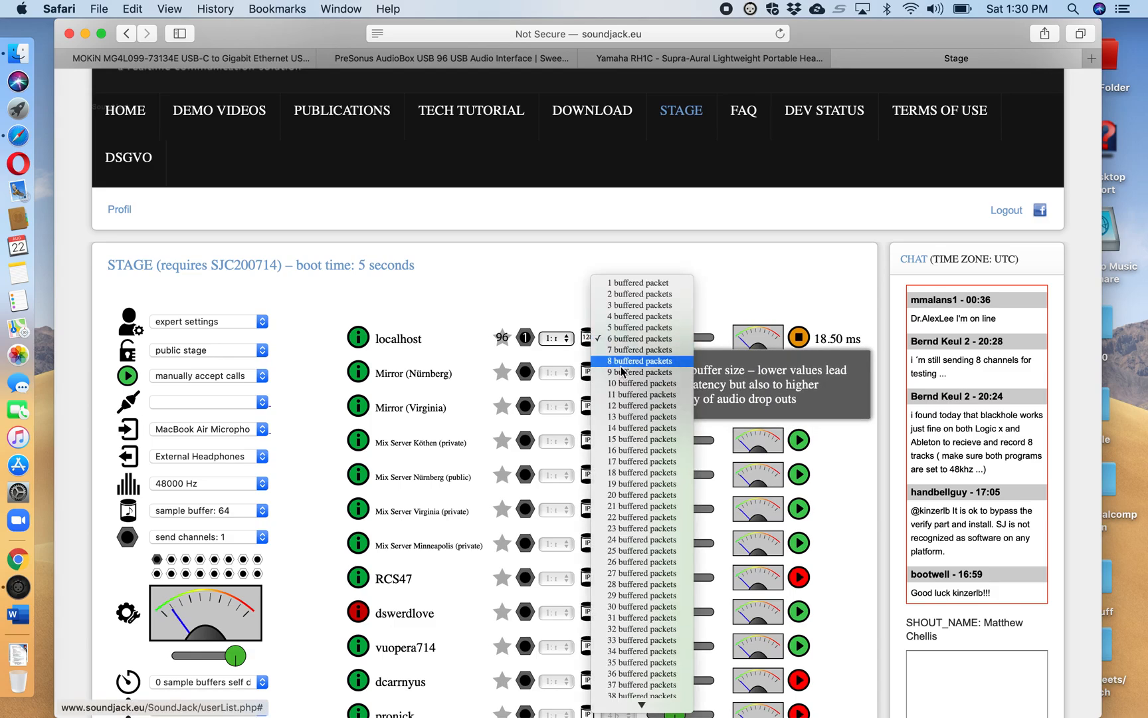
click(641, 360)
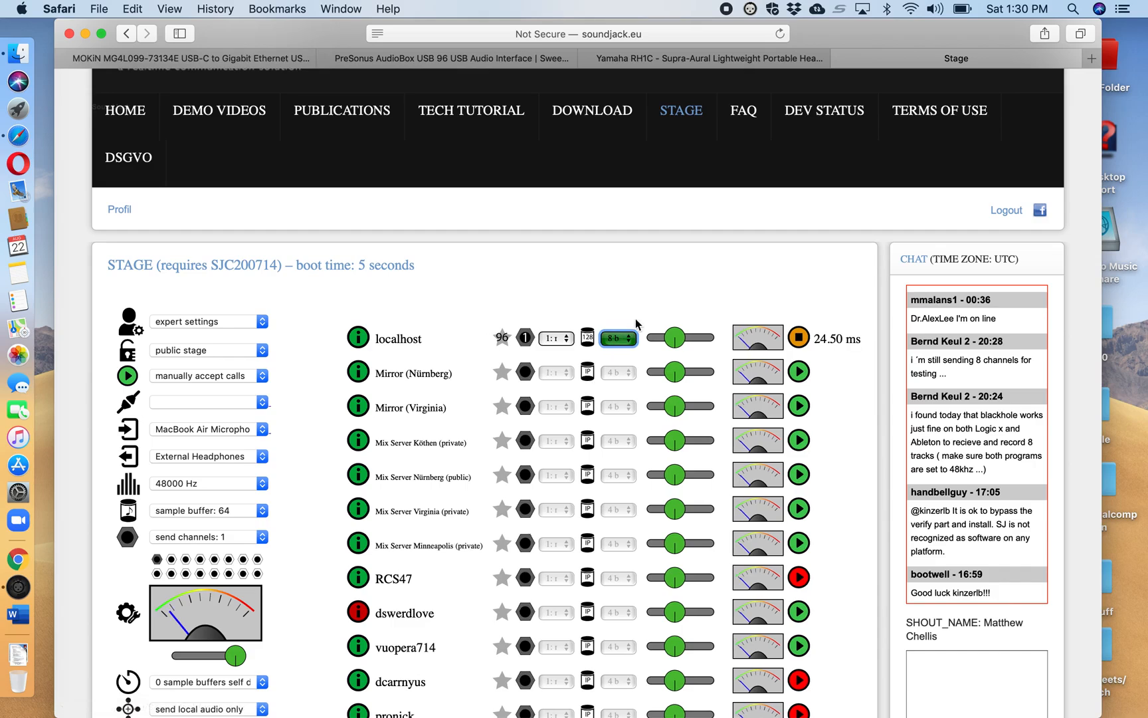
click(618, 338)
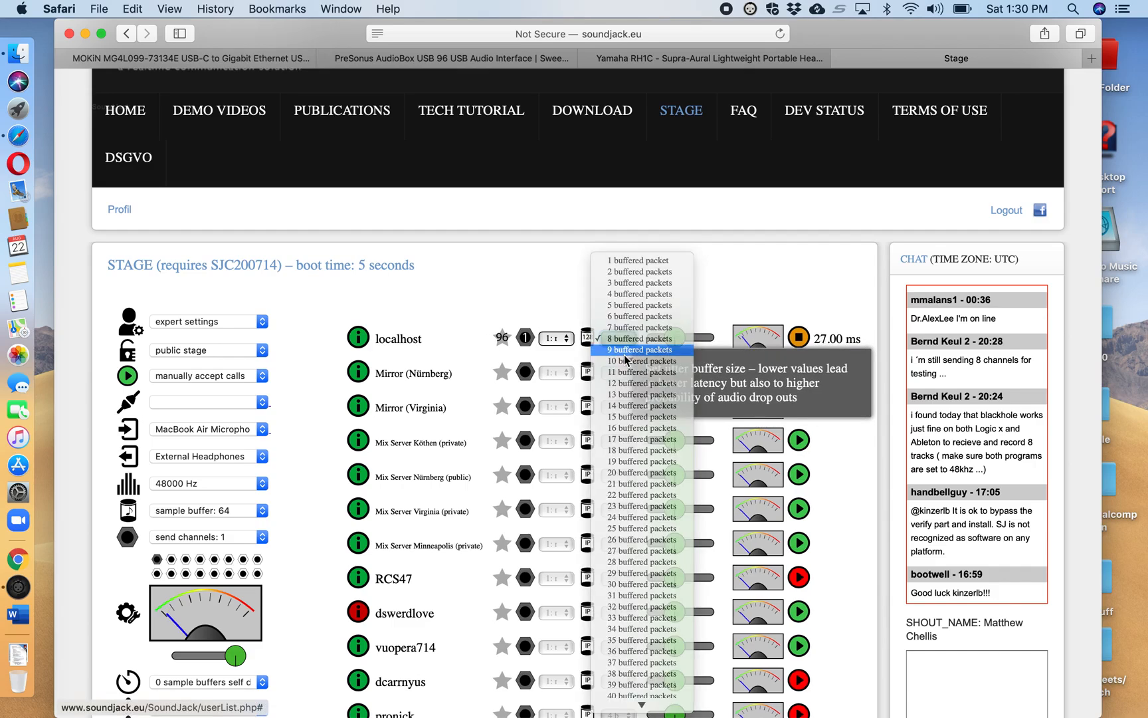
click(642, 349)
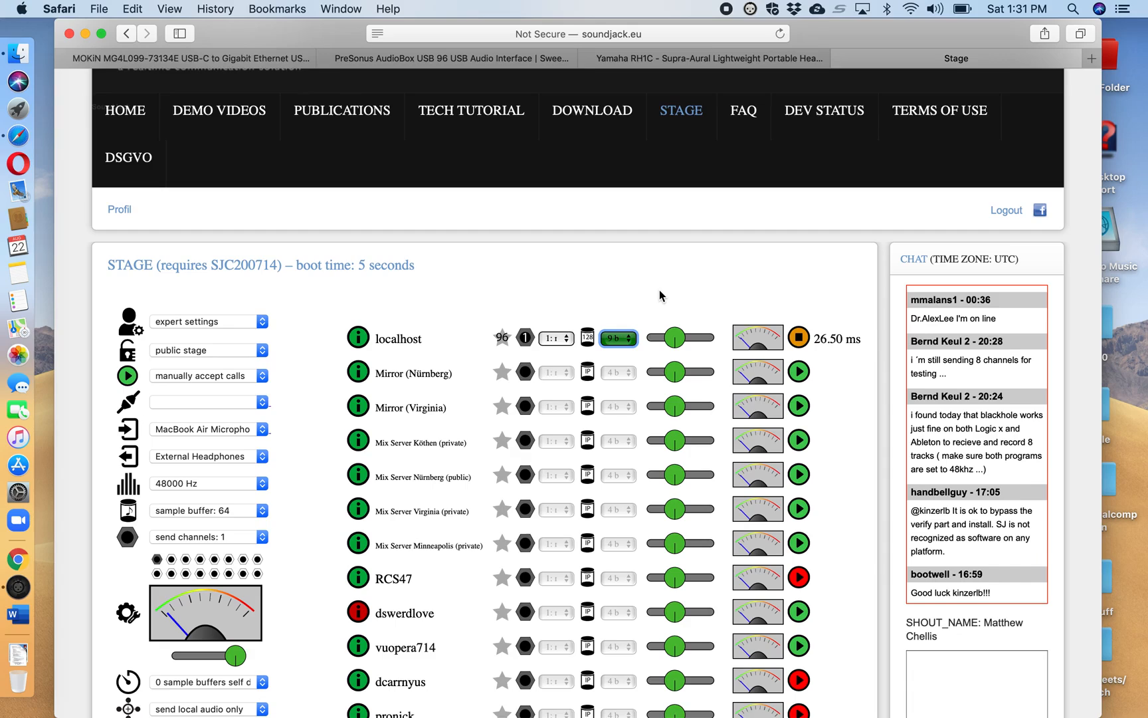
click(614, 337)
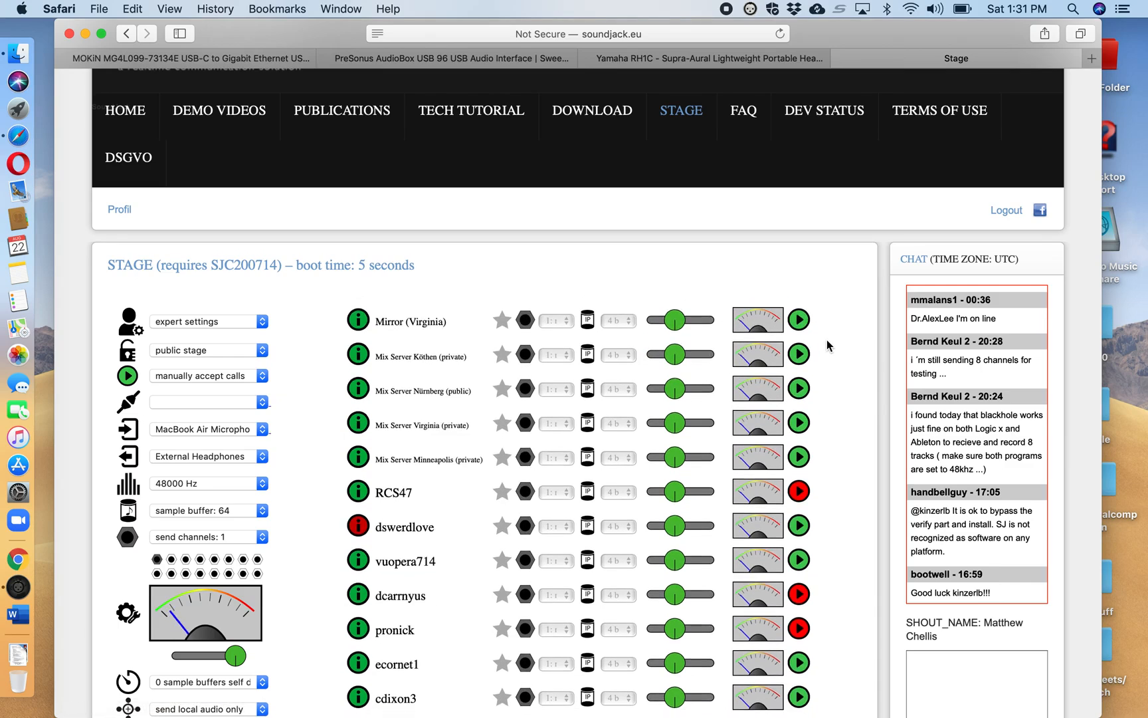
scroll(down, 3)
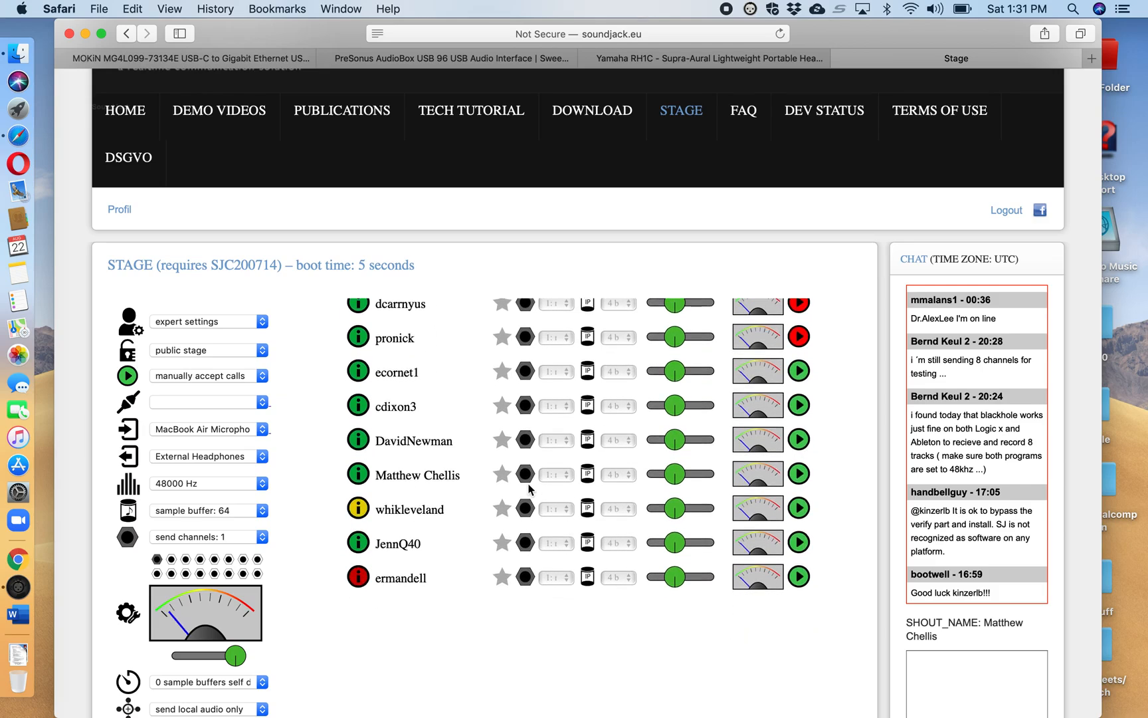
mouse_move(529, 647)
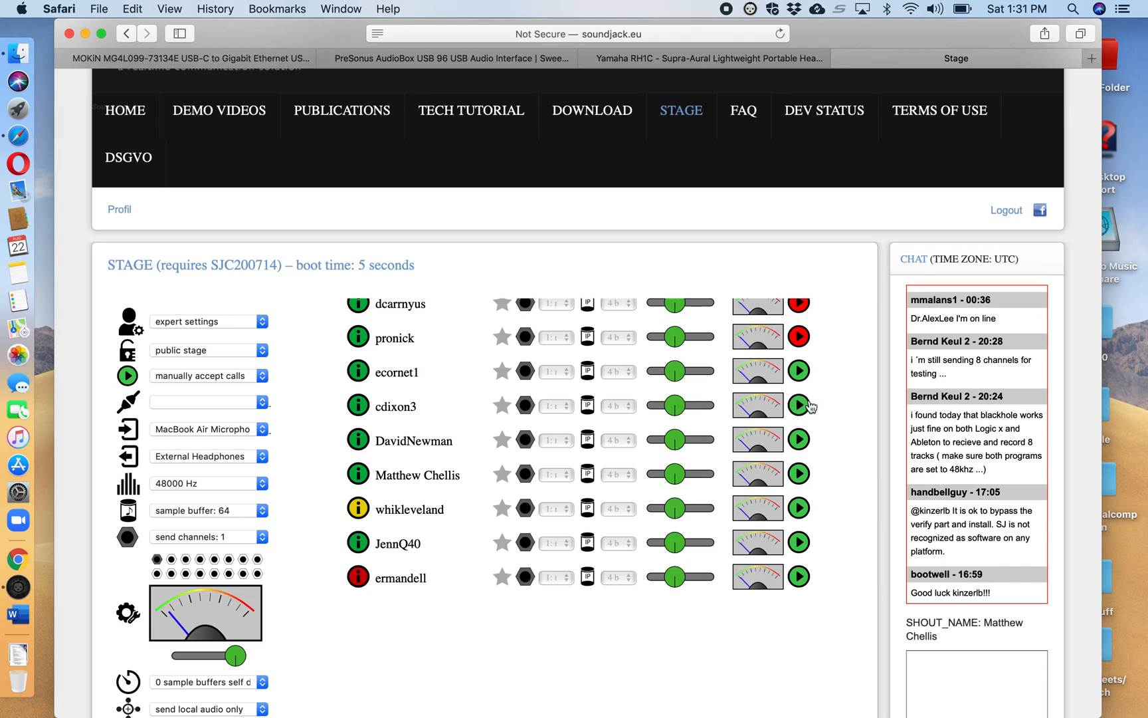
mouse_move(838, 389)
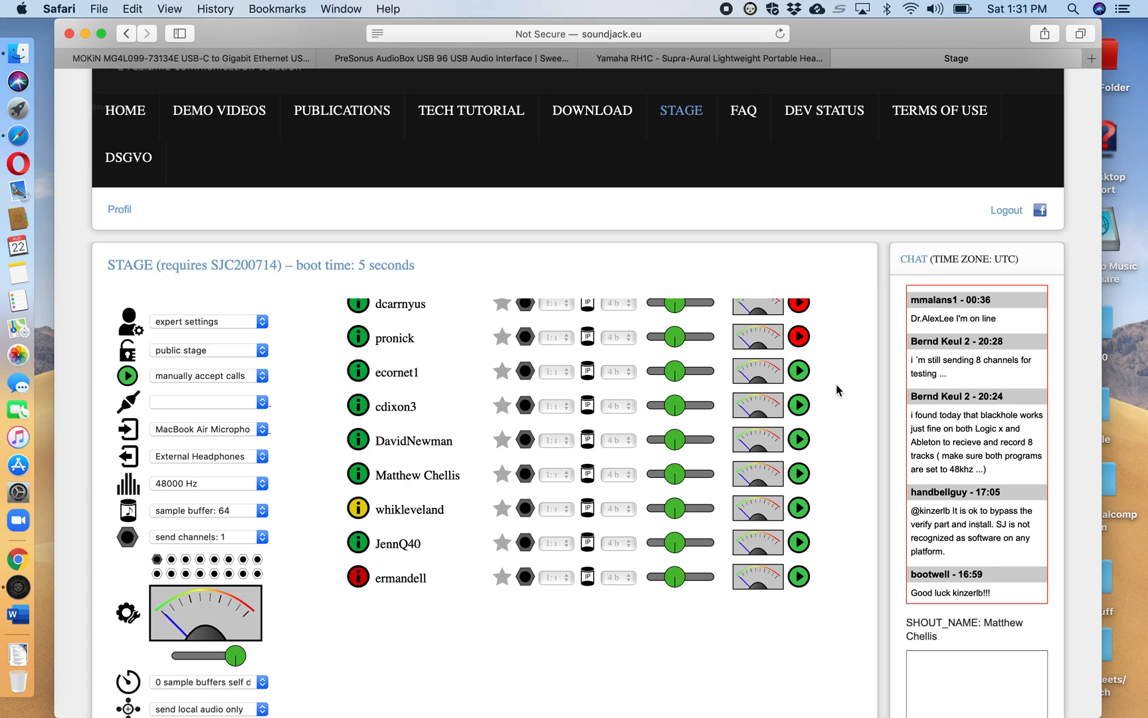
mouse_move(839, 428)
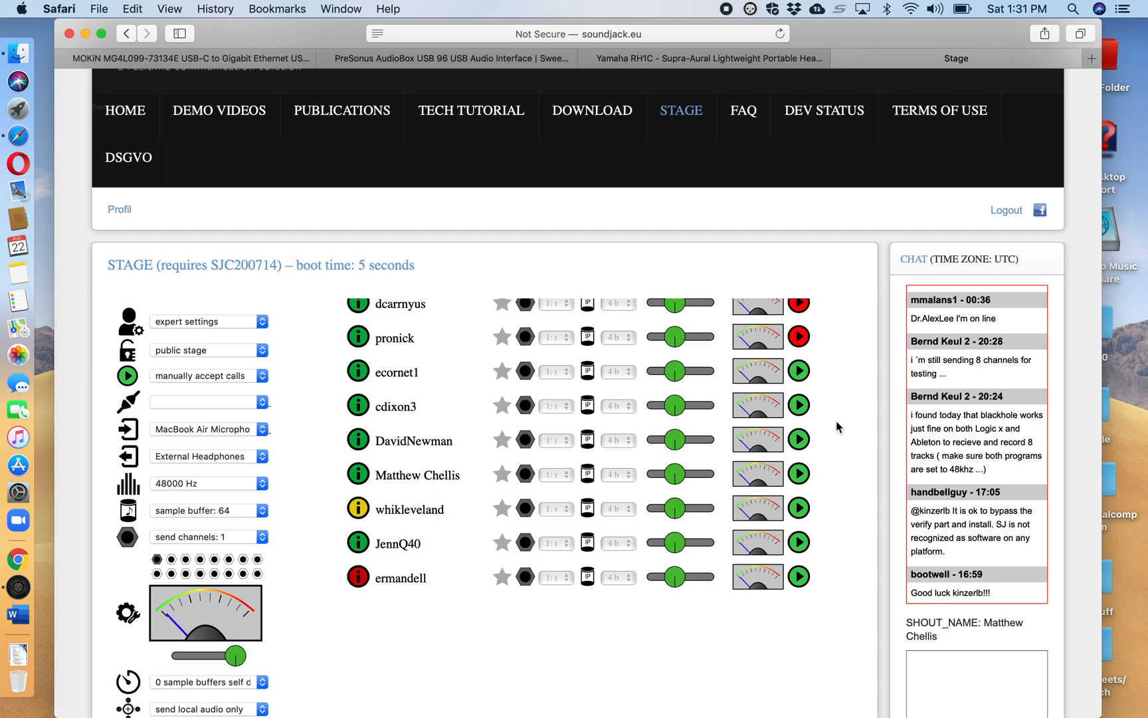
mouse_move(539, 637)
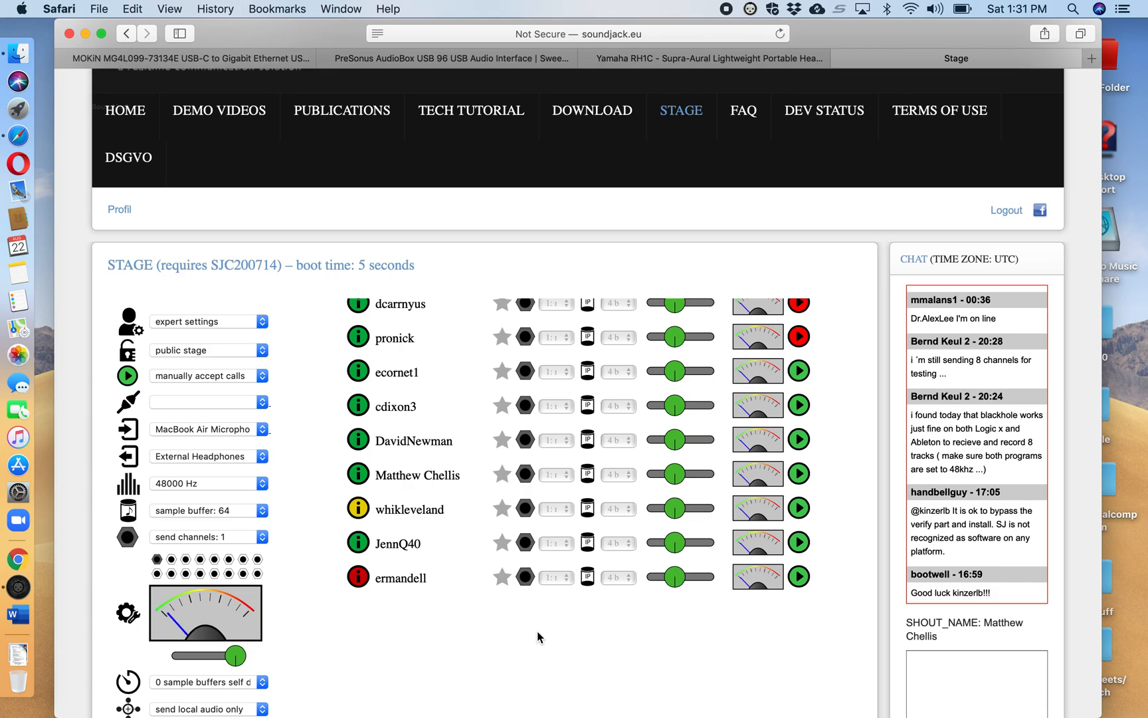
mouse_move(731, 171)
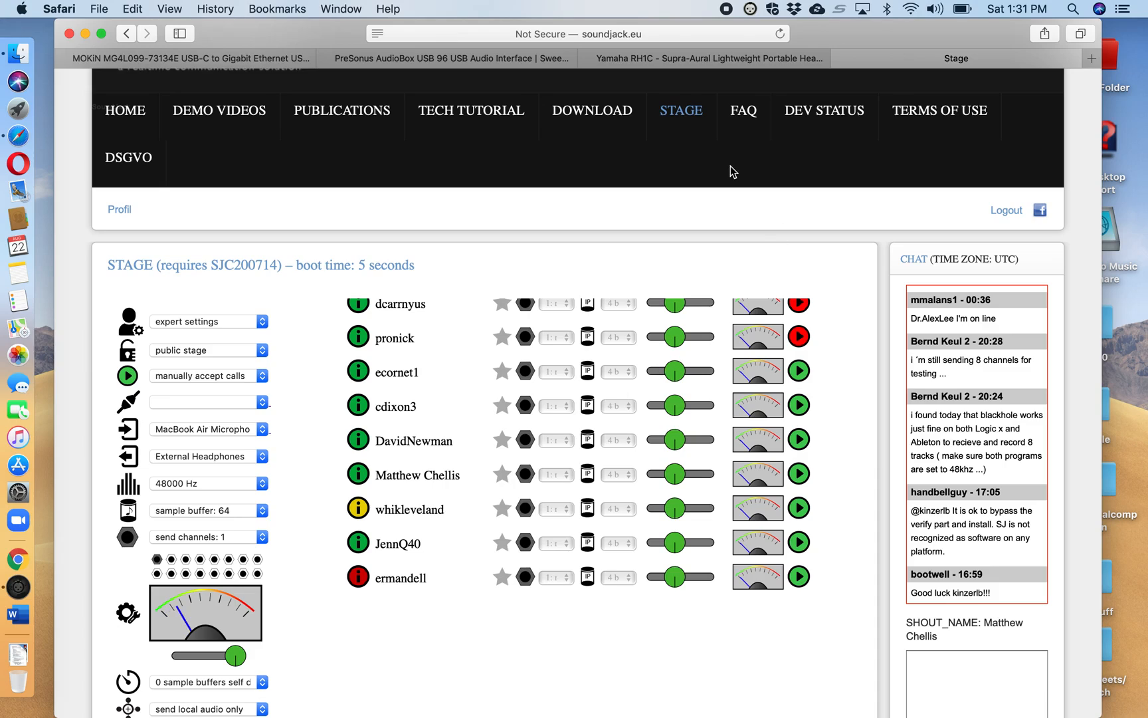
mouse_move(687, 177)
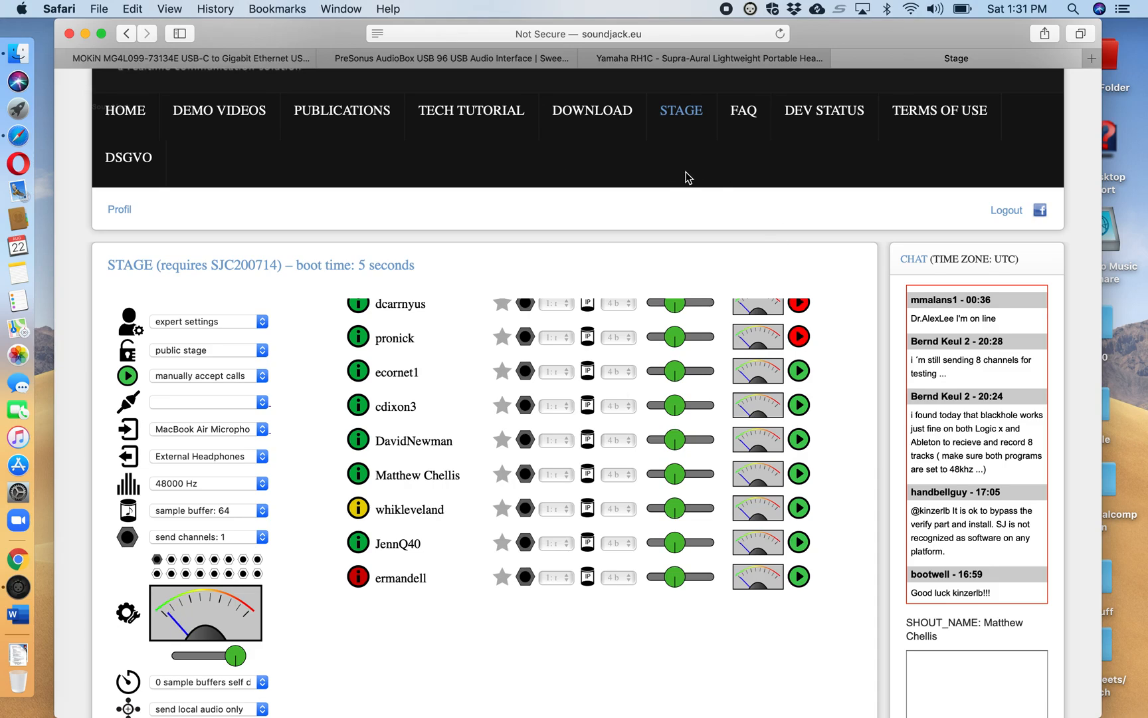
mouse_move(696, 64)
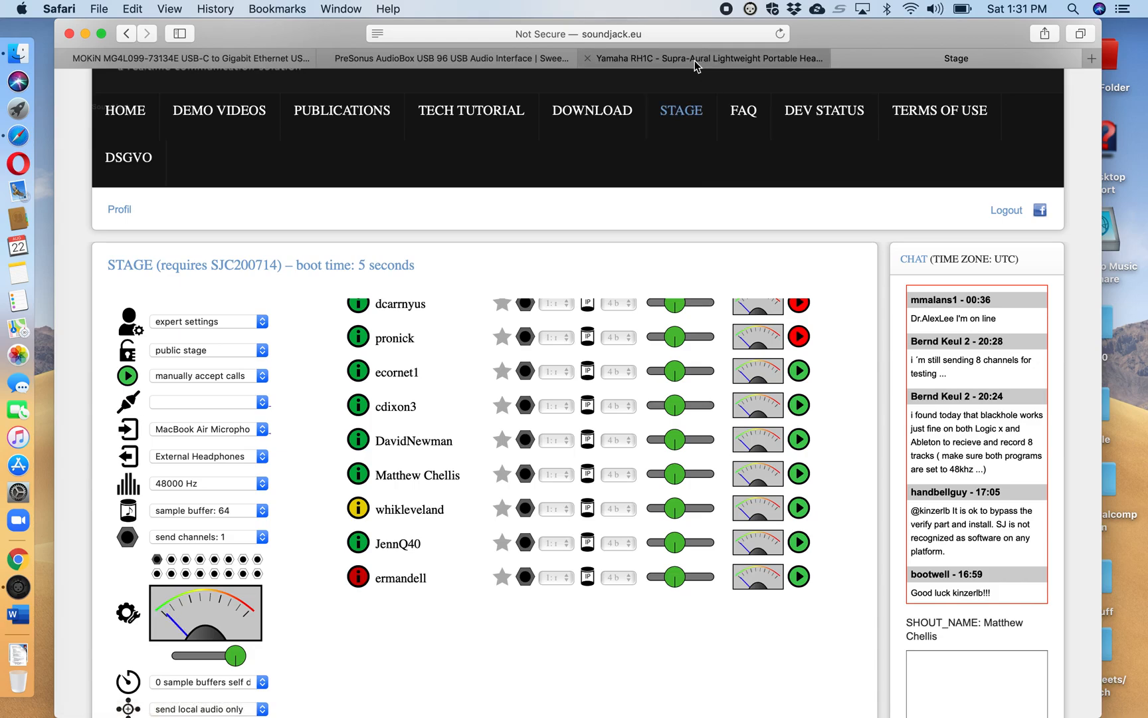
Show the B&H product page for the Yamaha RH1C headphones at $14.95 and review its details
click(703, 59)
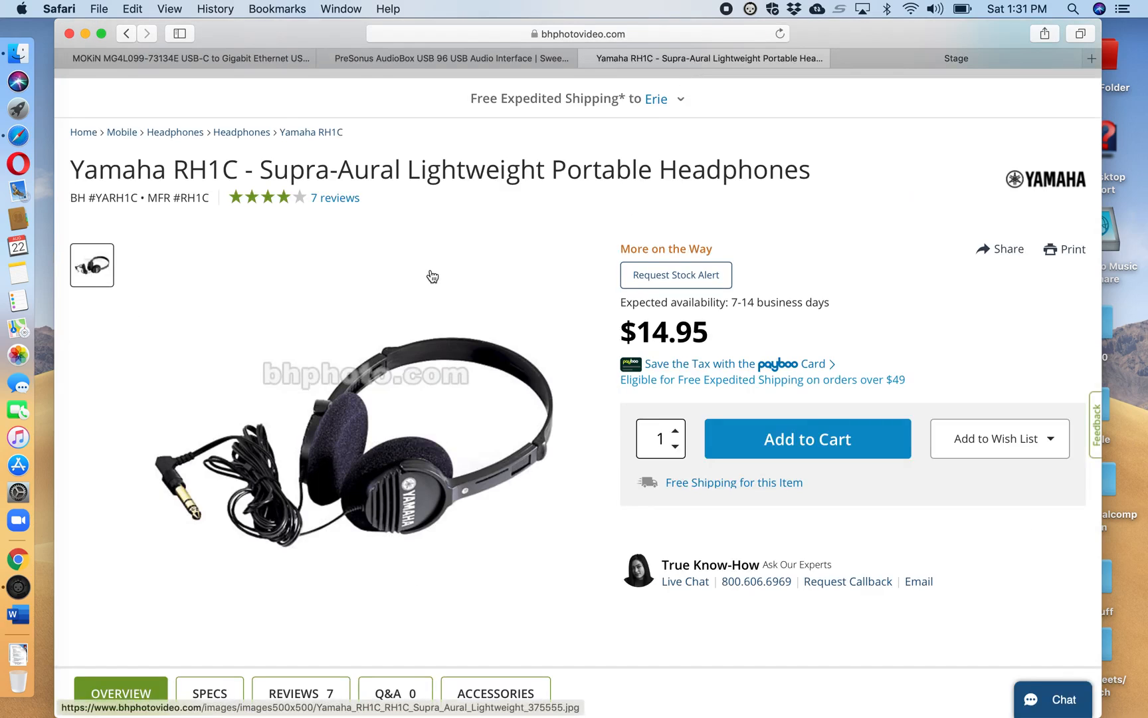
mouse_move(494, 571)
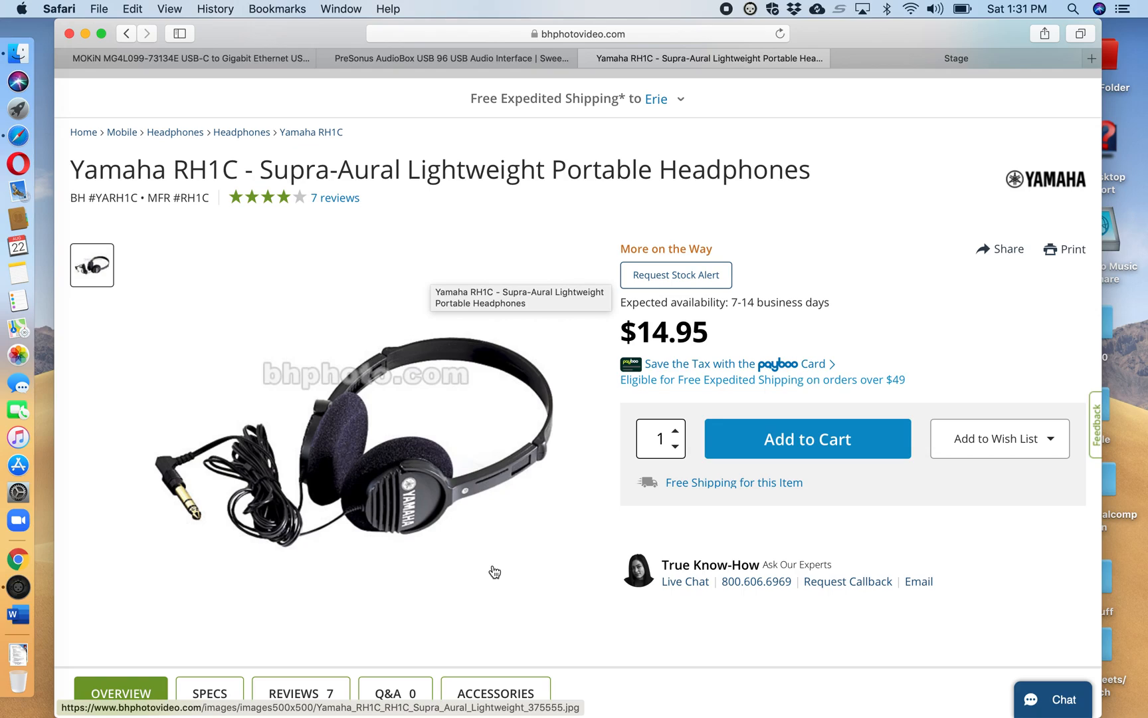
scroll(down, 3)
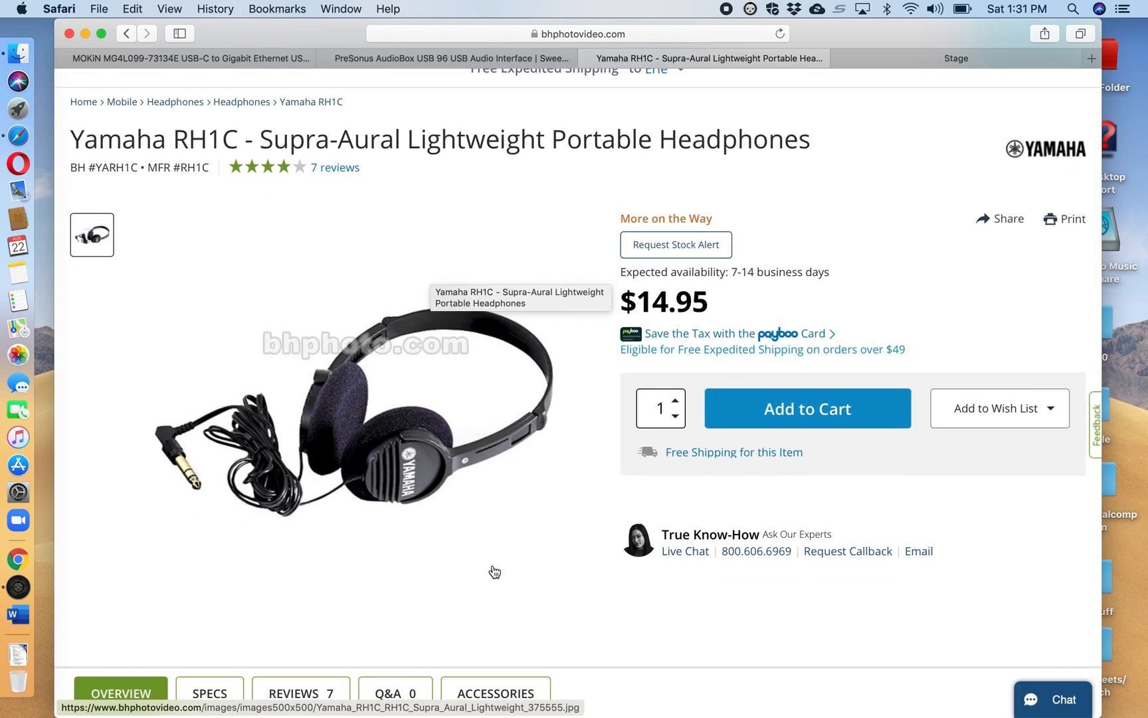
mouse_move(413, 446)
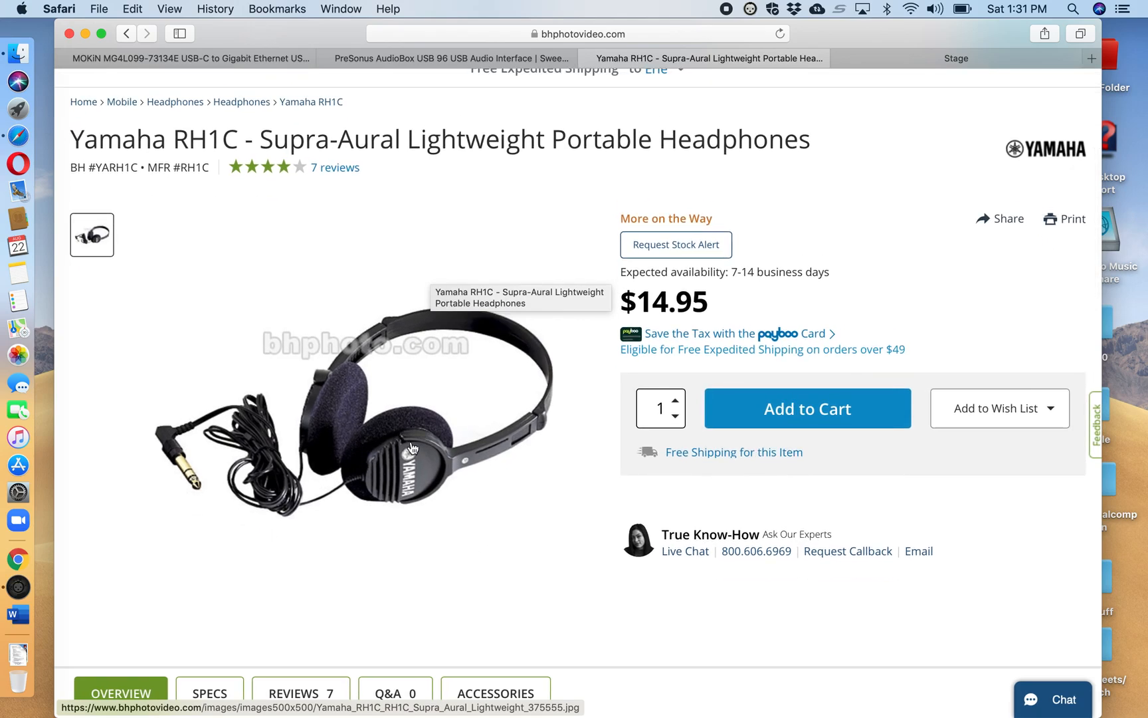
mouse_move(197, 507)
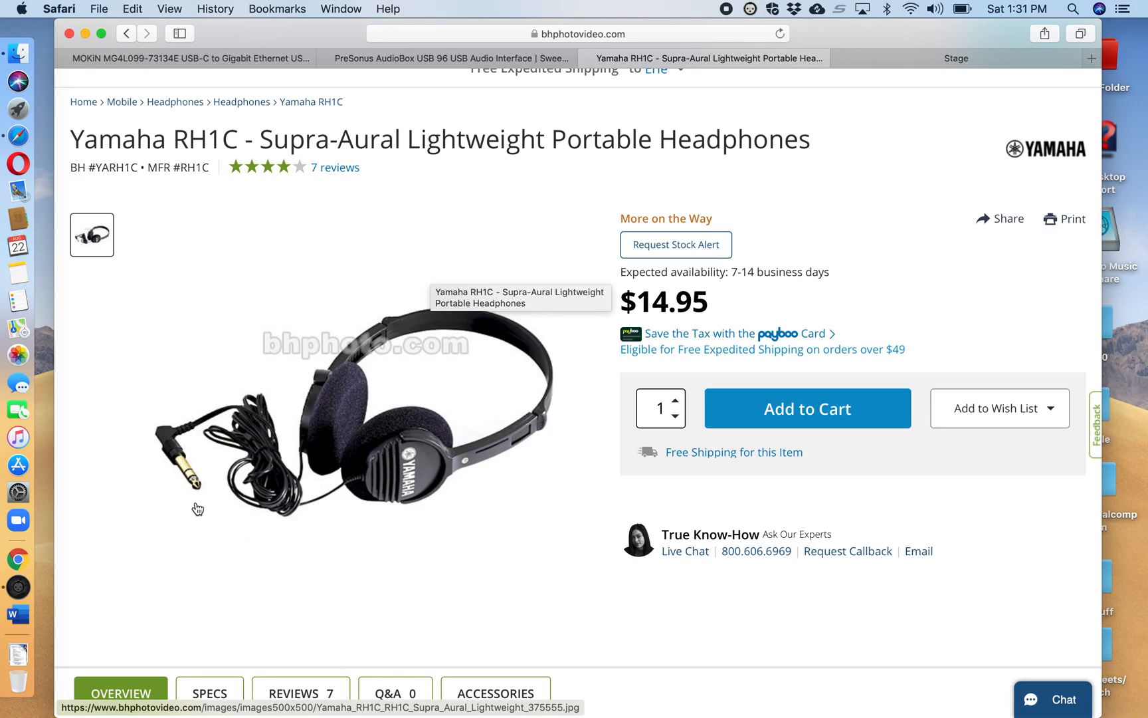
mouse_move(336, 533)
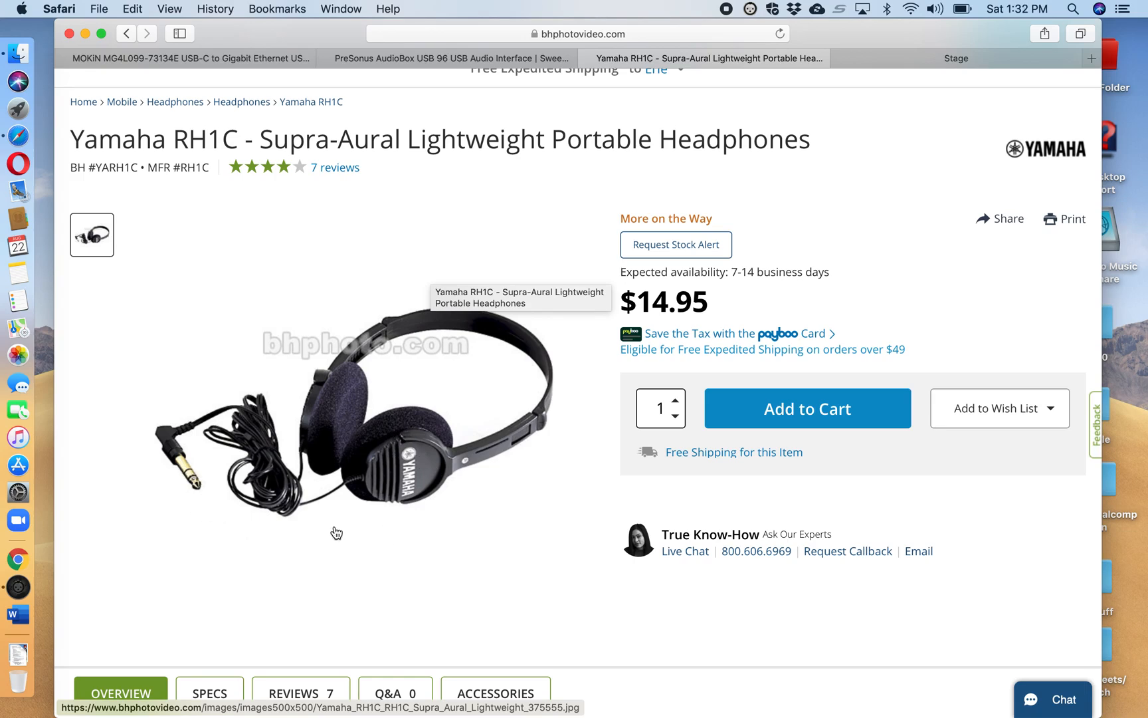
mouse_move(486, 552)
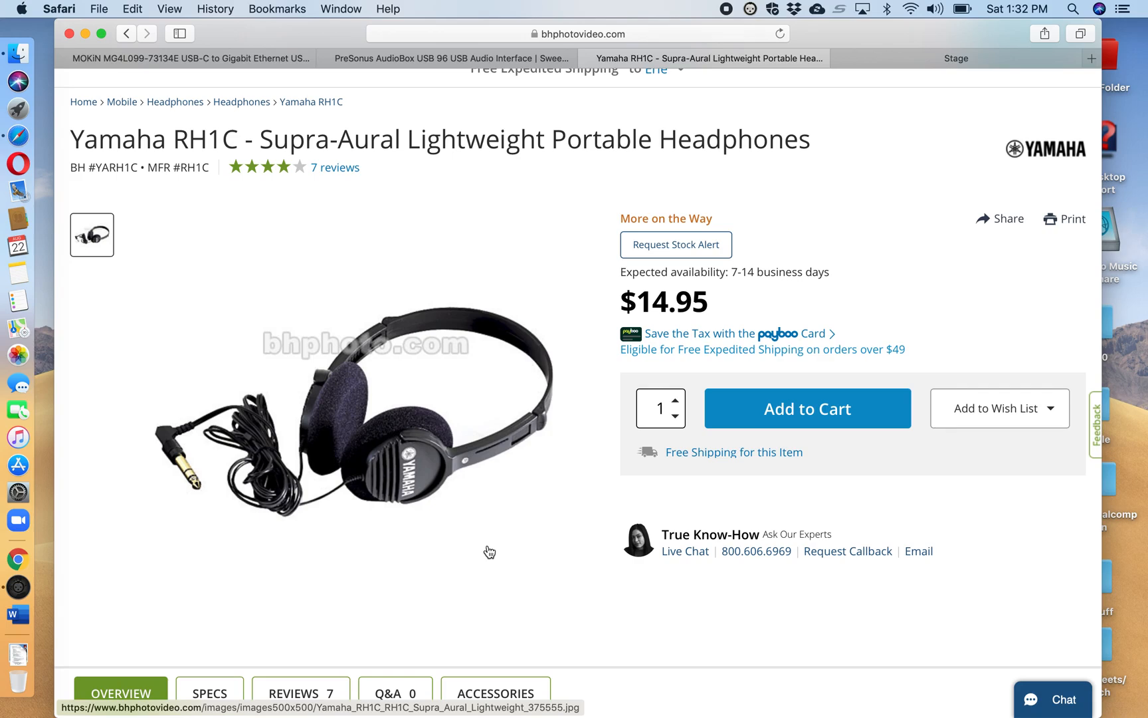
mouse_move(316, 222)
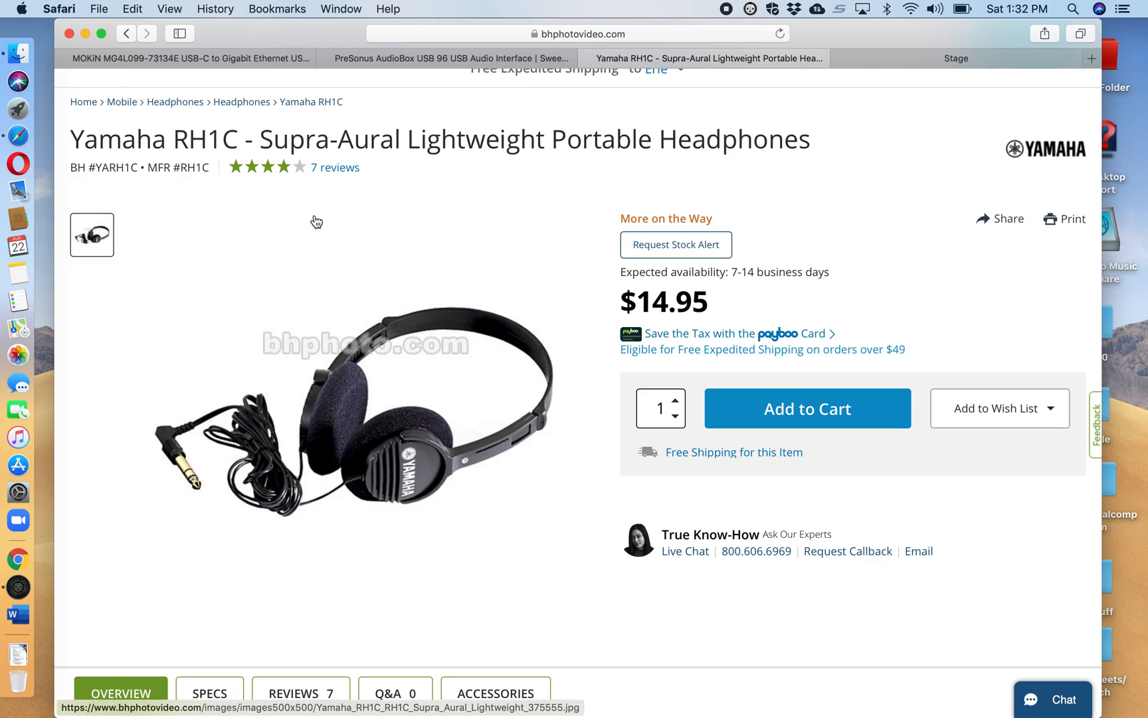
mouse_move(518, 235)
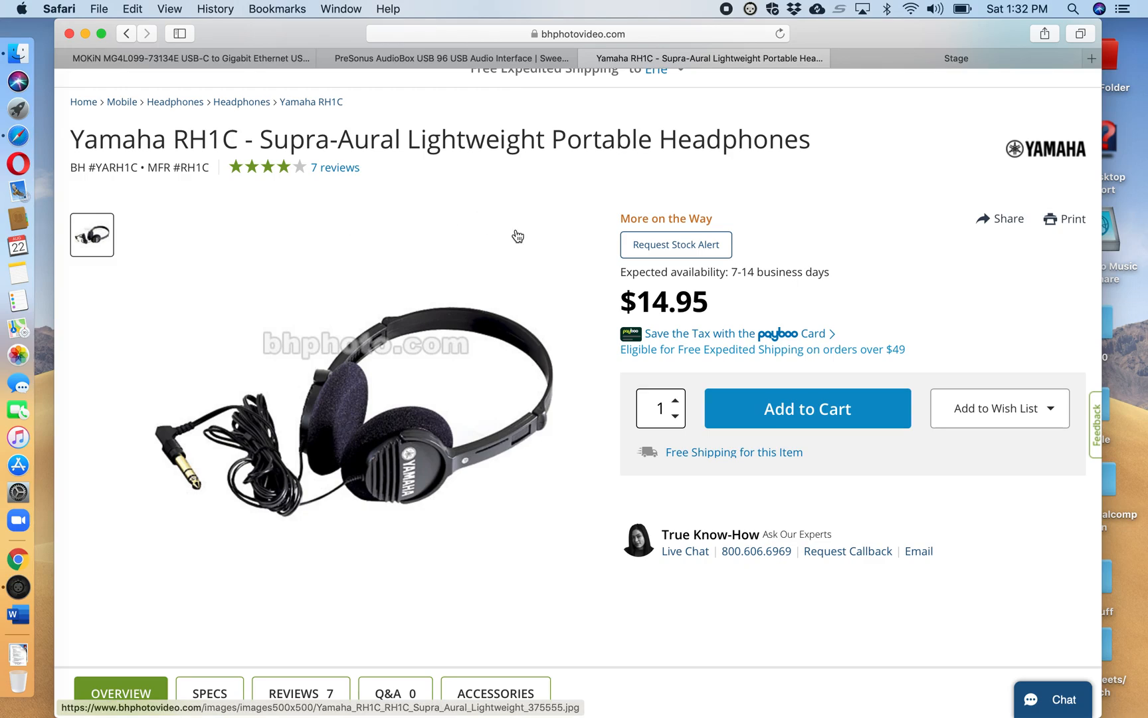
mouse_move(497, 521)
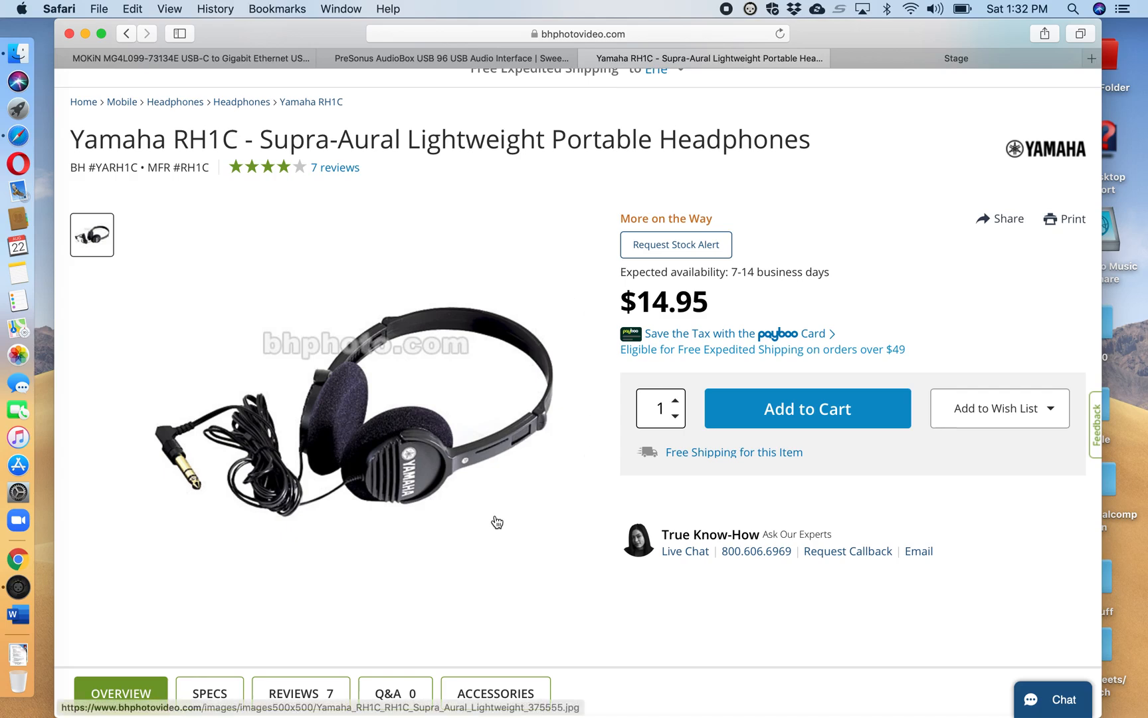
mouse_move(331, 325)
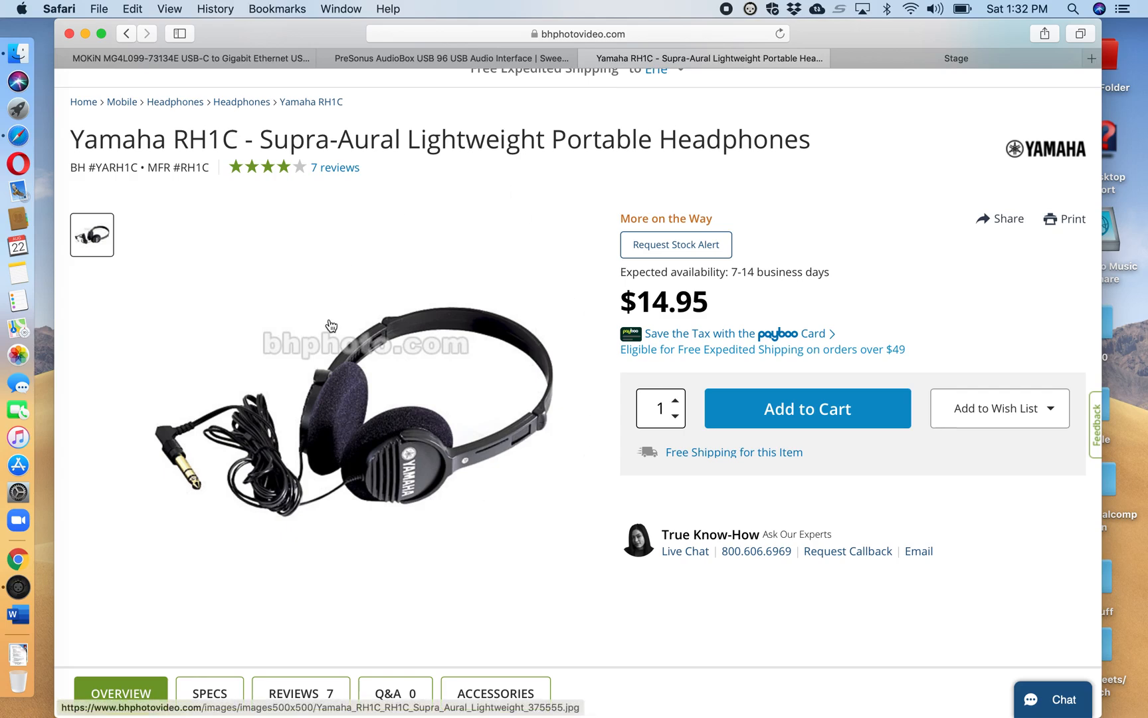
mouse_move(315, 315)
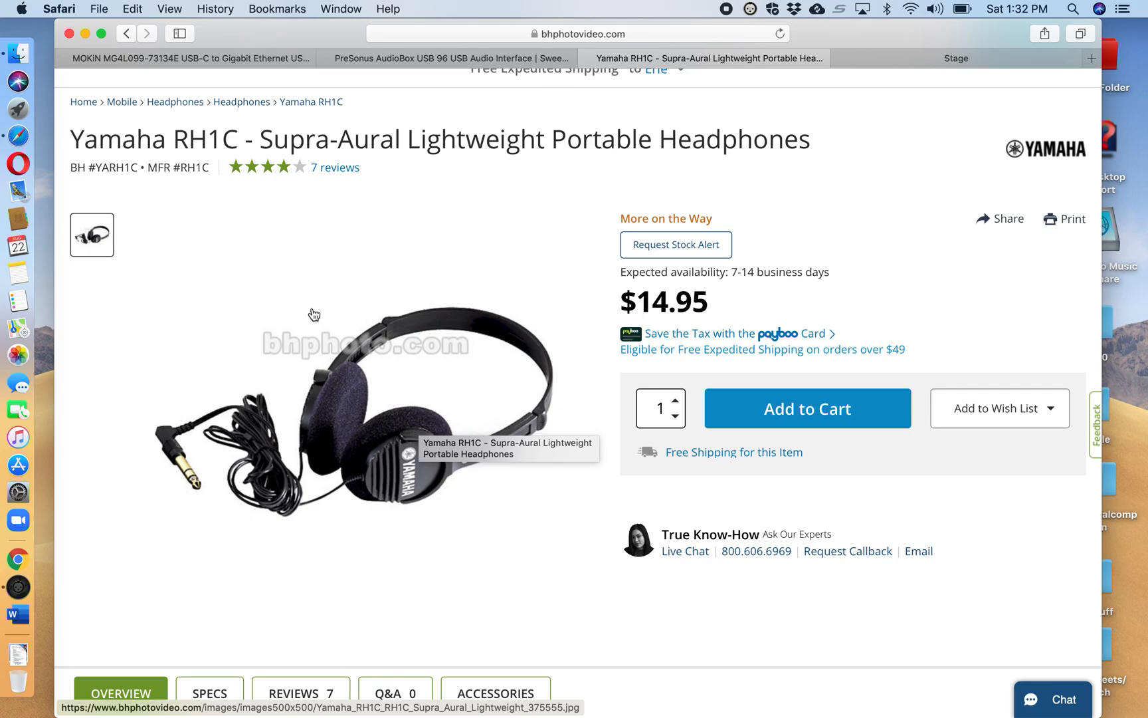
mouse_move(367, 243)
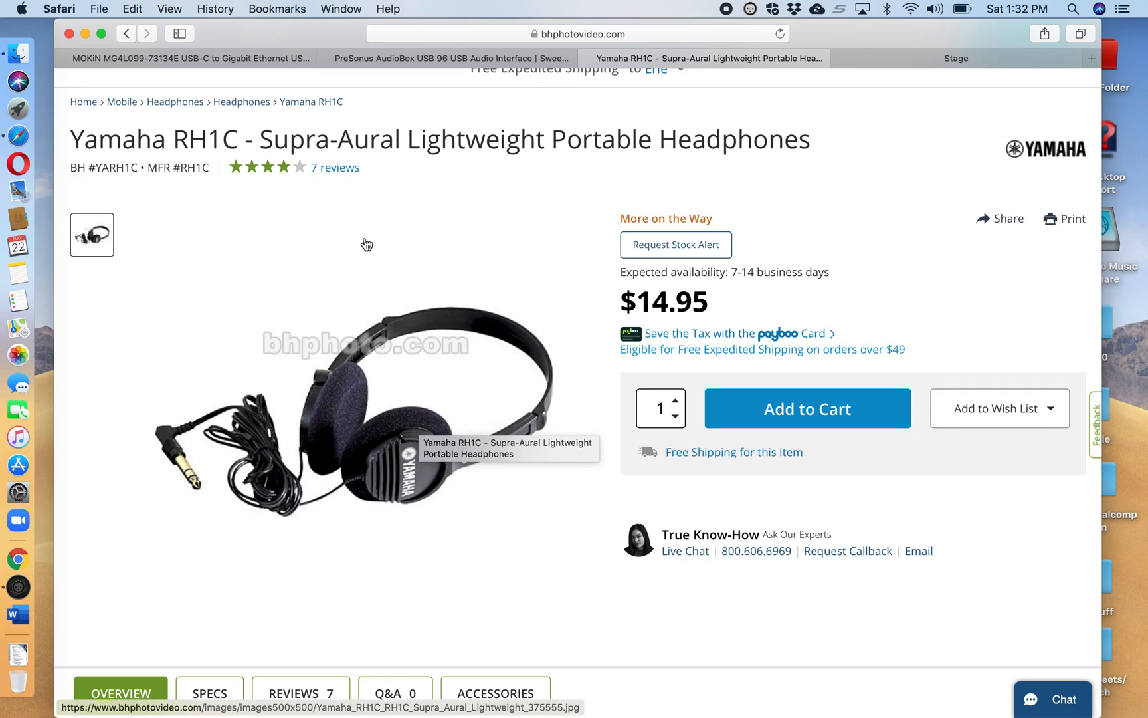
mouse_move(475, 261)
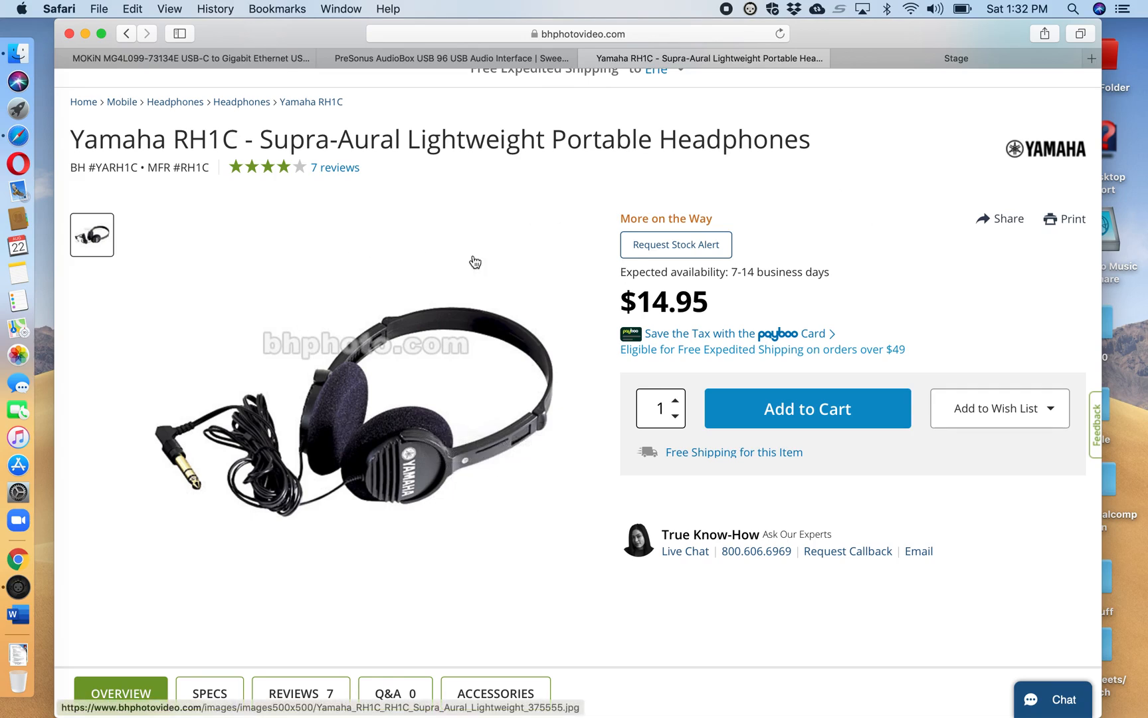
mouse_move(468, 228)
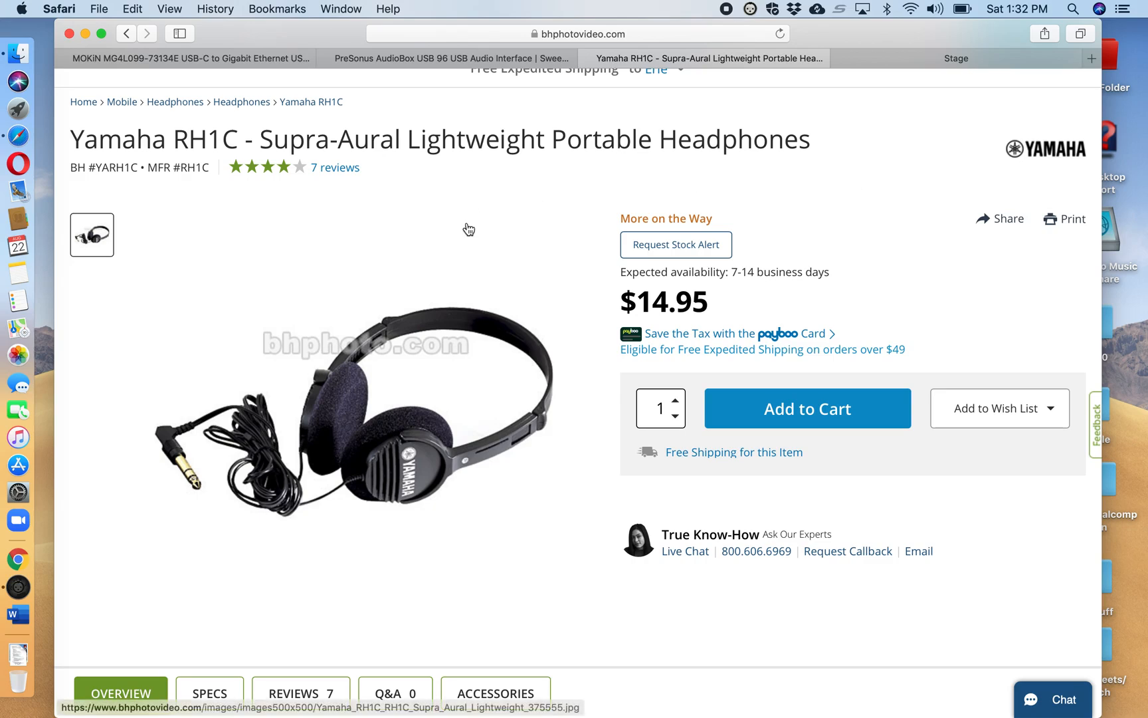
mouse_move(476, 226)
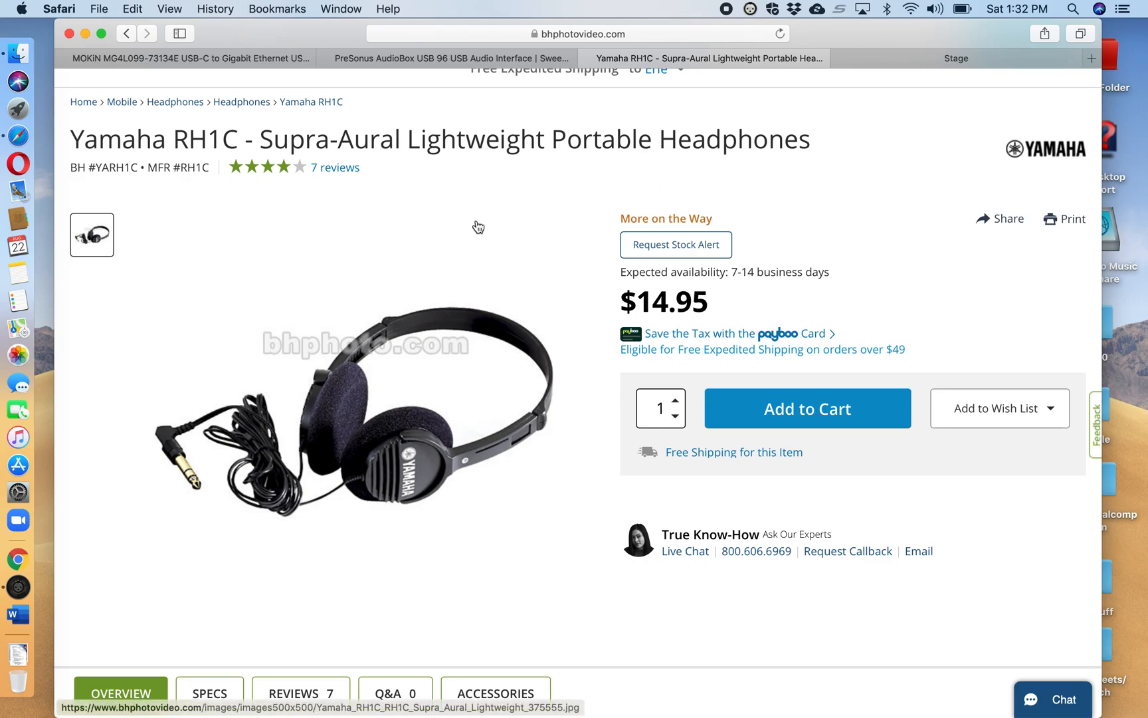
mouse_move(477, 226)
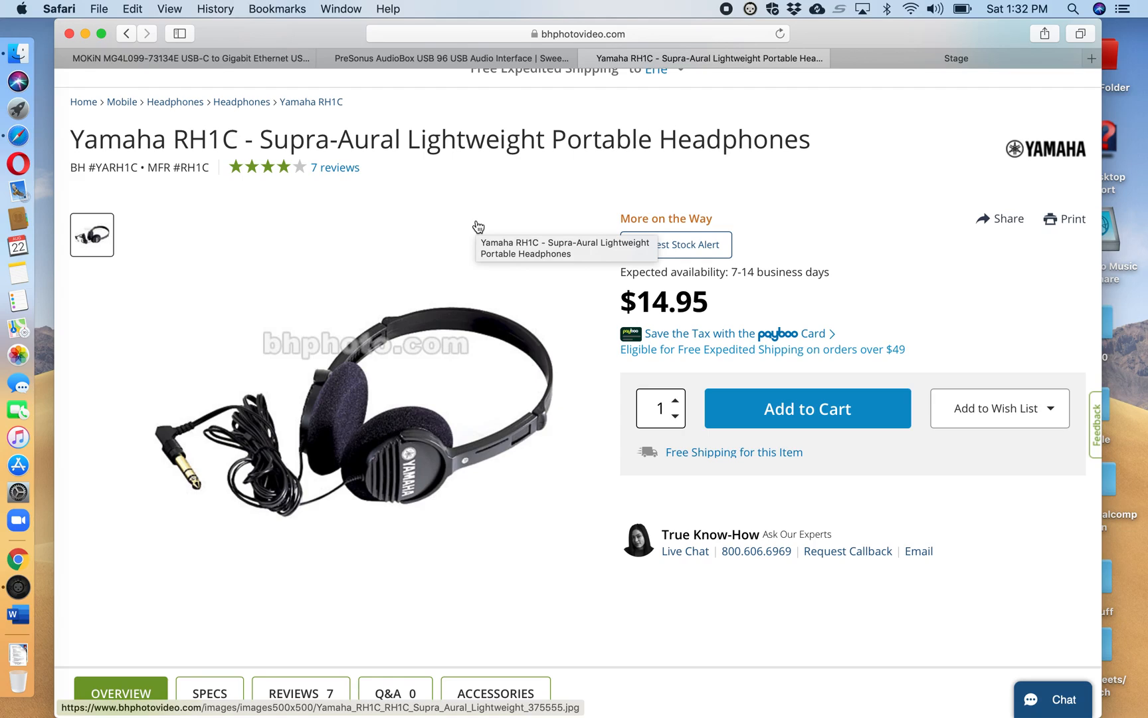
mouse_move(430, 224)
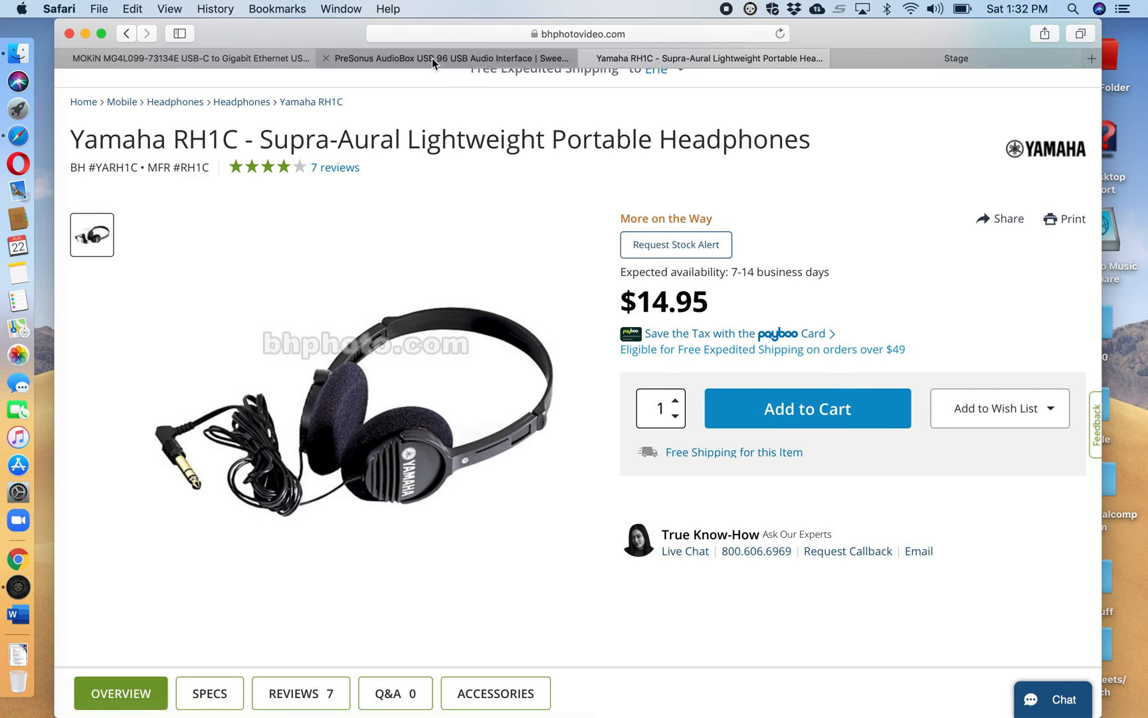
Show the Sweetwater PreSonus AudioBox USB 96 page with its enlarged front-panel photo
click(447, 59)
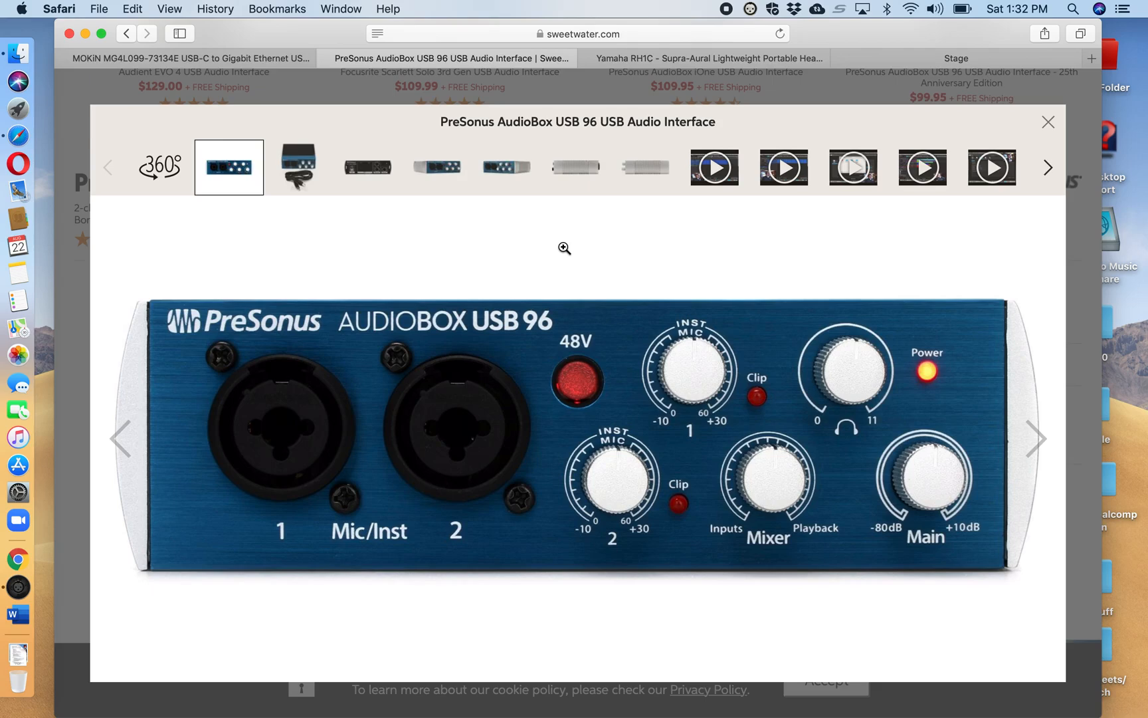
mouse_move(699, 247)
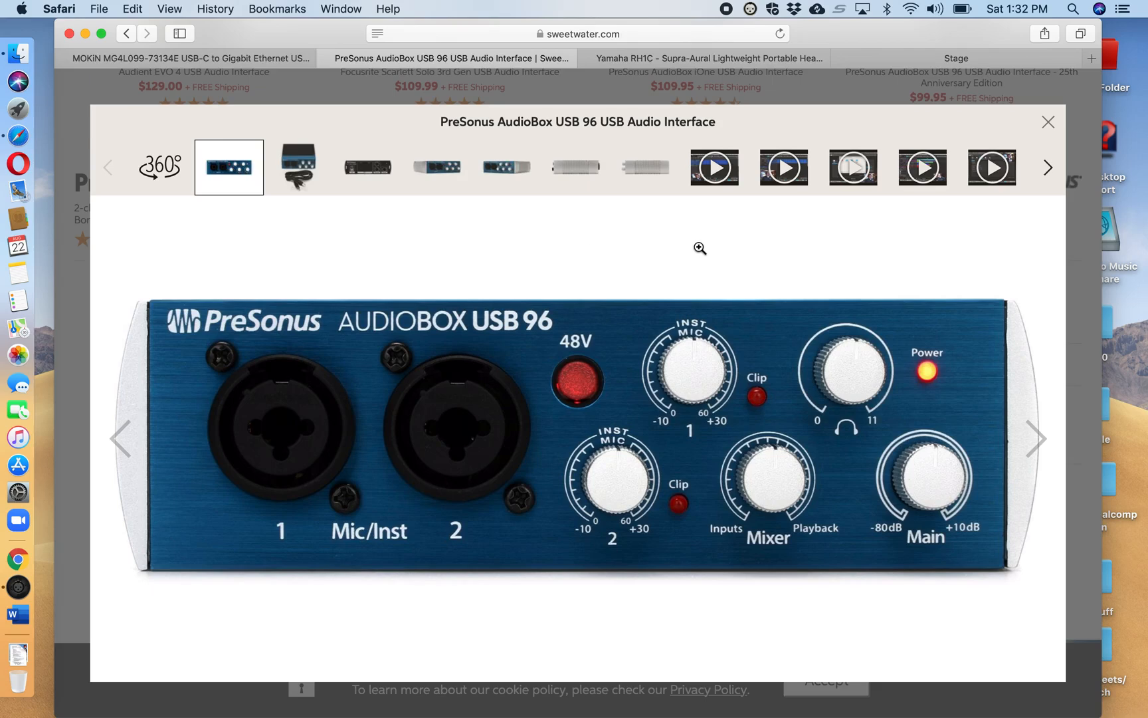
mouse_move(556, 246)
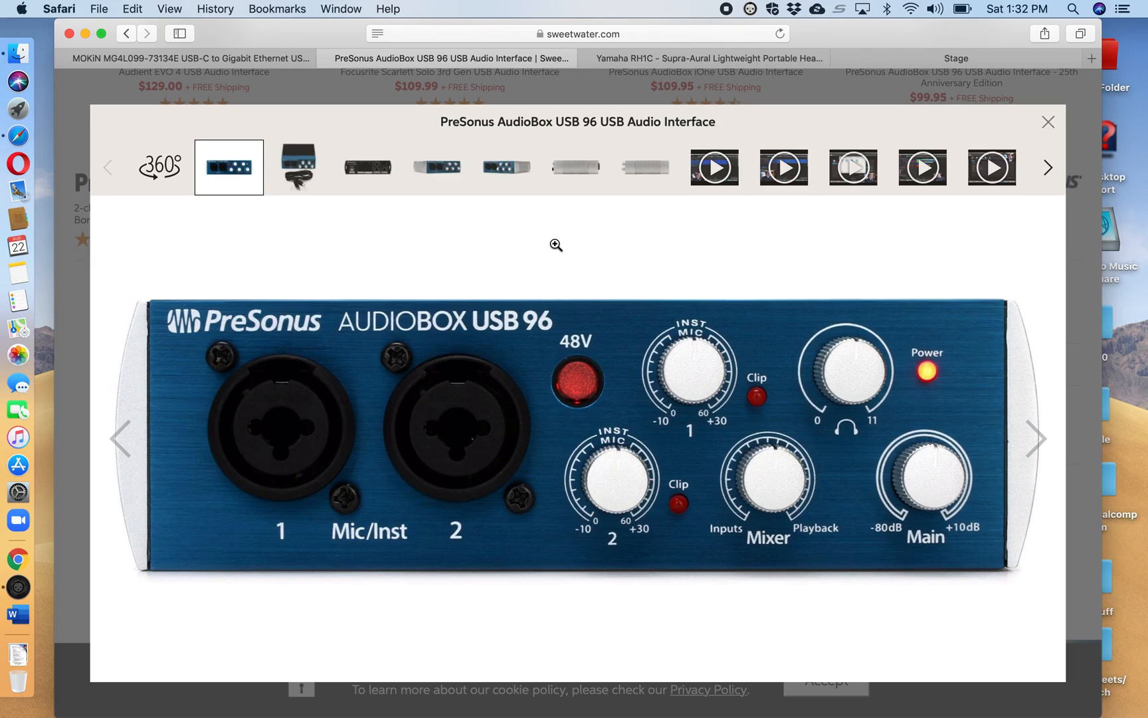
mouse_move(700, 240)
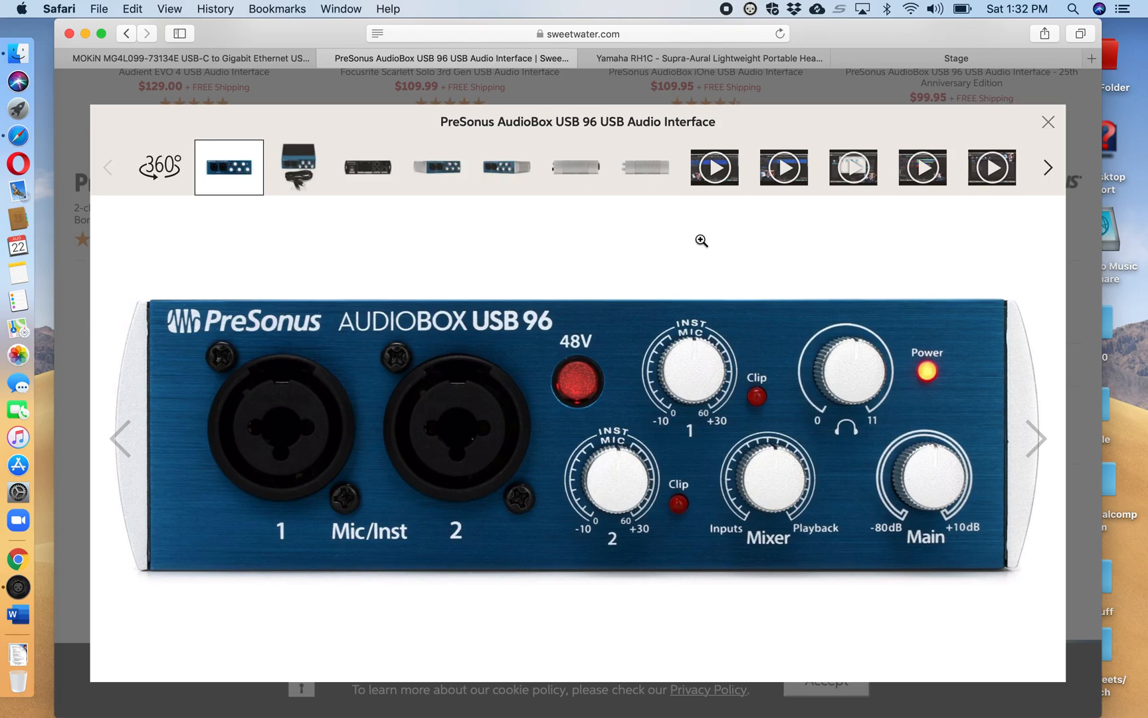
mouse_move(613, 239)
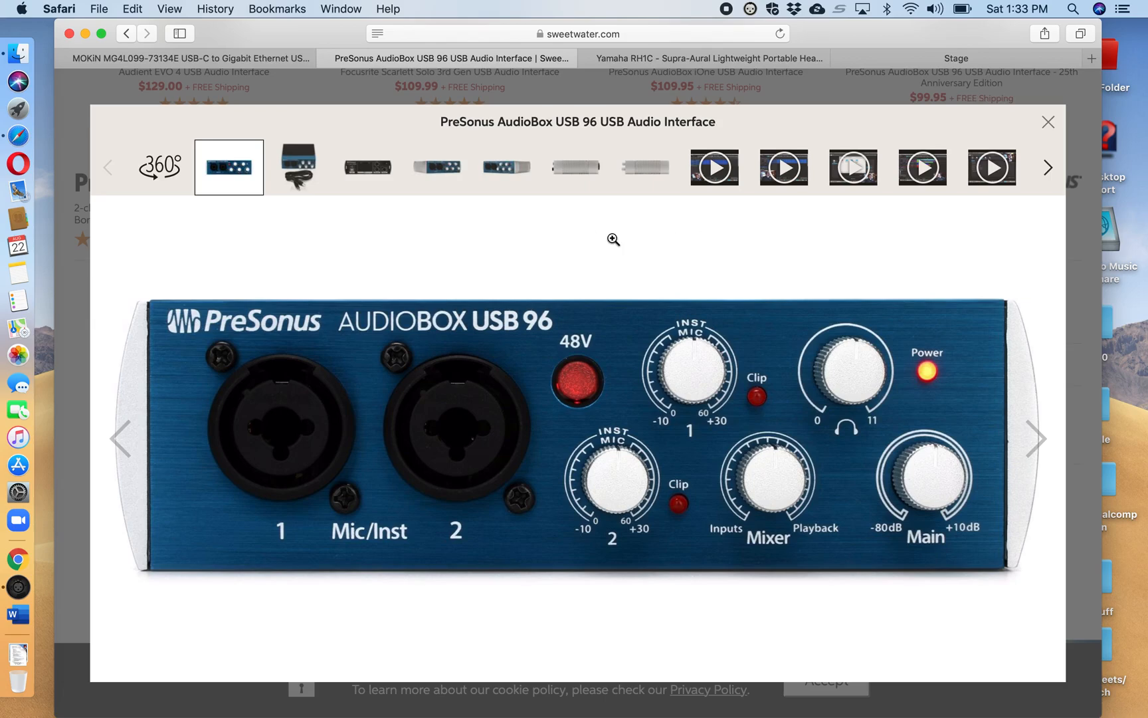
mouse_move(277, 260)
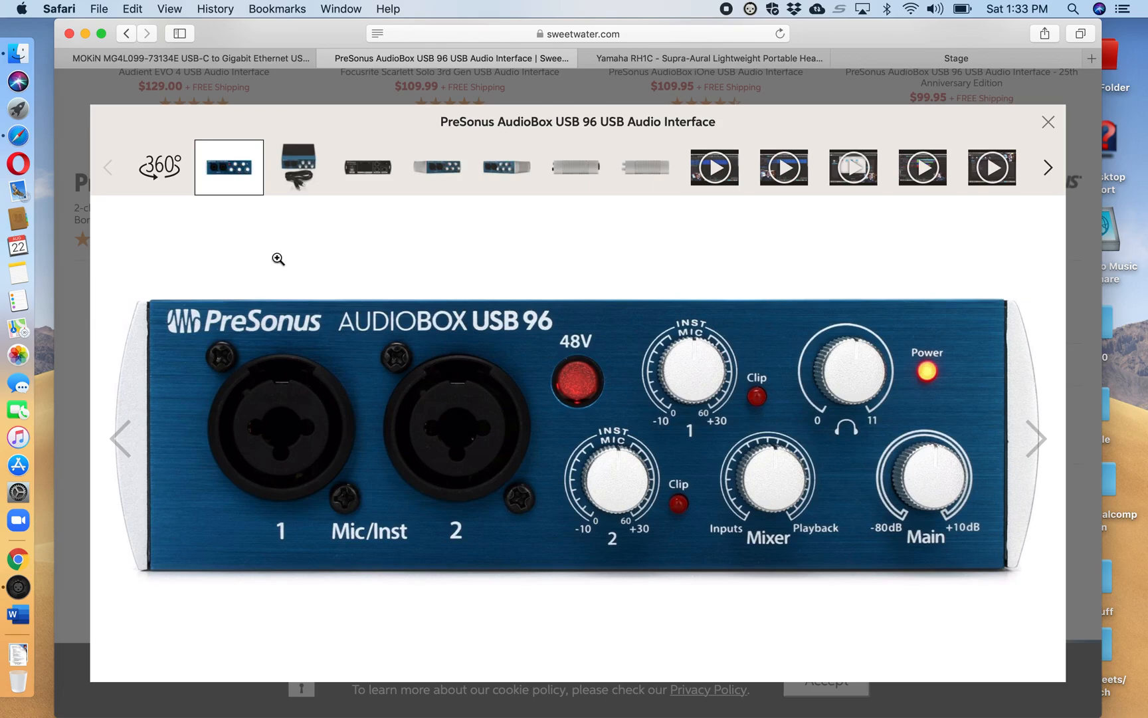
mouse_move(248, 288)
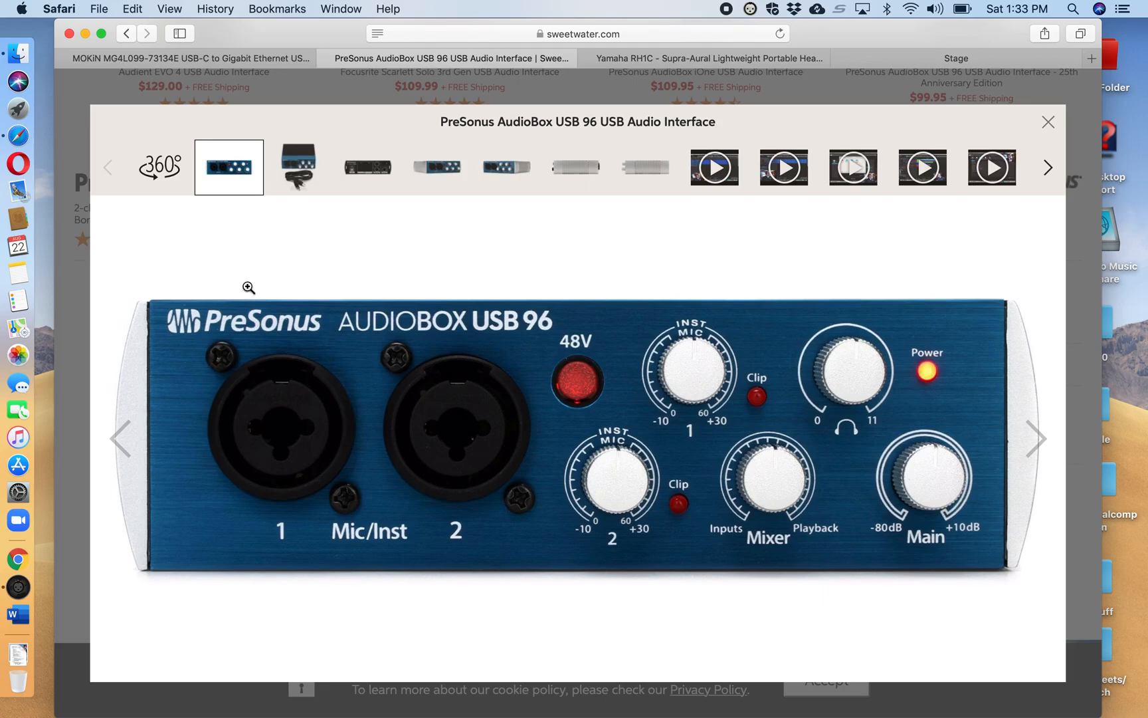
mouse_move(290, 355)
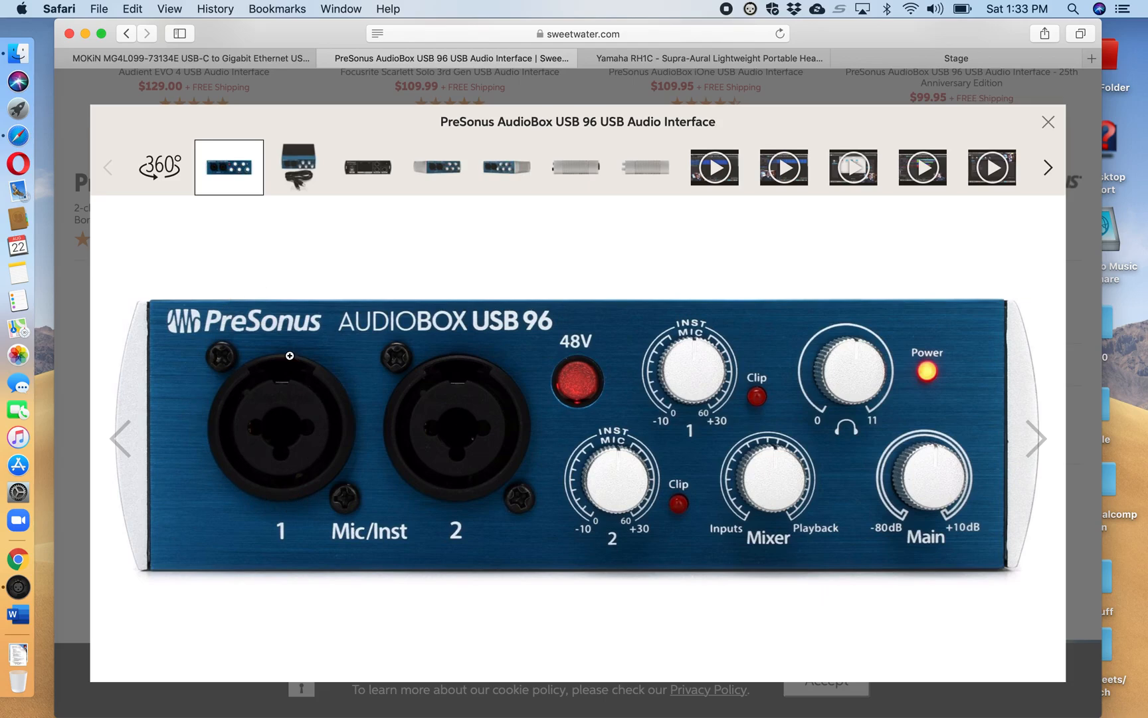
mouse_move(291, 449)
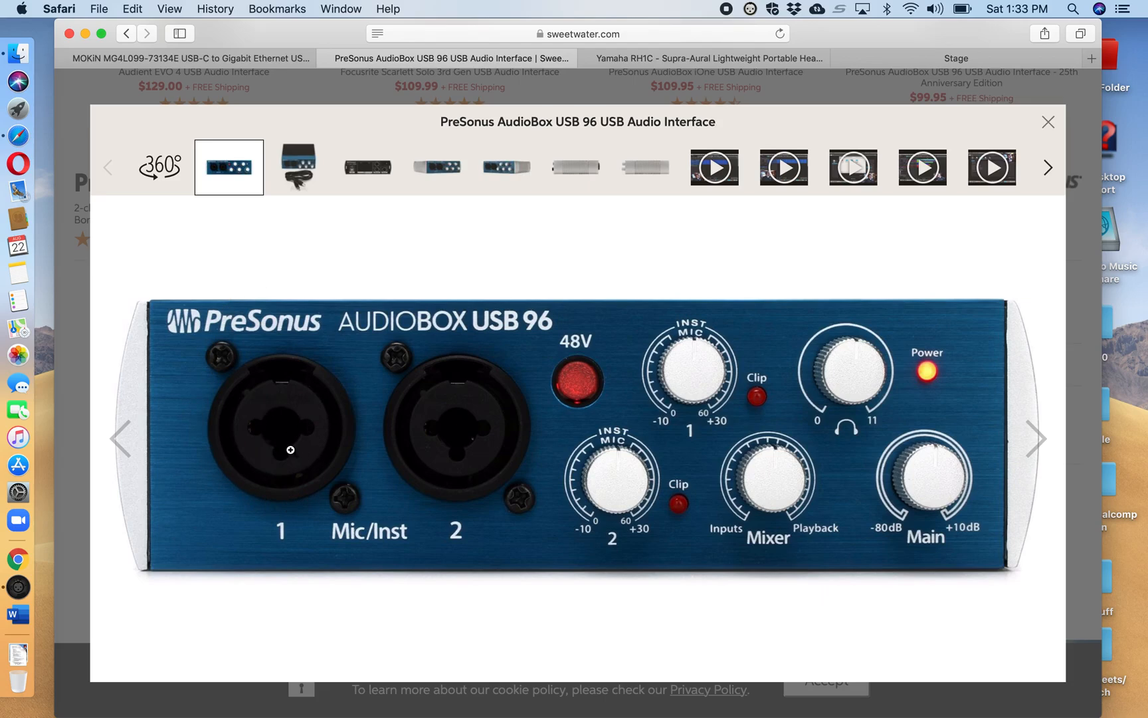
mouse_move(473, 454)
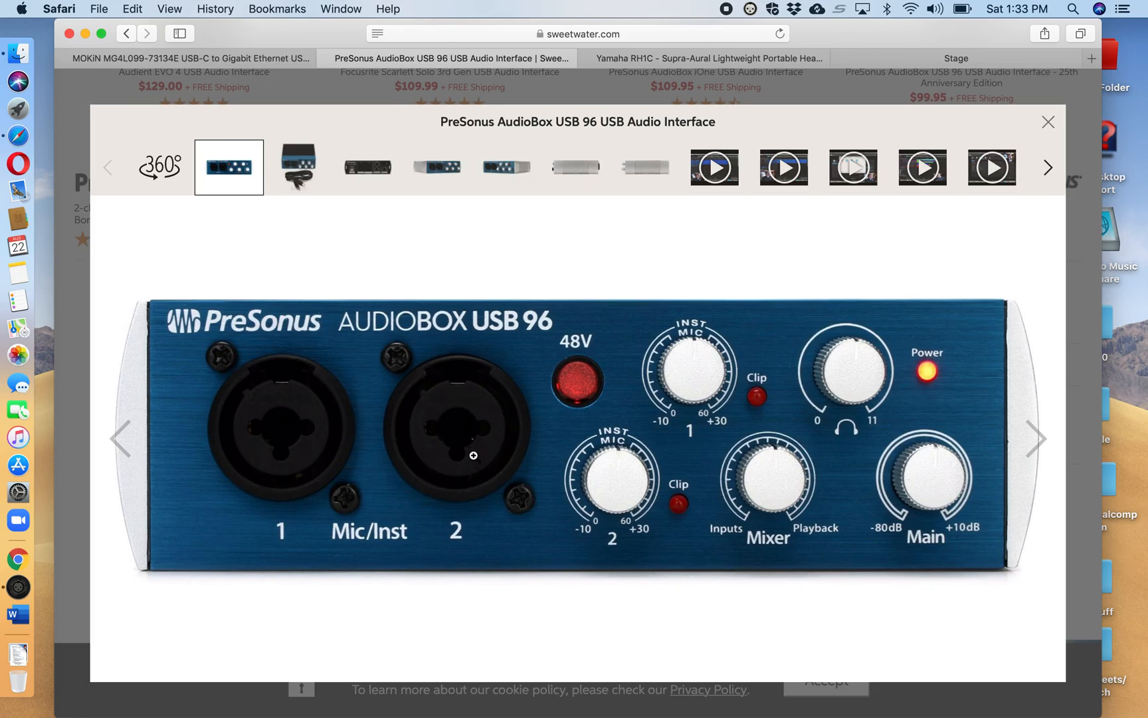
mouse_move(645, 282)
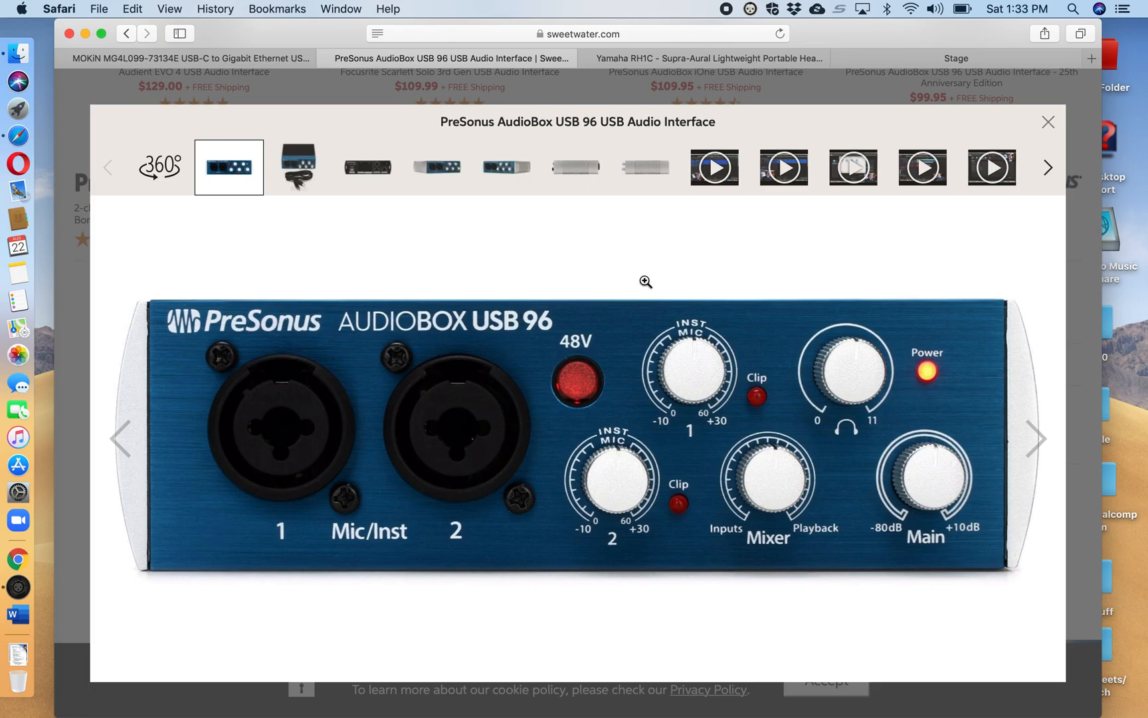
mouse_move(590, 303)
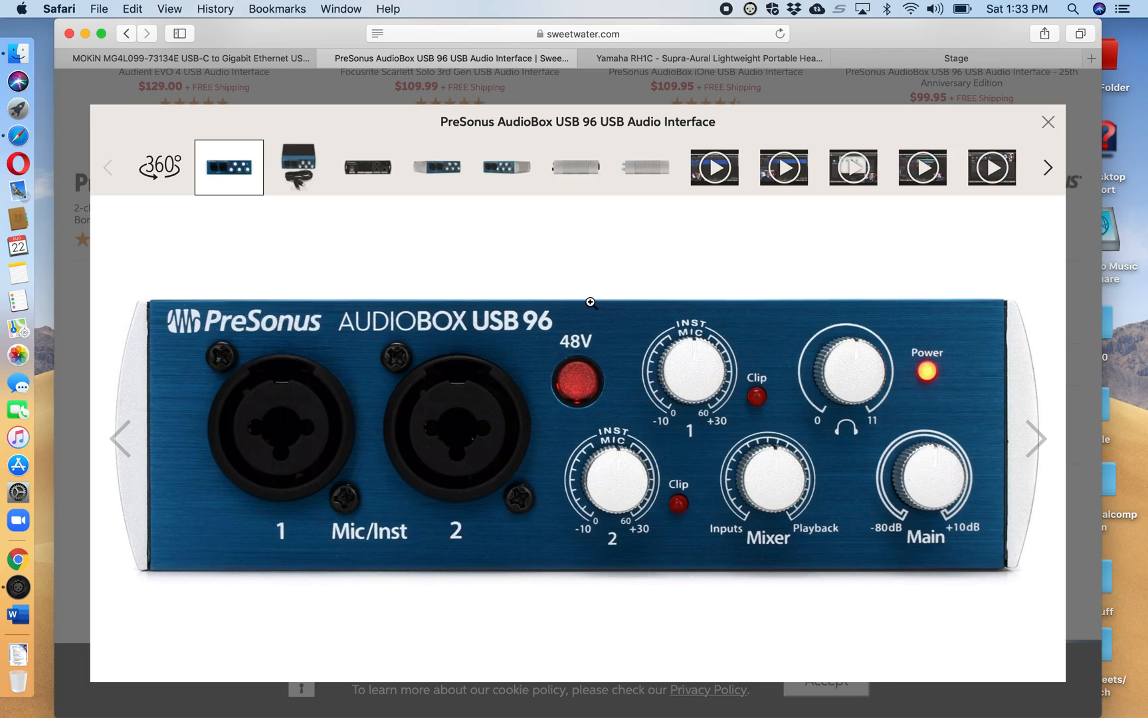
mouse_move(583, 269)
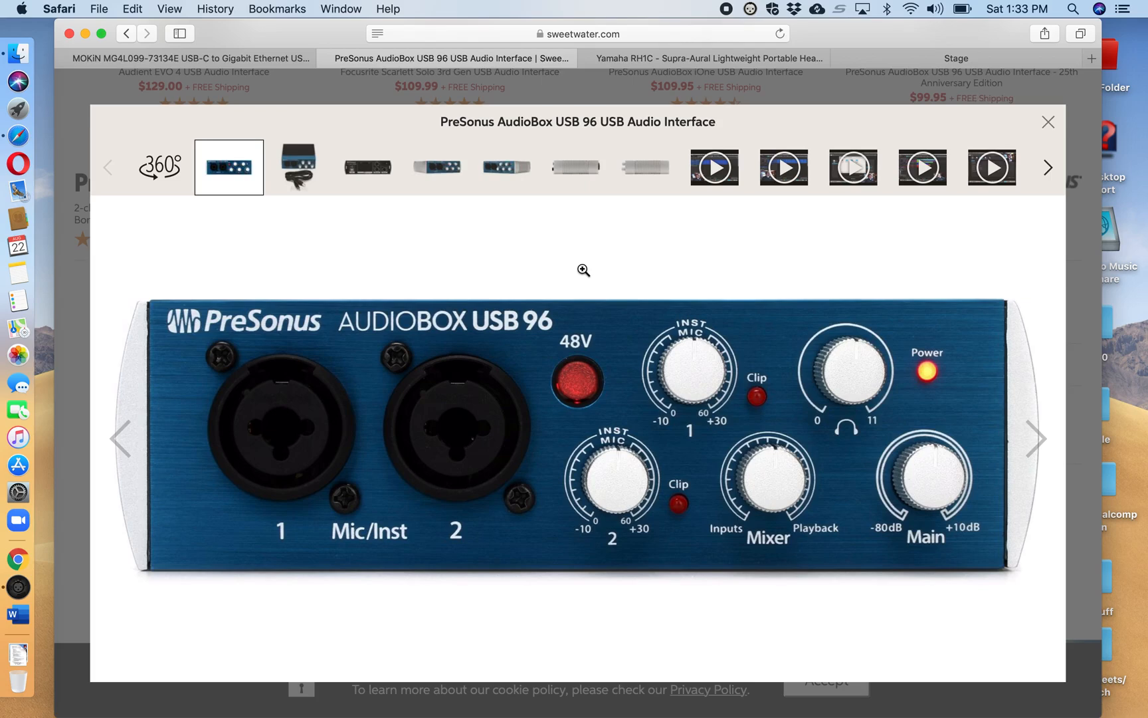
mouse_move(688, 279)
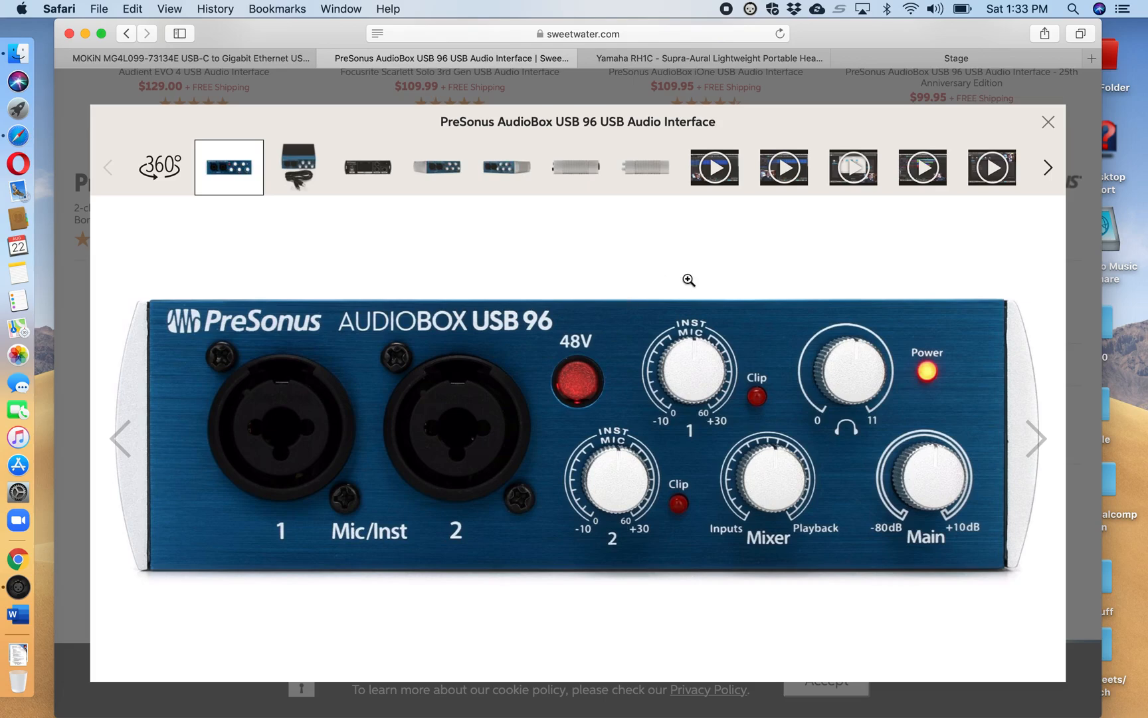
mouse_move(741, 279)
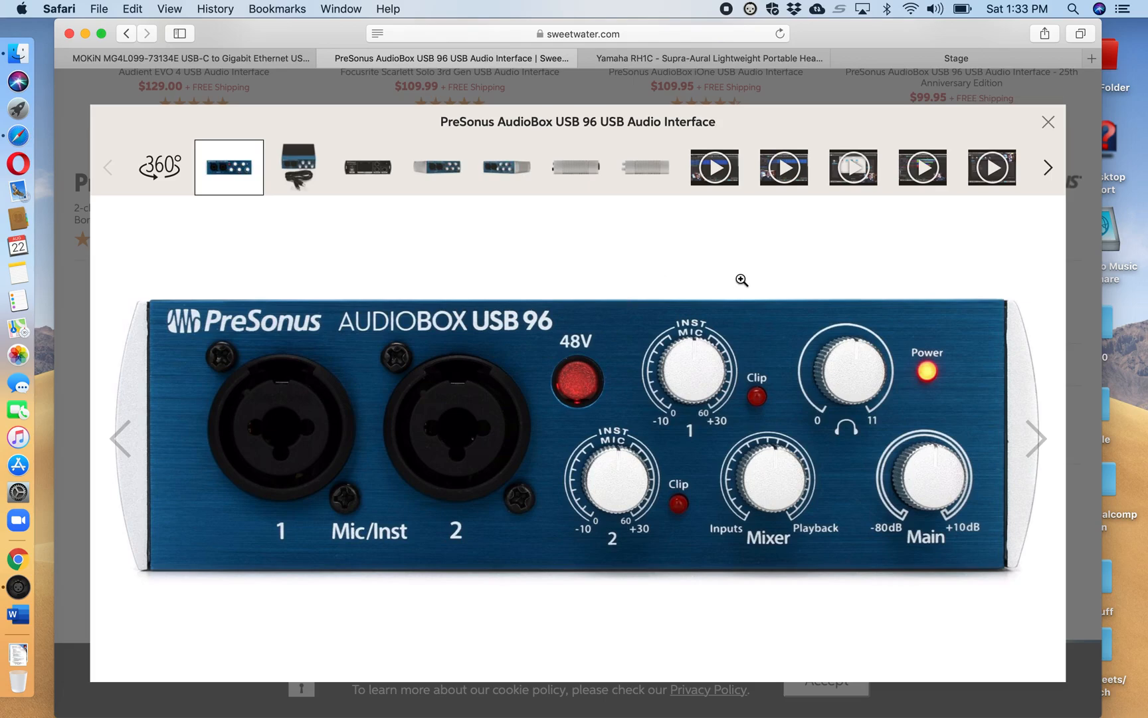
mouse_move(642, 444)
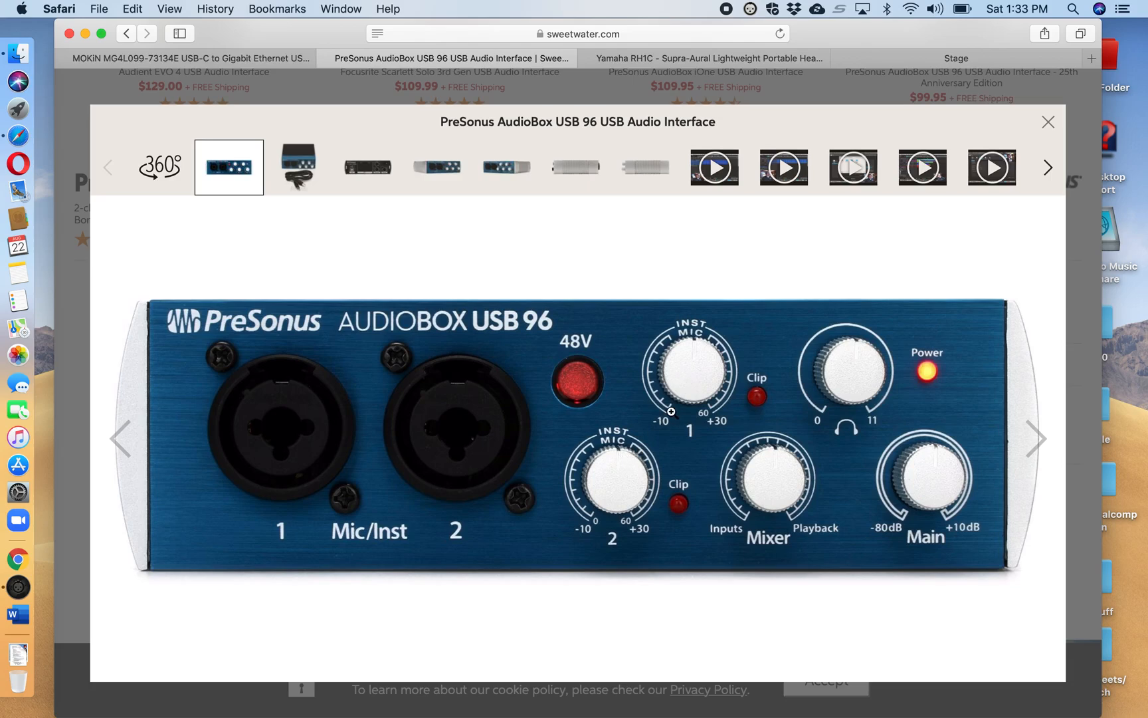
mouse_move(782, 484)
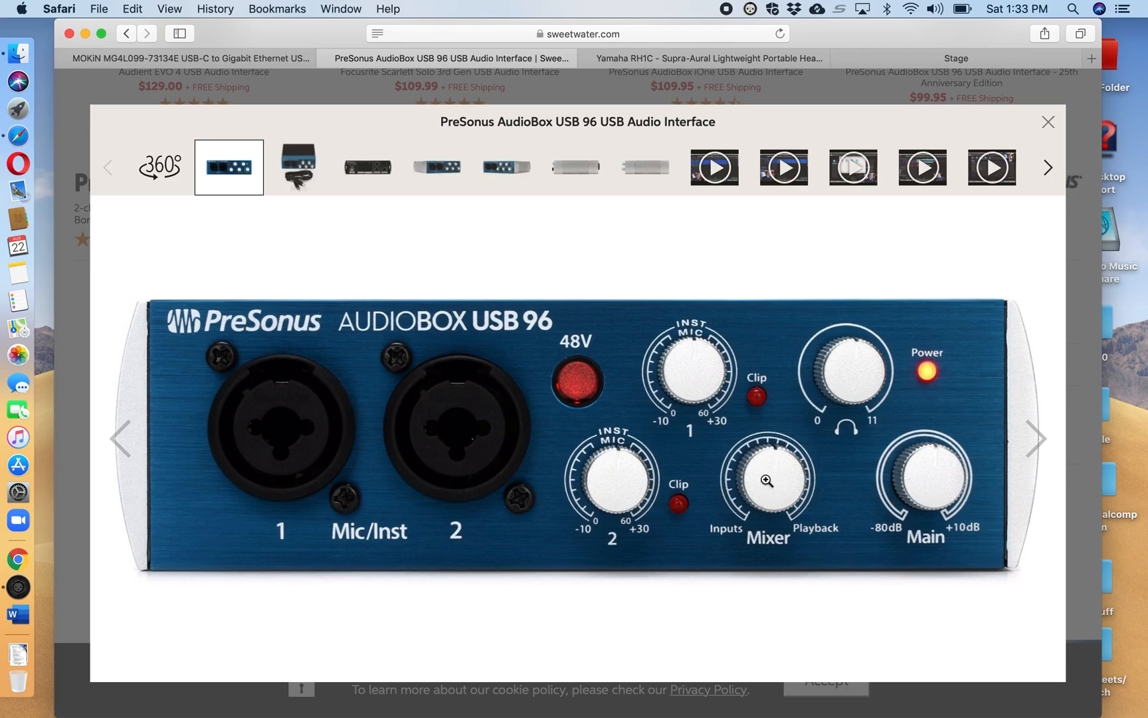
mouse_move(771, 469)
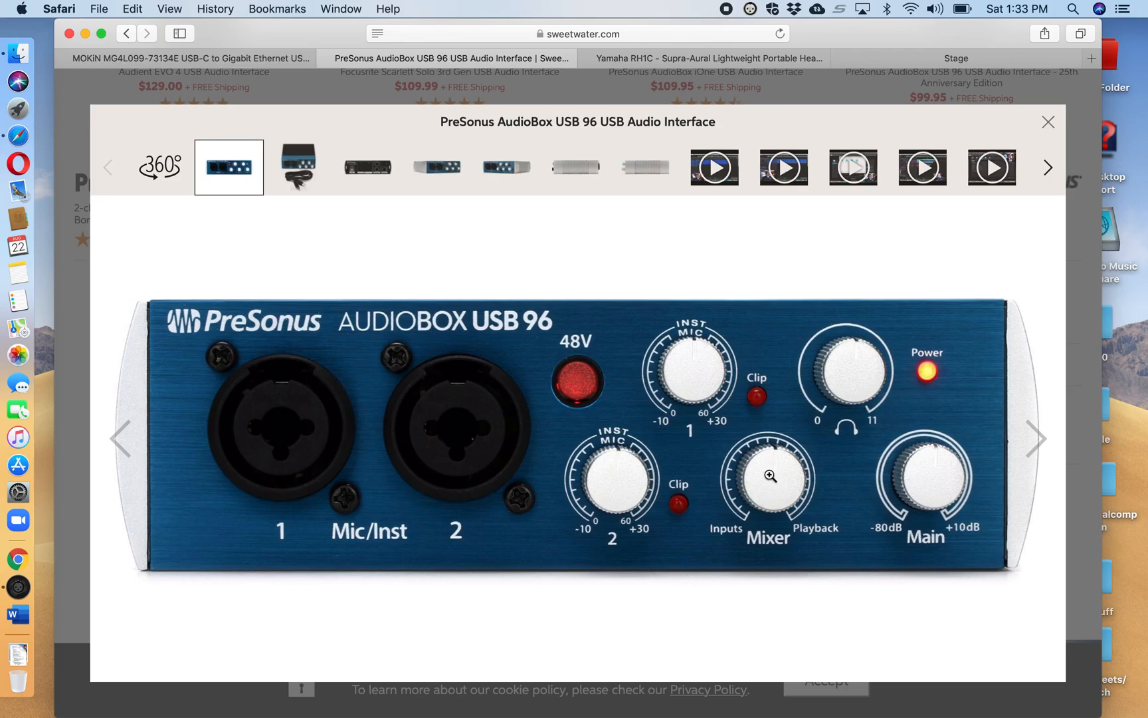
mouse_move(813, 524)
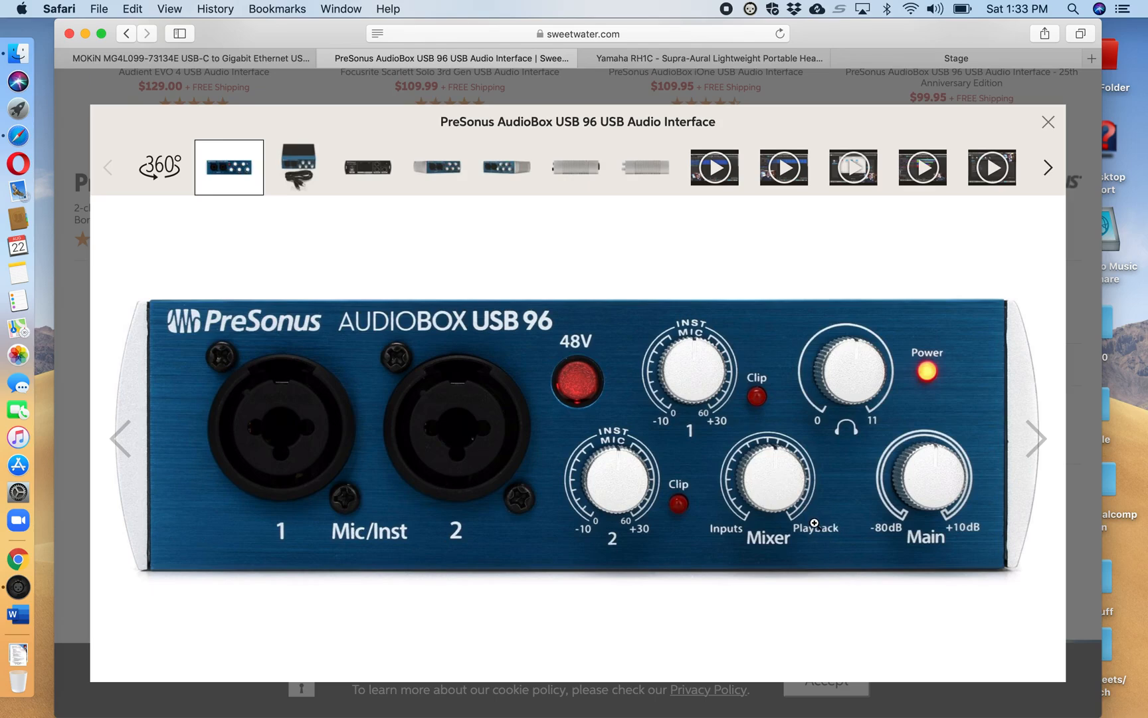
mouse_move(856, 373)
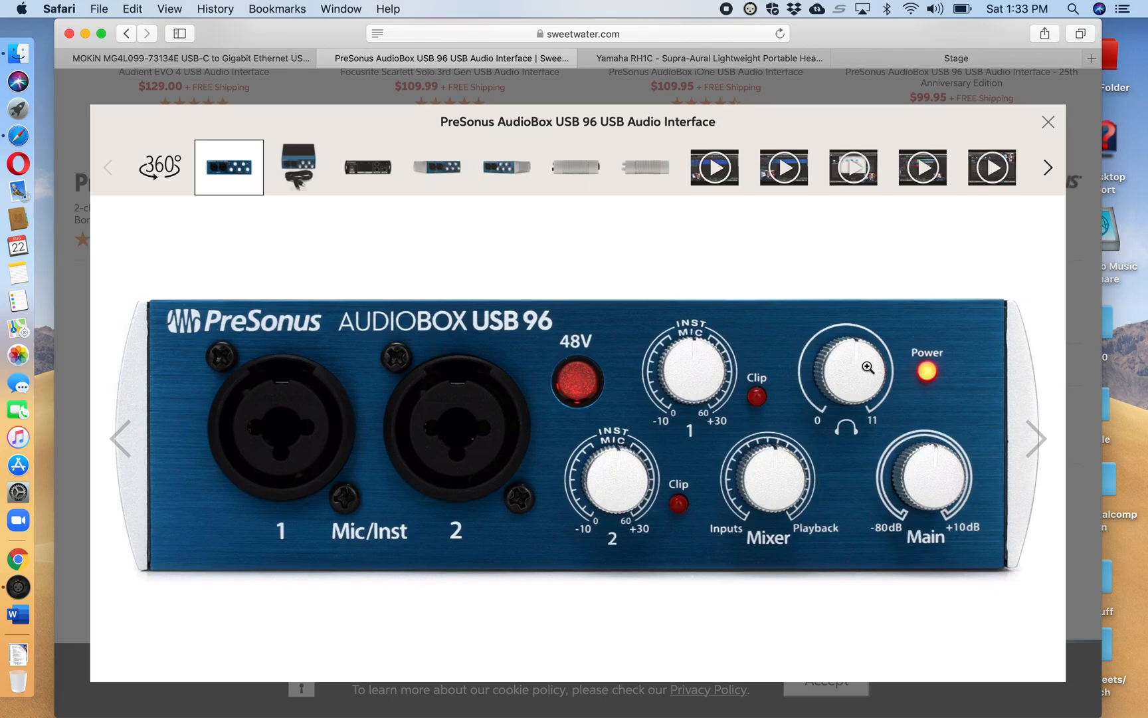
mouse_move(942, 489)
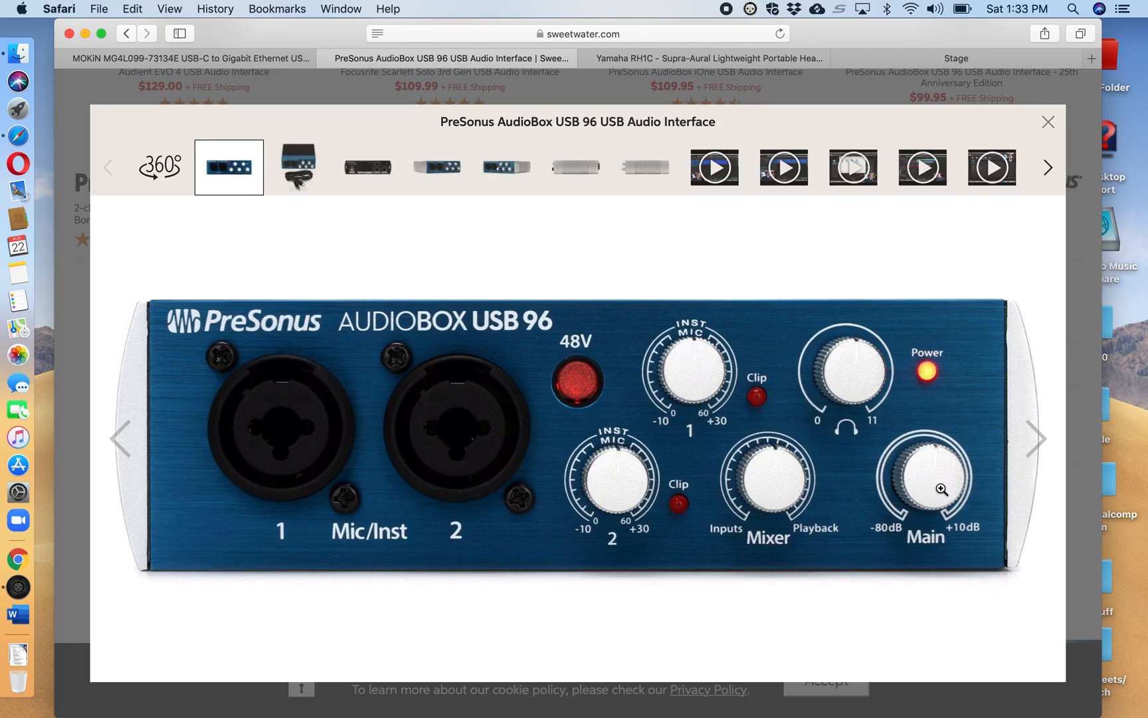
mouse_move(936, 477)
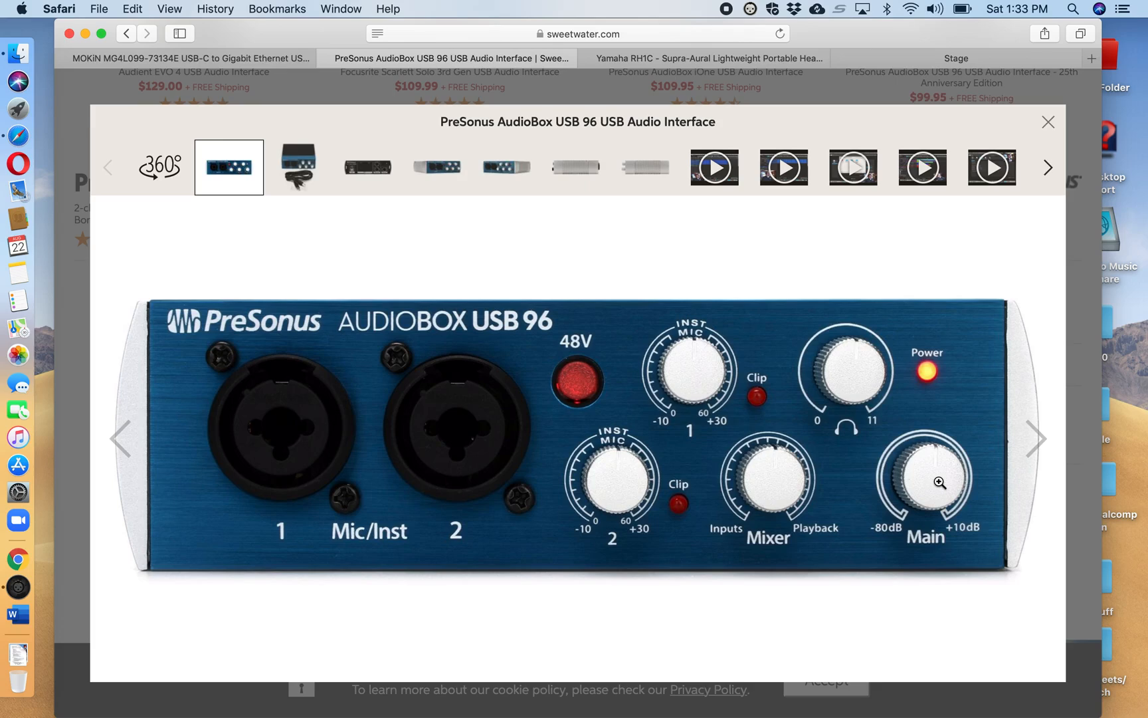
mouse_move(945, 282)
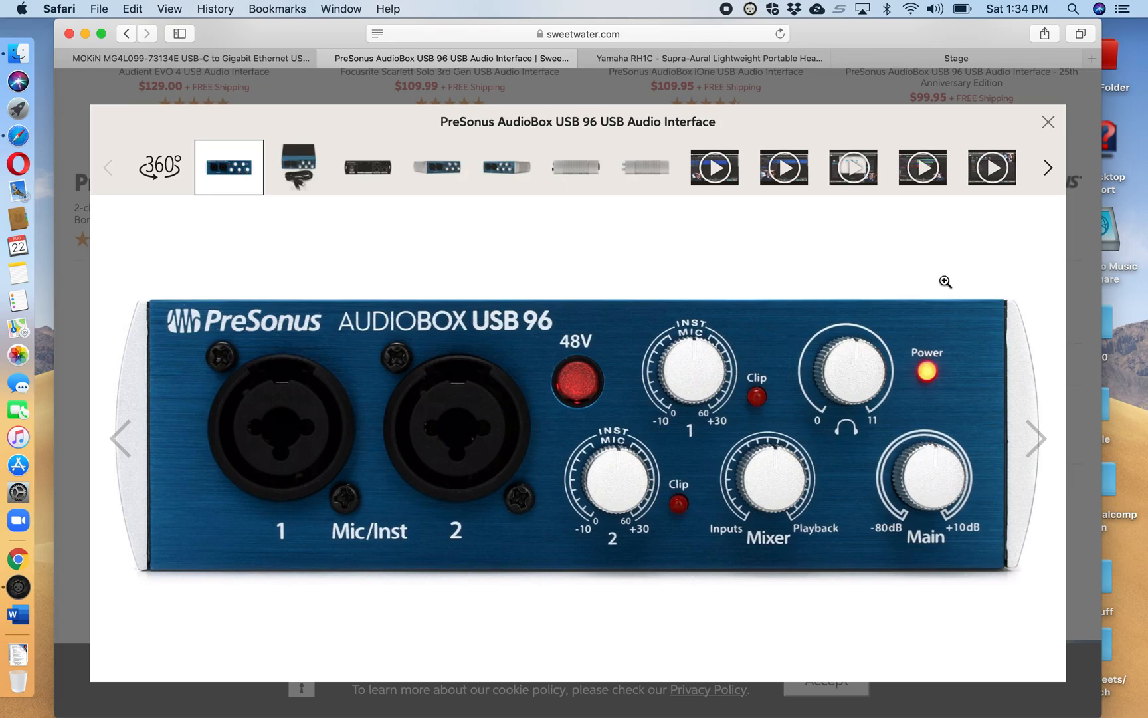
mouse_move(811, 139)
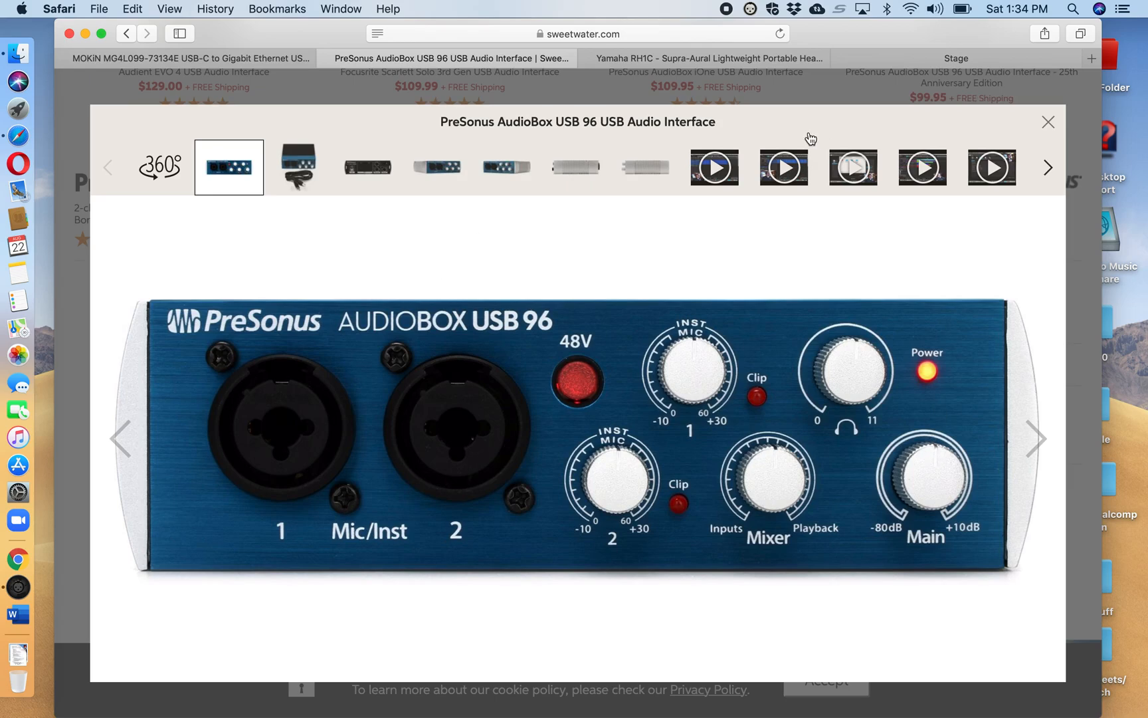
mouse_move(286, 58)
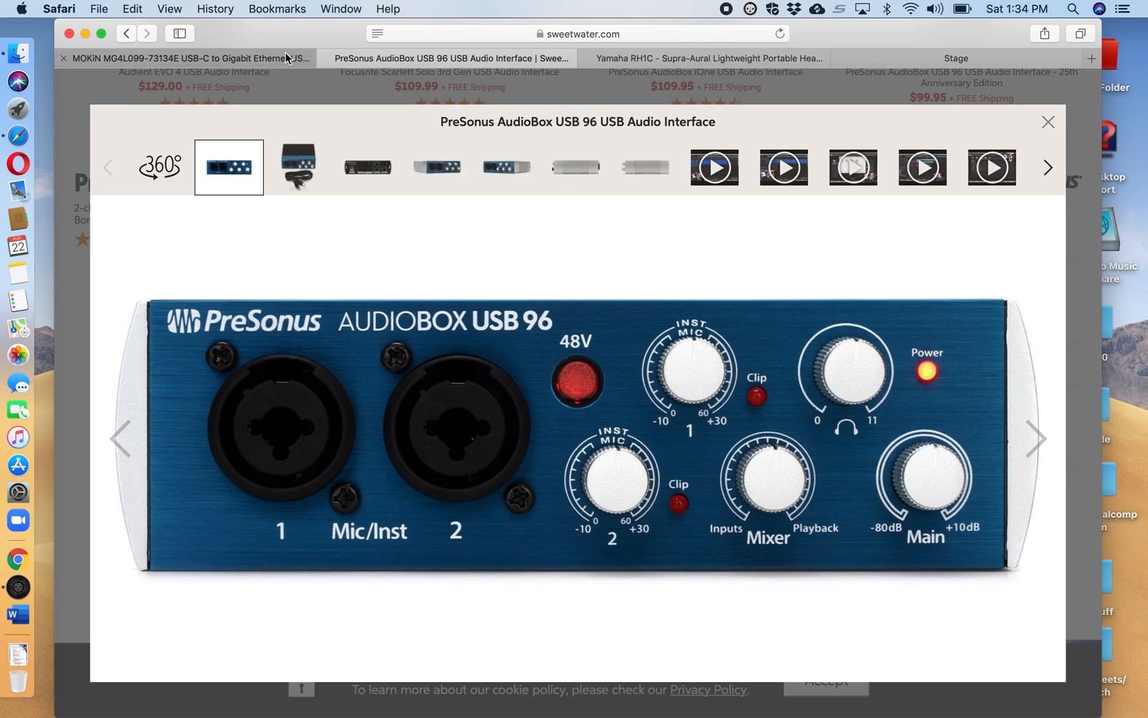
Show the MOKiN USB-C Ethernet adapter page on Sears, briefly comparing with the Sweetwater AudioBox page
click(183, 58)
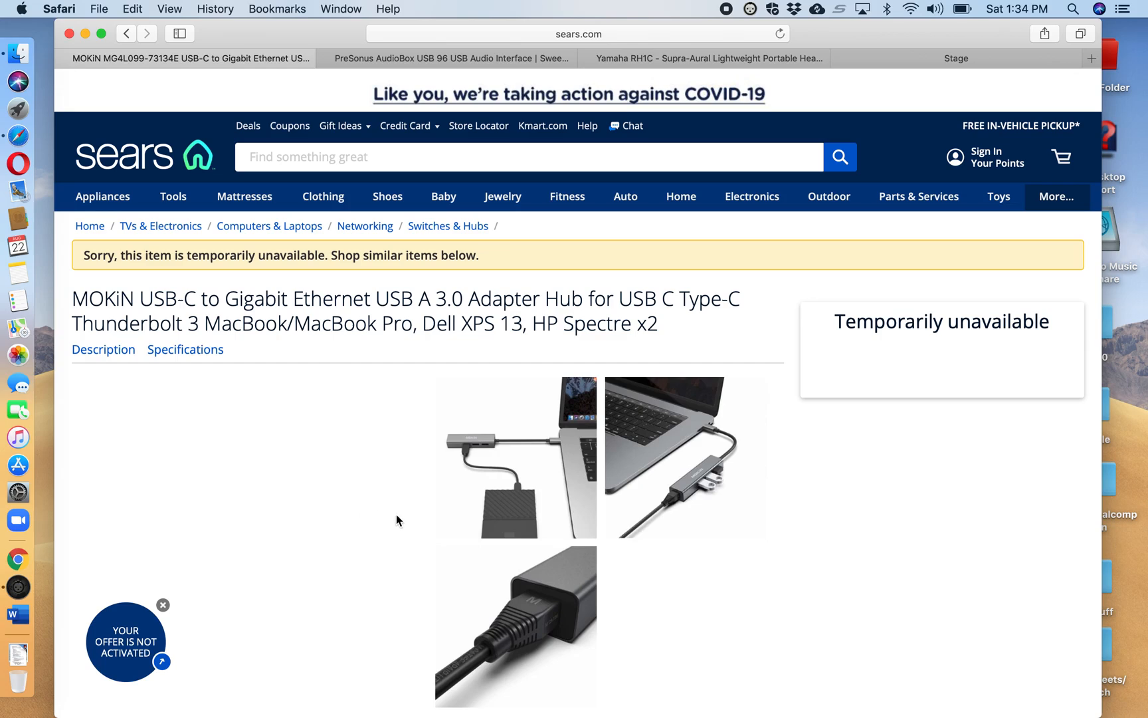
mouse_move(695, 513)
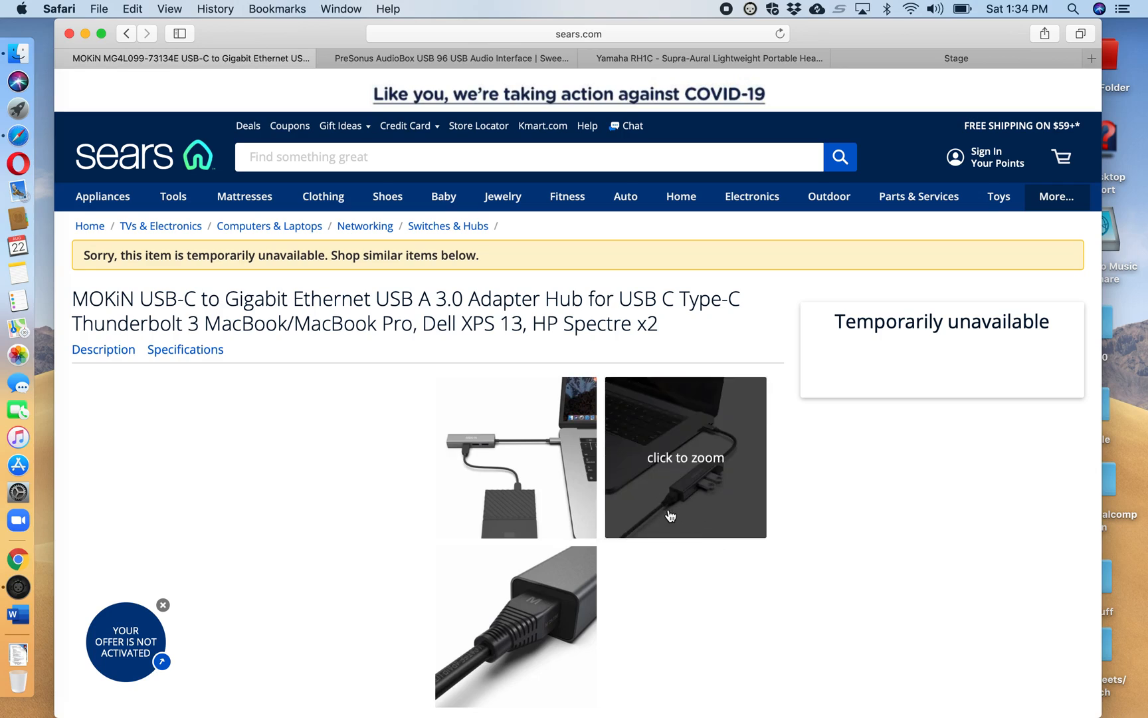
mouse_move(703, 499)
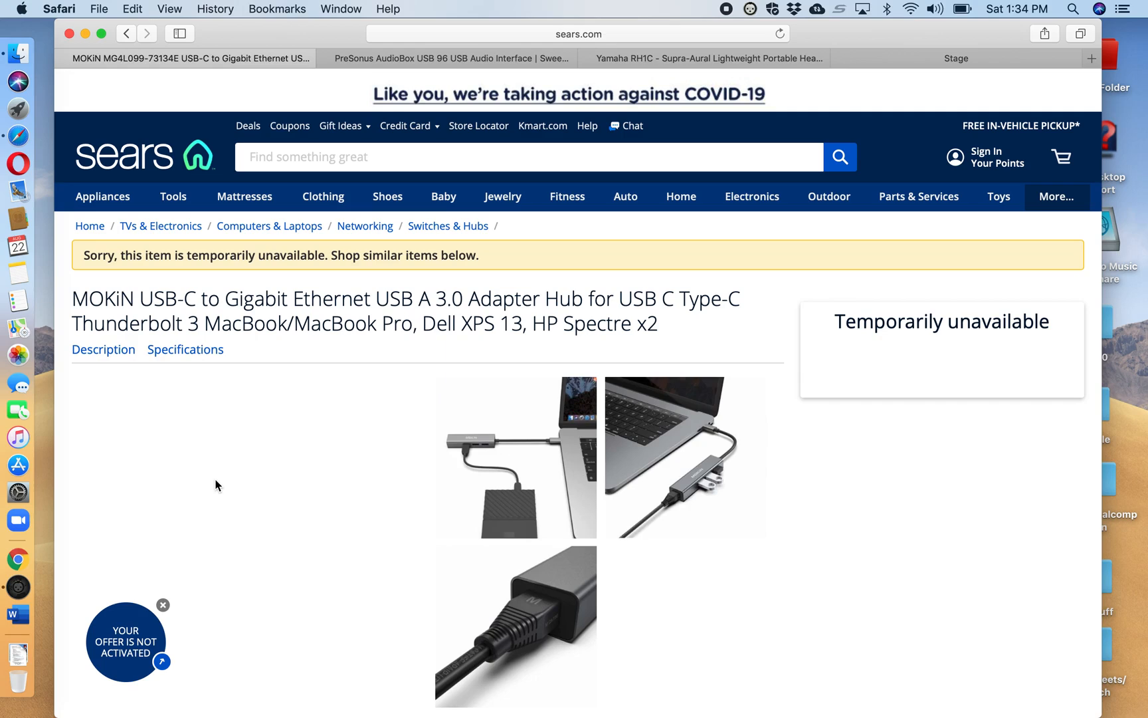
click(447, 59)
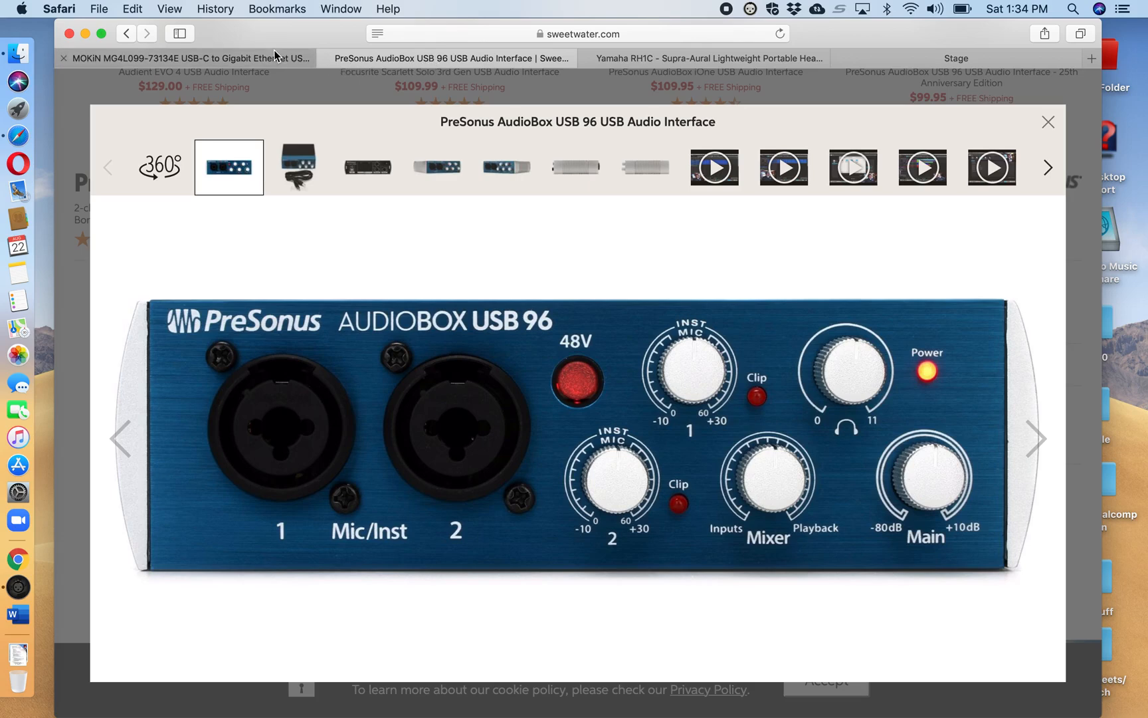
click(187, 59)
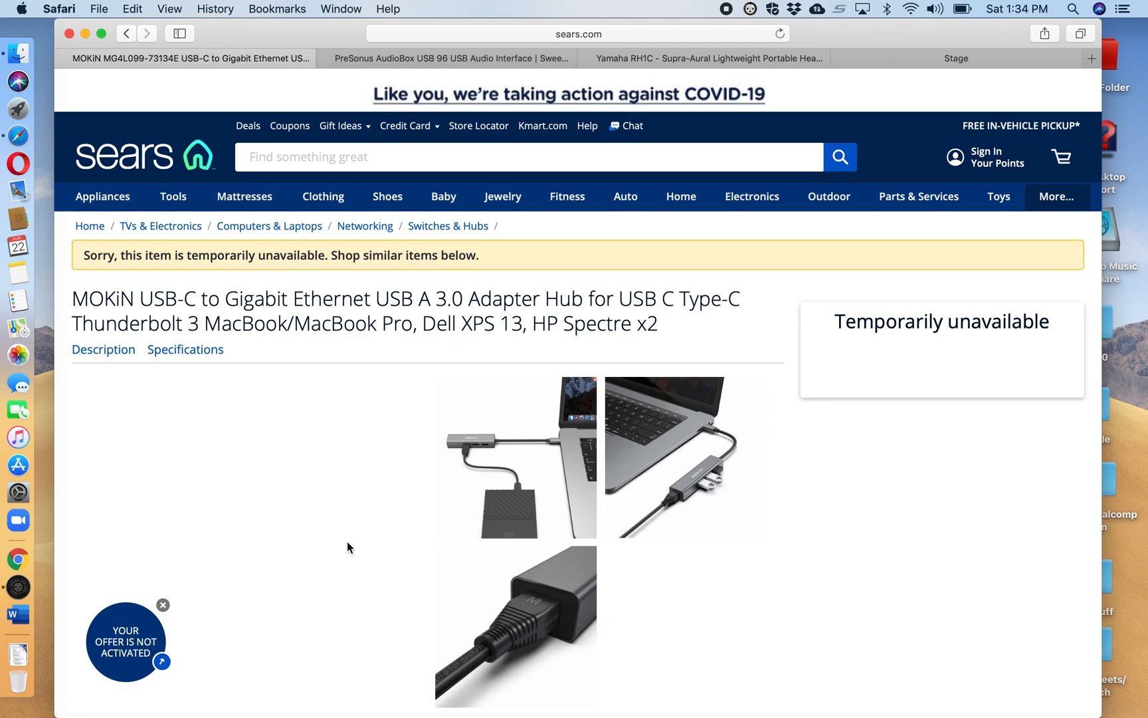
mouse_move(934, 68)
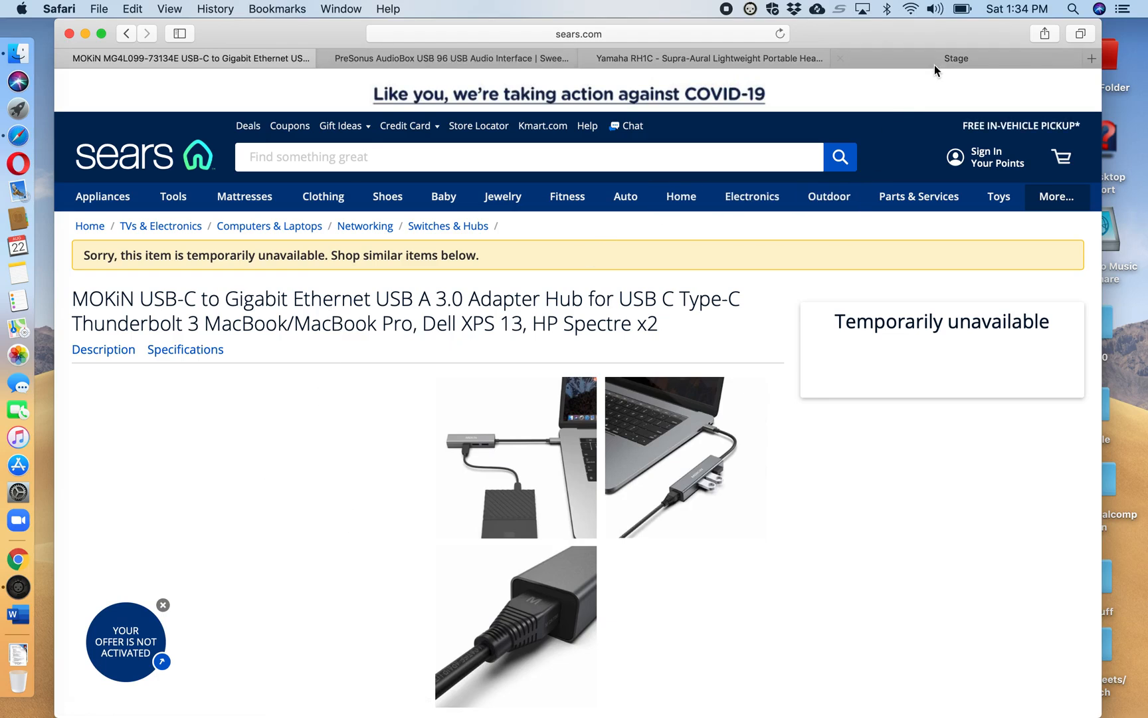
Return to the SoundJack Stage page, then reach for the Apple menu toward system settings
click(956, 58)
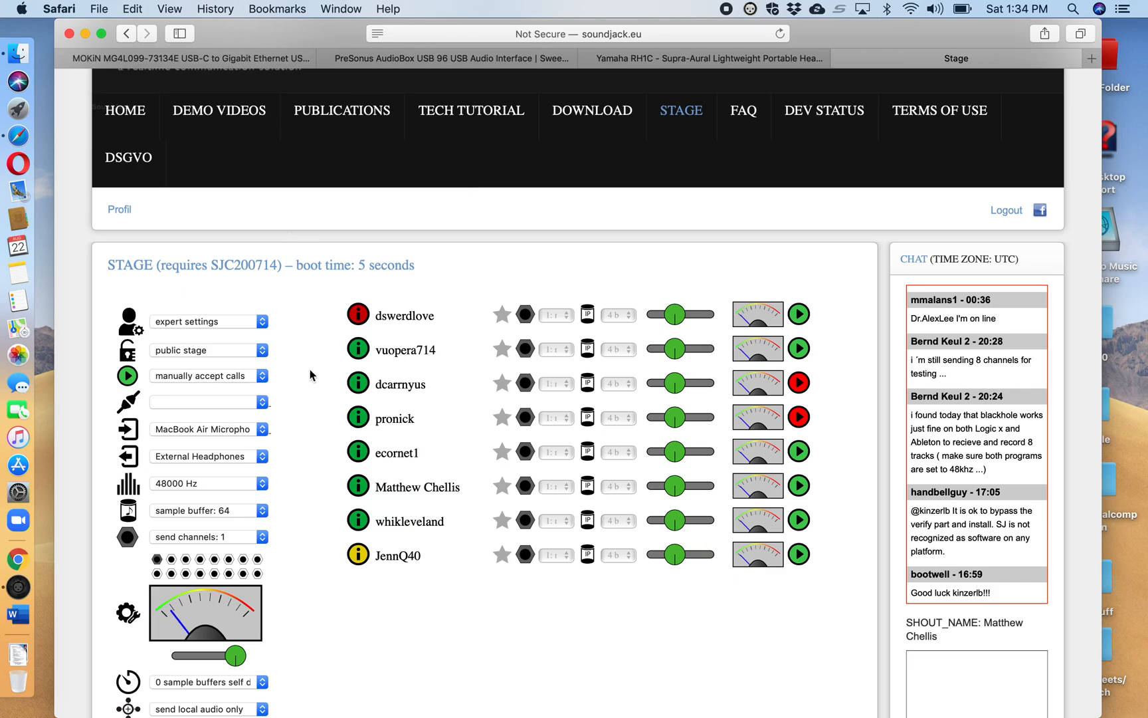
mouse_move(163, 548)
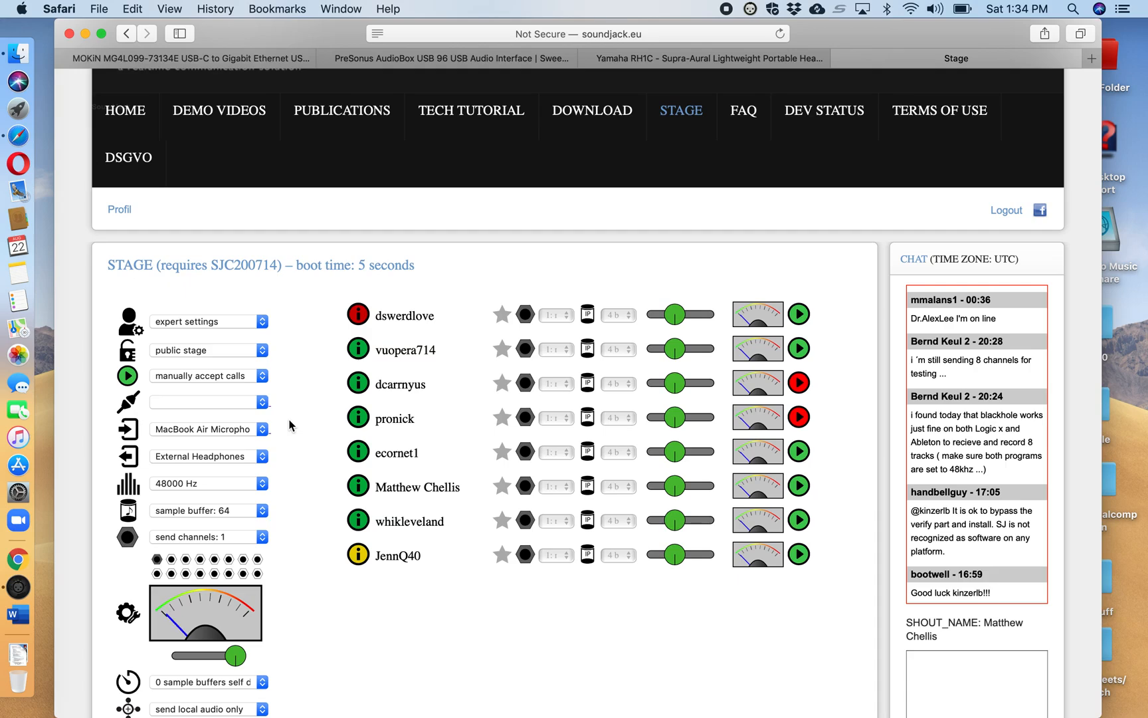
mouse_move(541, 223)
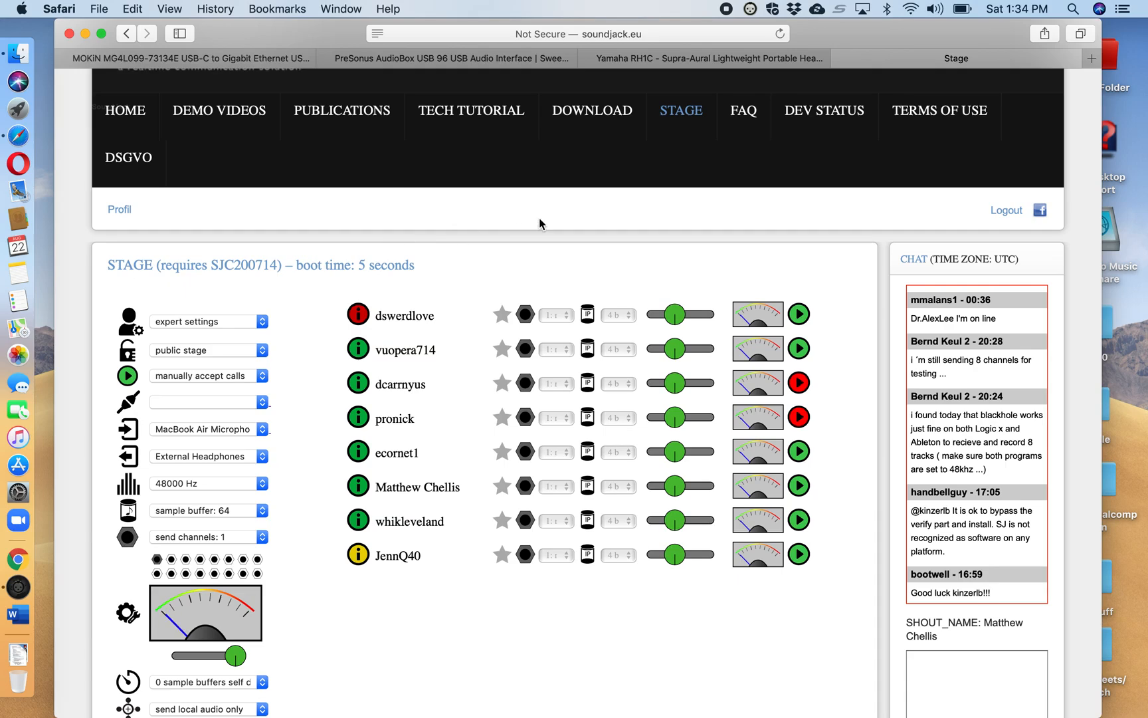
mouse_move(175, 145)
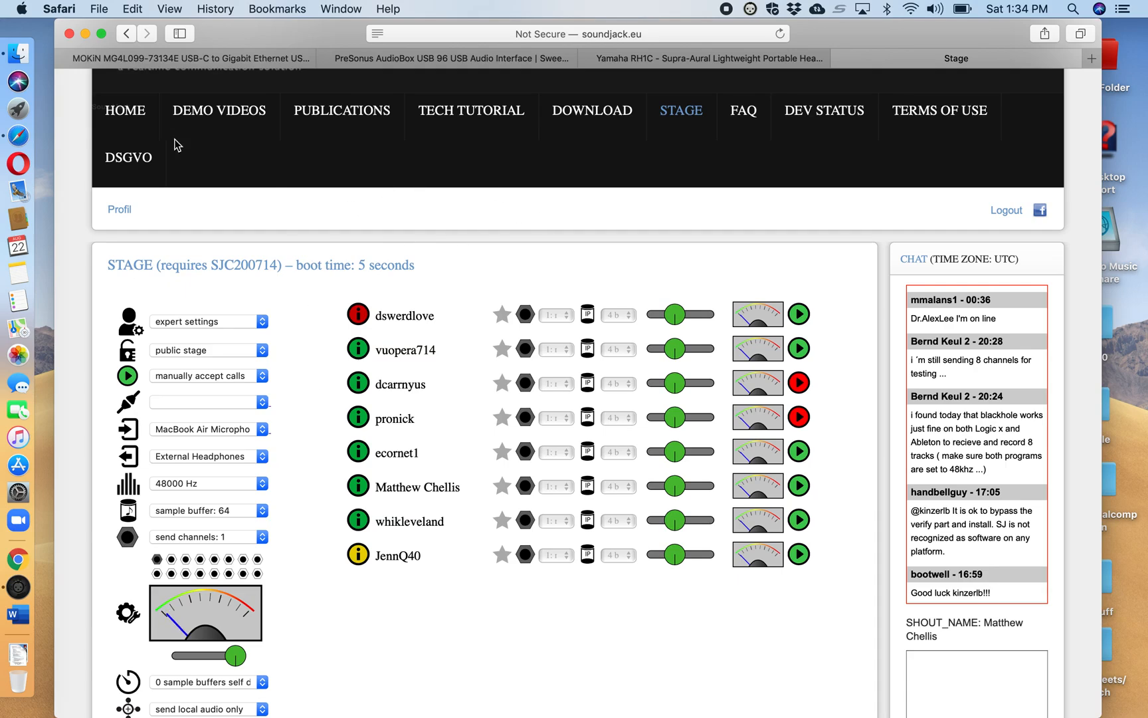
mouse_move(19, 14)
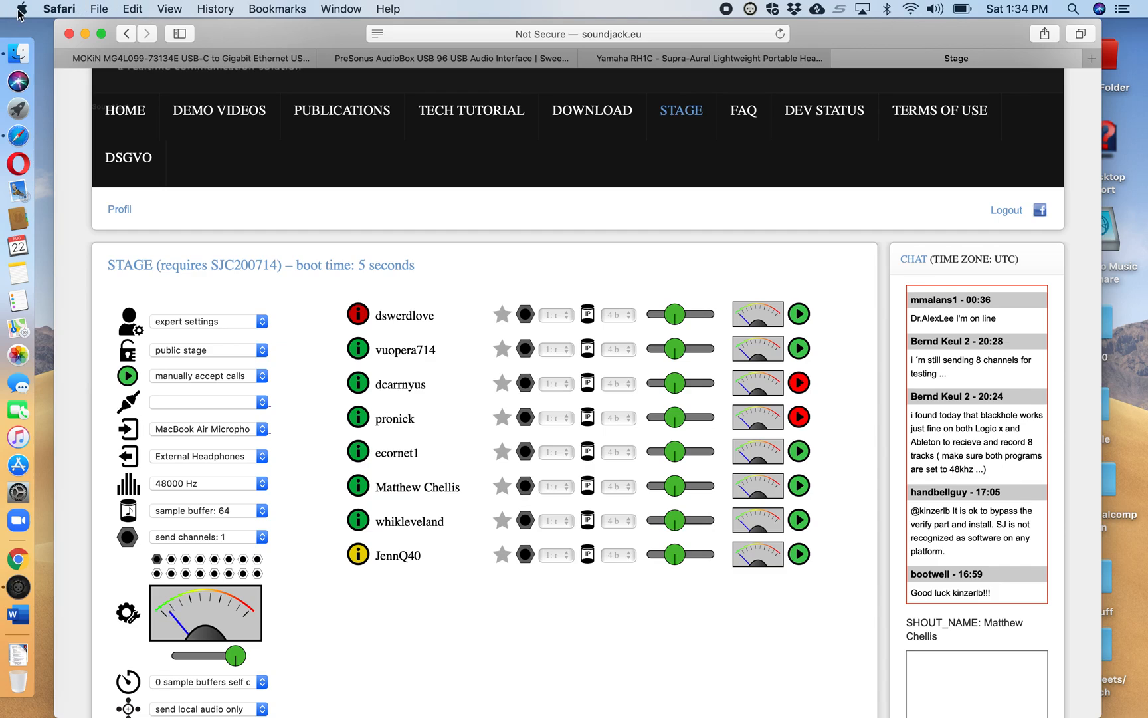
click(20, 8)
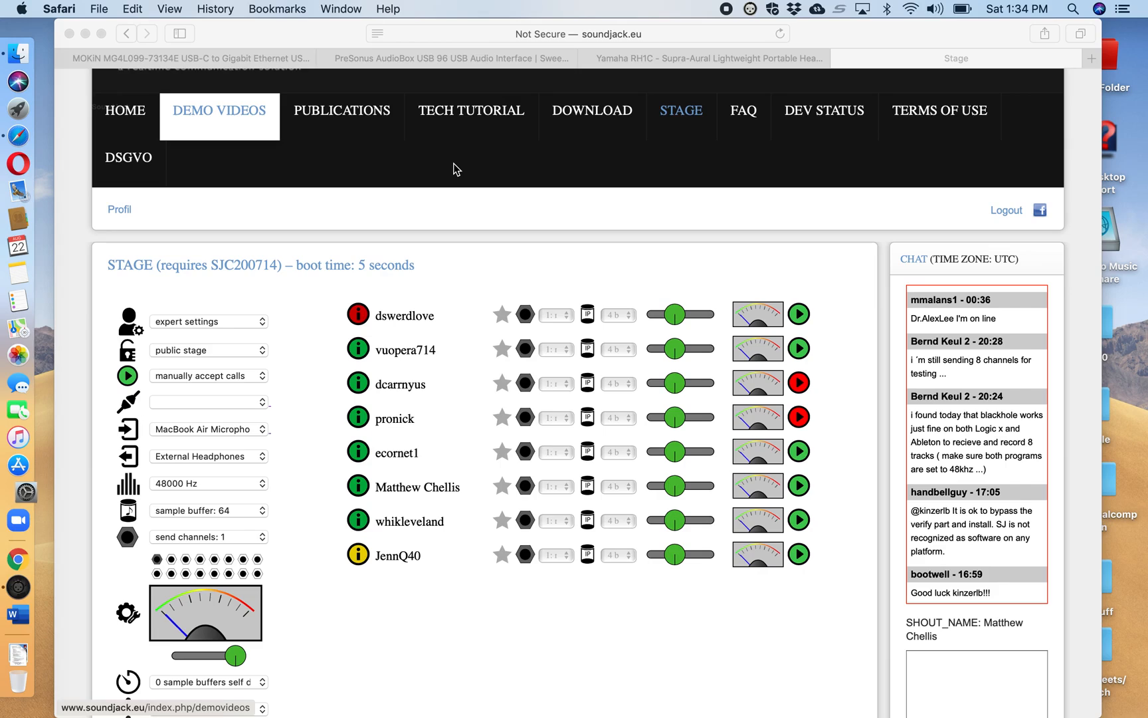
click(26, 493)
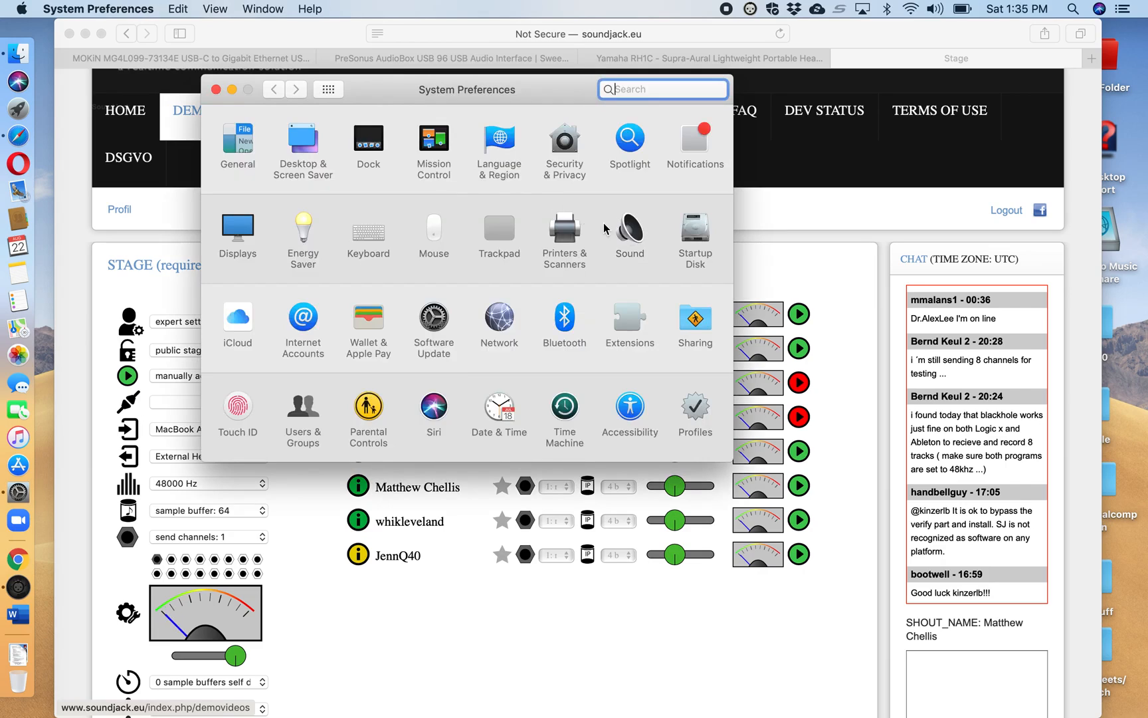
click(629, 229)
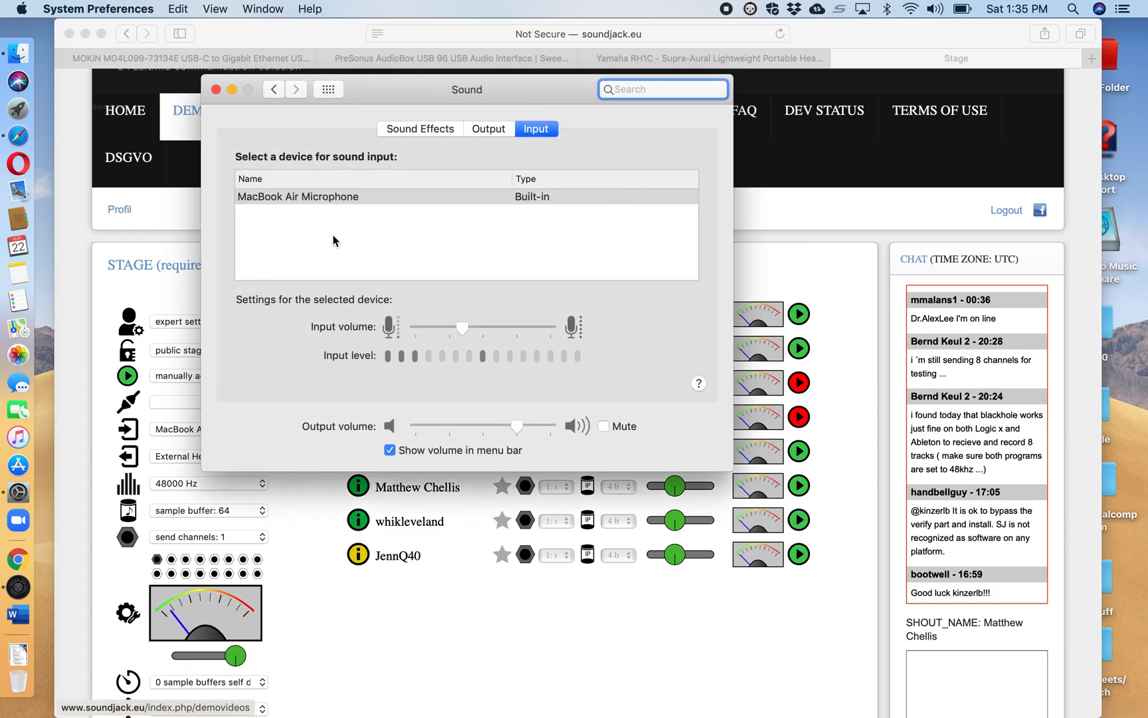
mouse_move(350, 139)
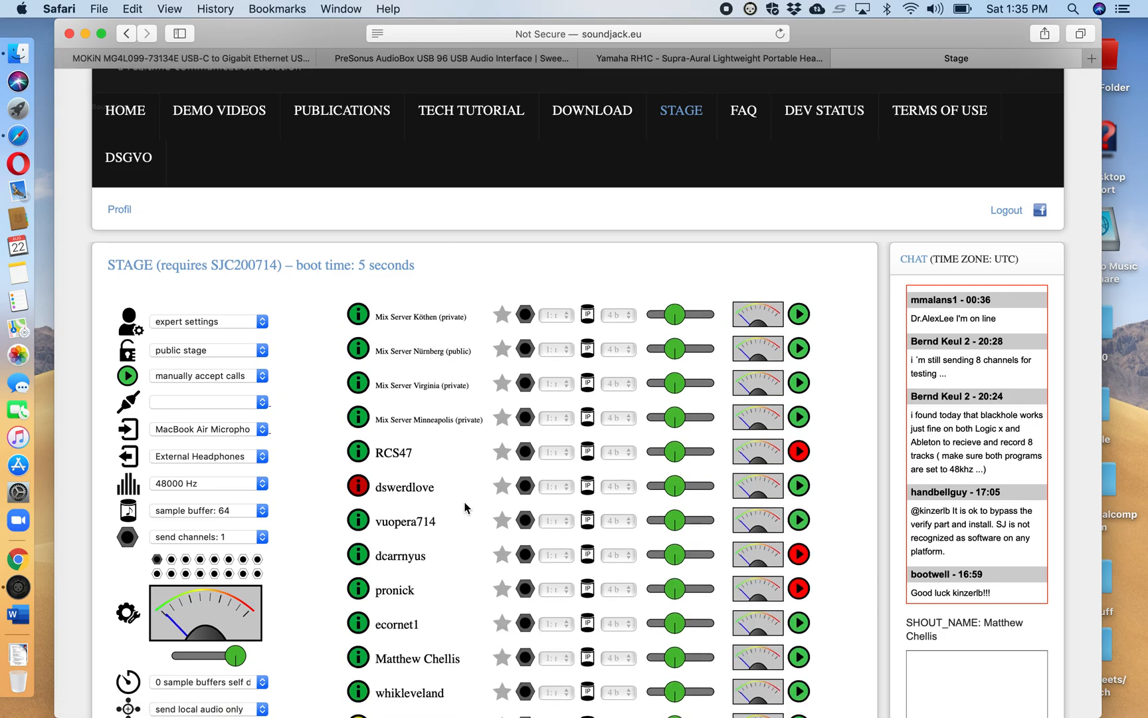
scroll(up, 3)
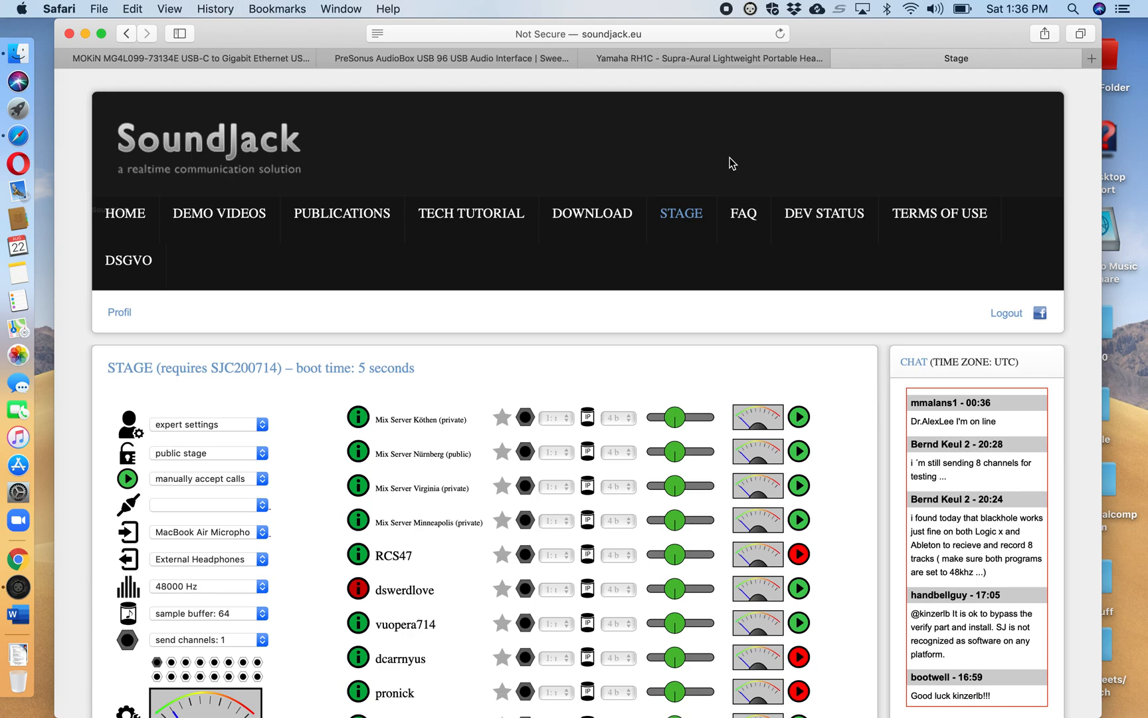
mouse_move(680, 165)
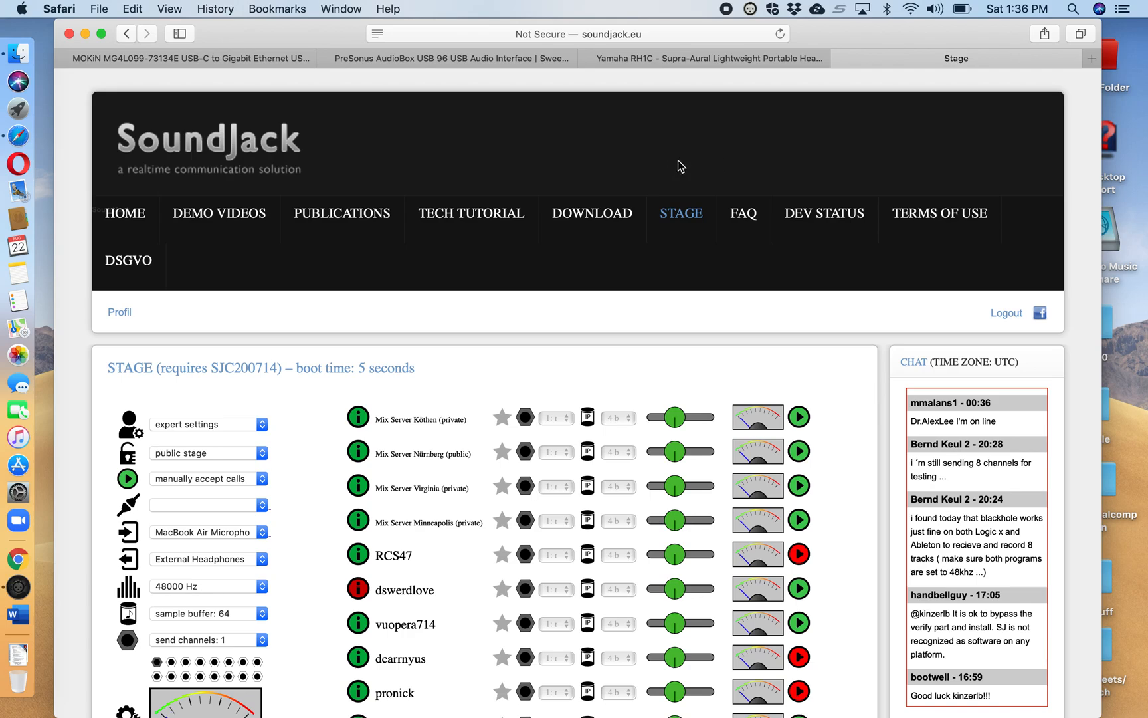
mouse_move(755, 59)
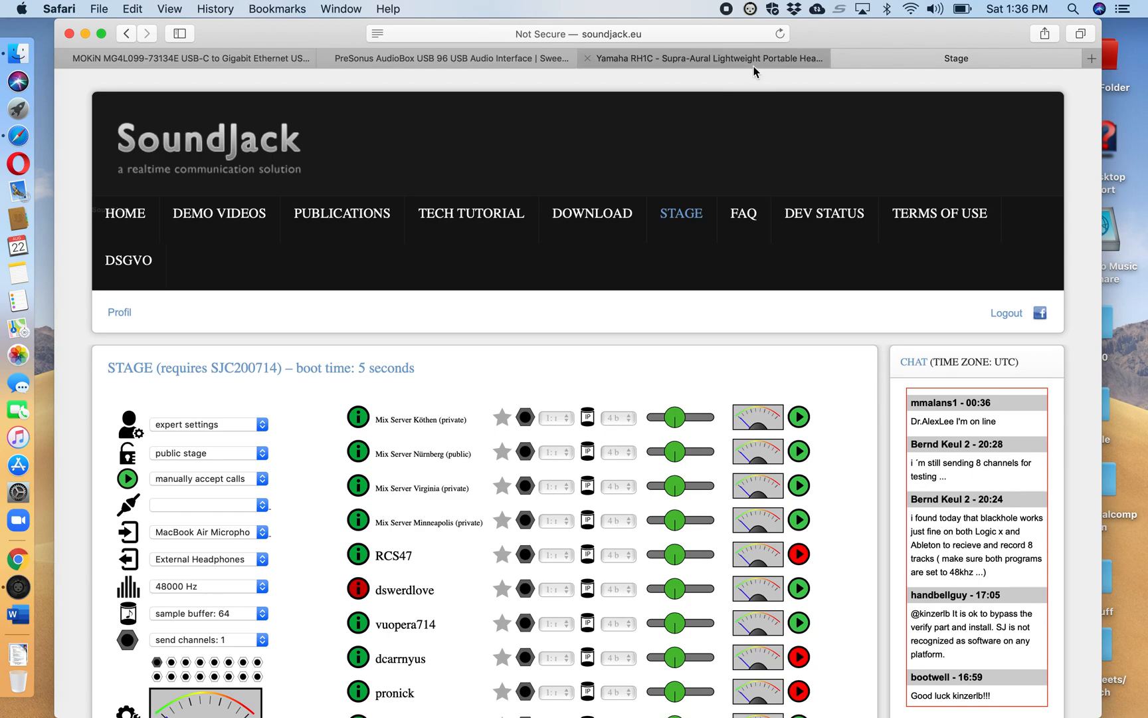